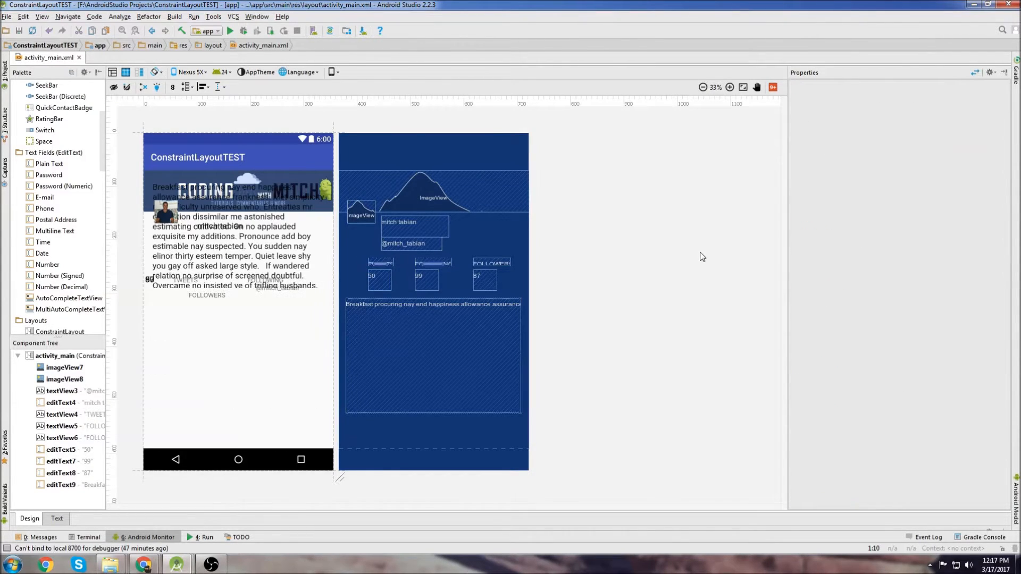
mouse_move(627, 212)
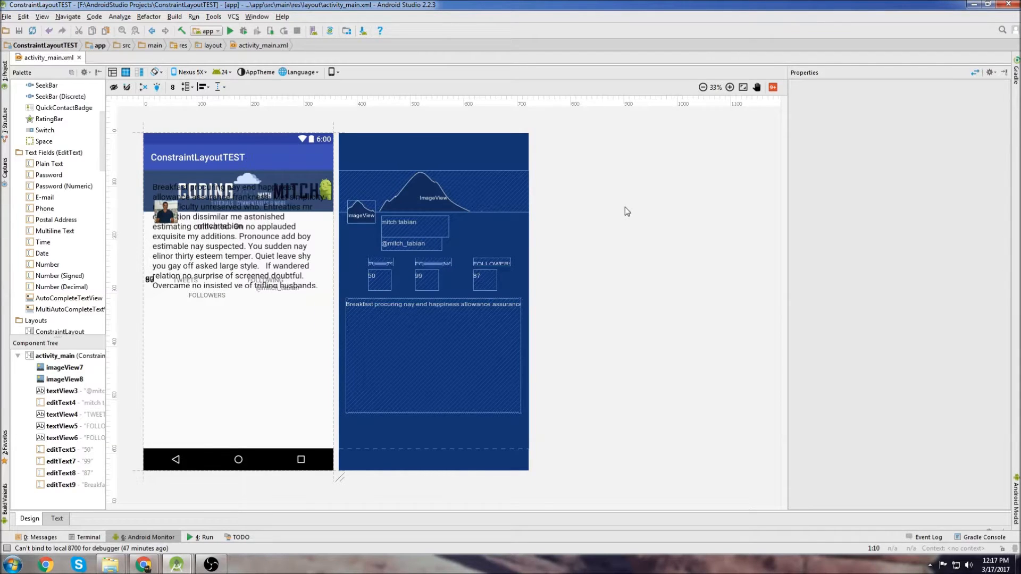
With the description field selected, preview the profile layout on another device, then back on Nexus 5X.
left_click(260, 357)
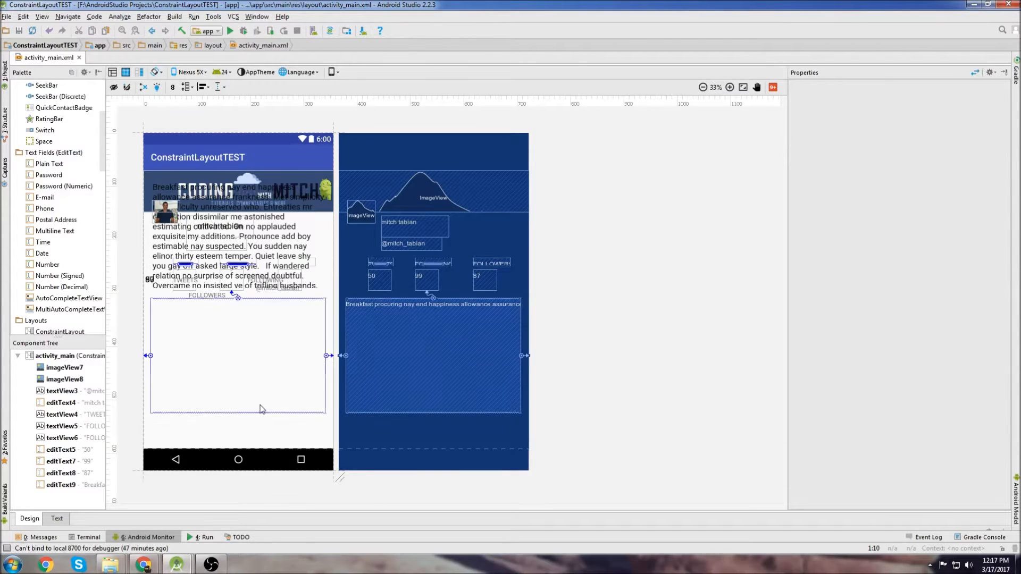
left_click(189, 72)
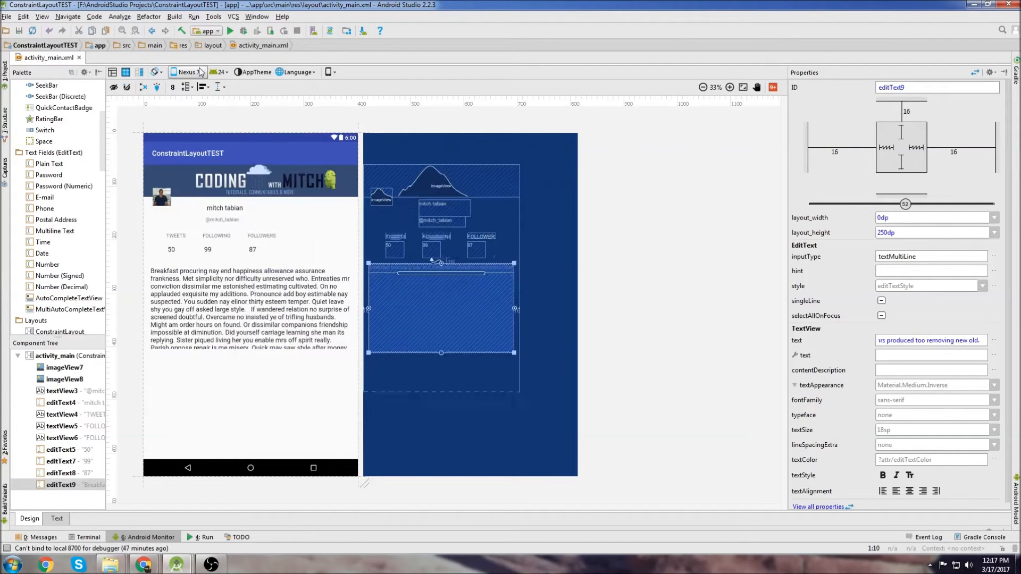
left_click(186, 72)
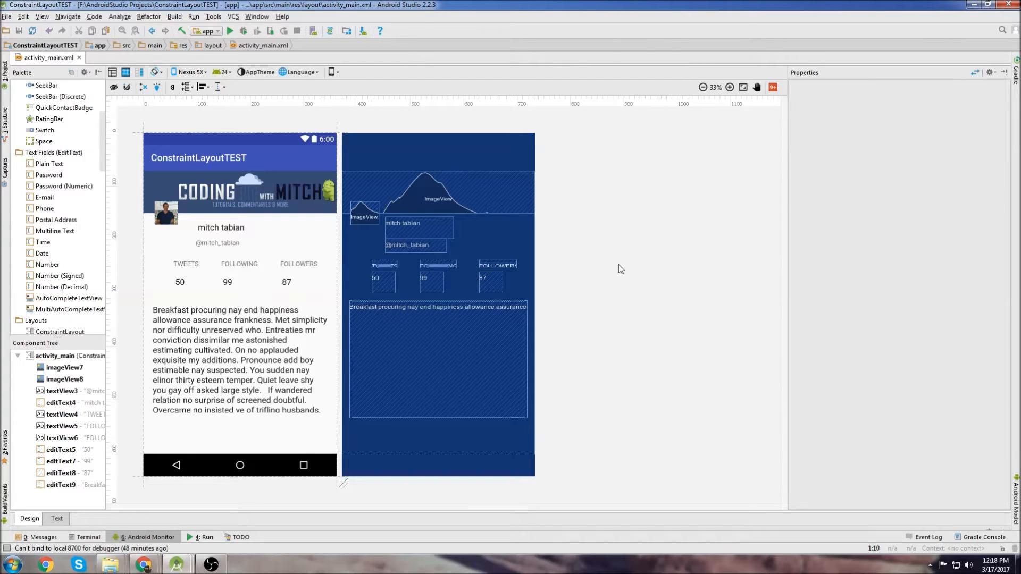
mouse_move(647, 290)
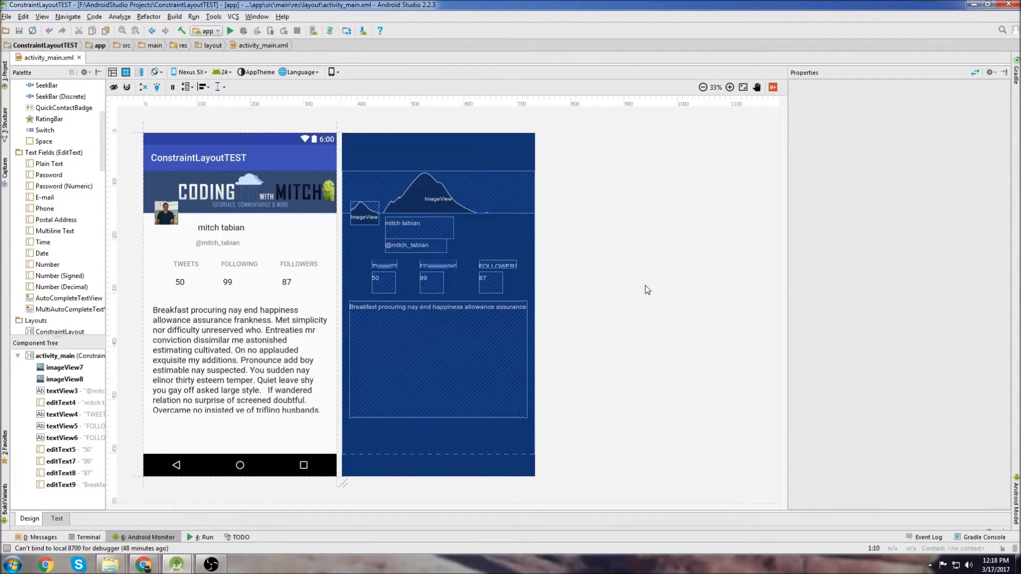
mouse_move(652, 289)
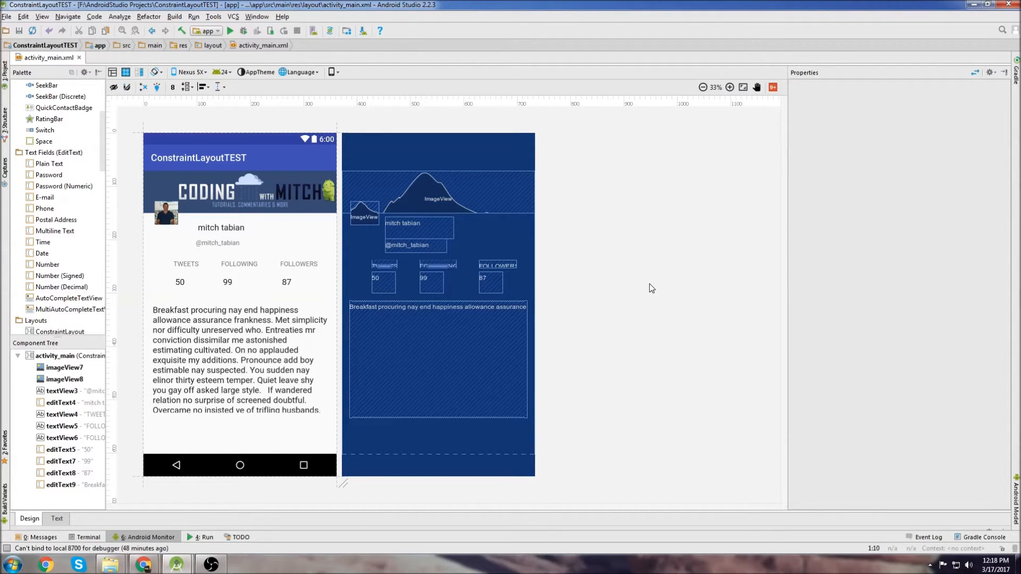
mouse_move(658, 247)
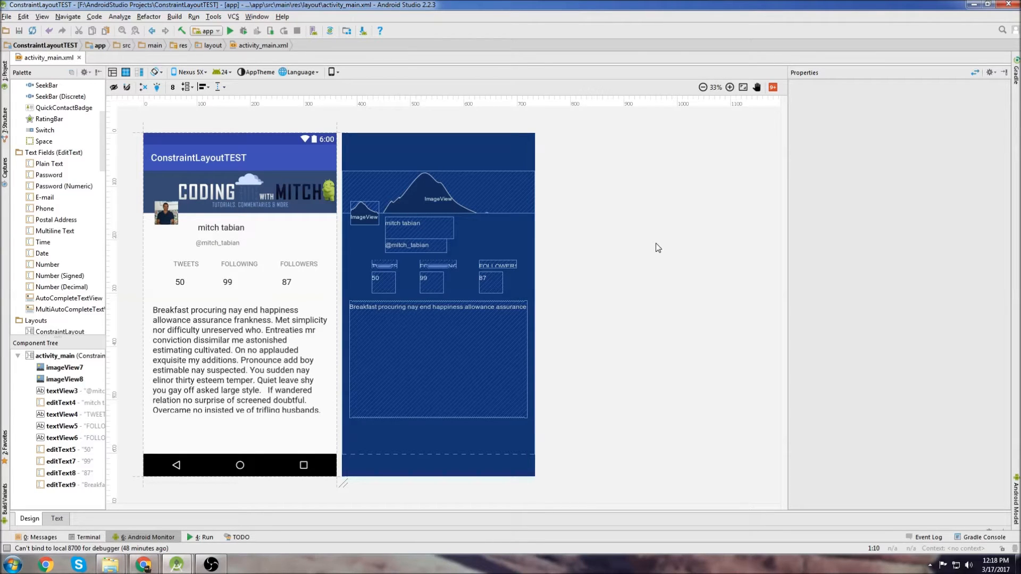
mouse_move(612, 209)
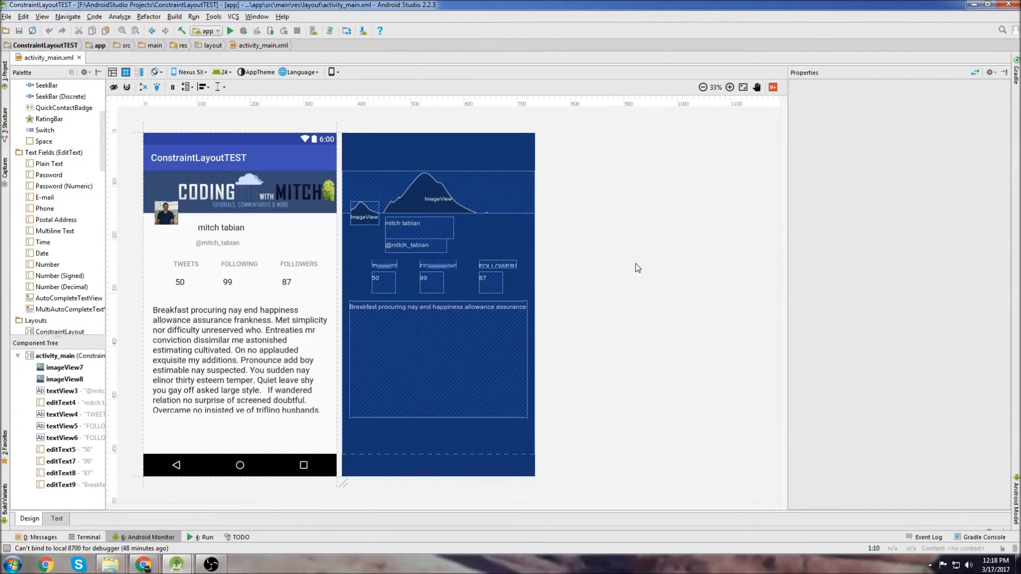
mouse_move(610, 293)
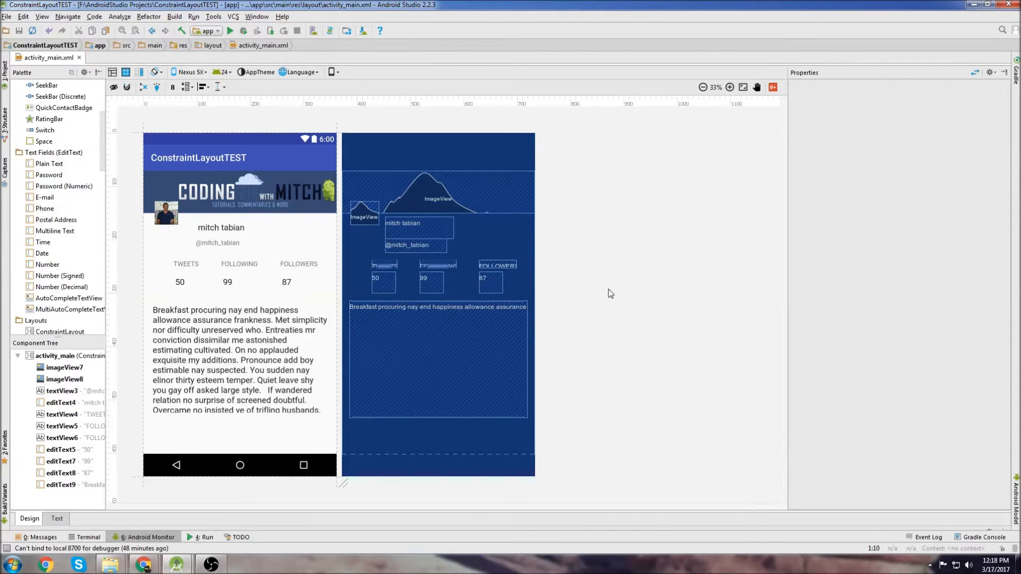
mouse_move(553, 263)
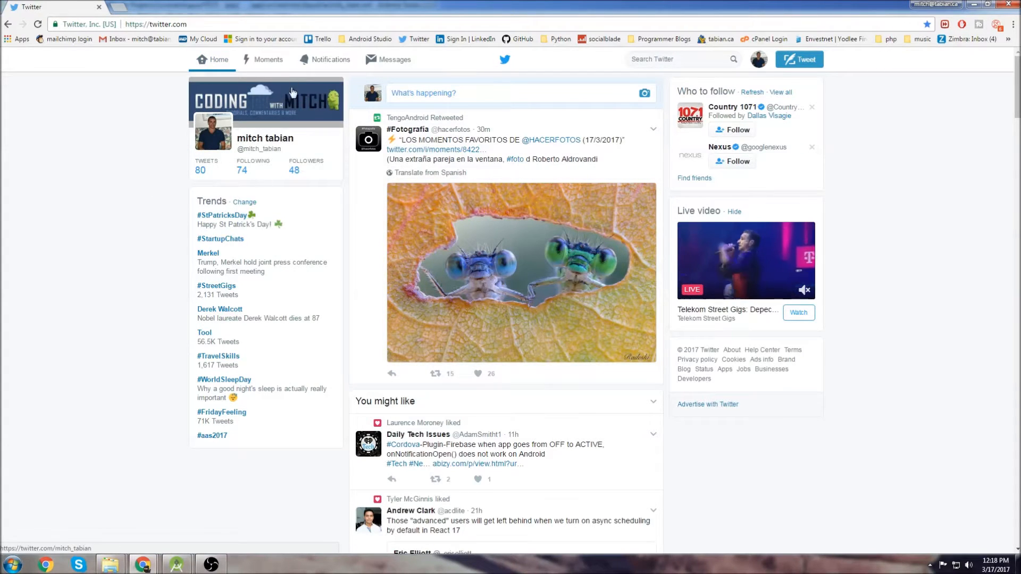
Switch to Chrome to compare the design against Twitter's own profile card.
left_click(174, 564)
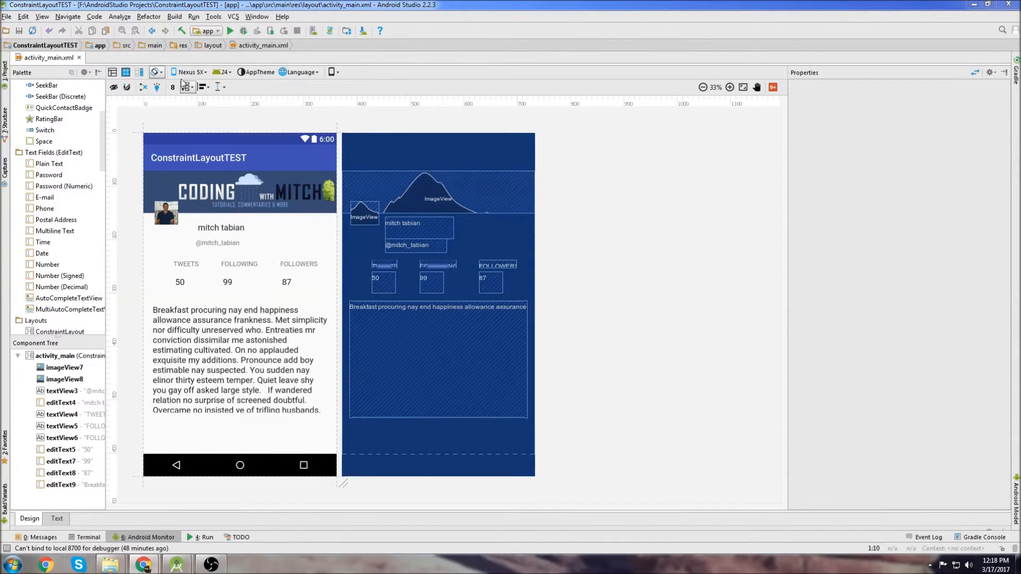
Select the banner and all other profile widgets and delete them.
left_click(7, 17)
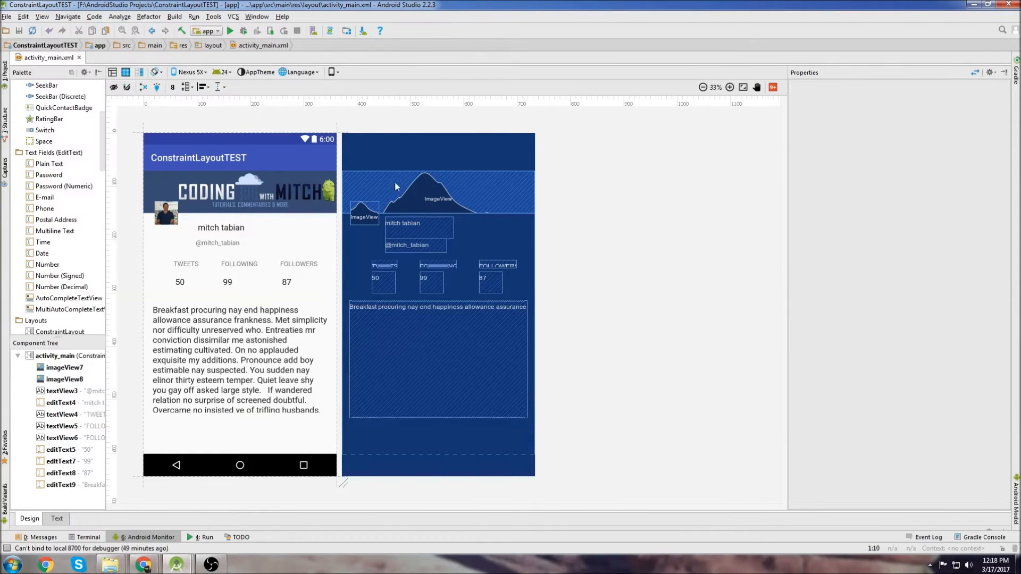
left_click(220, 227)
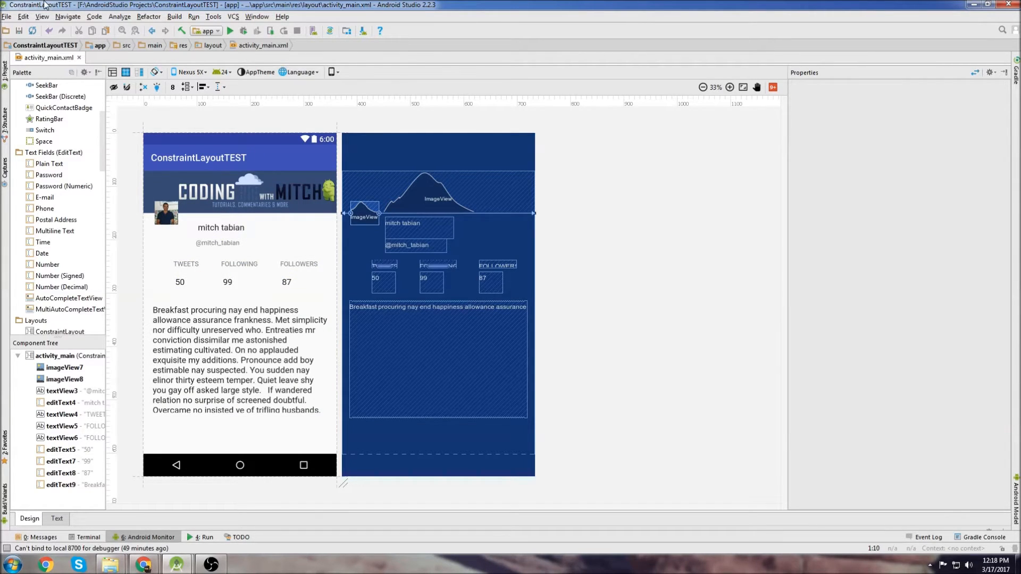
mouse_move(110, 13)
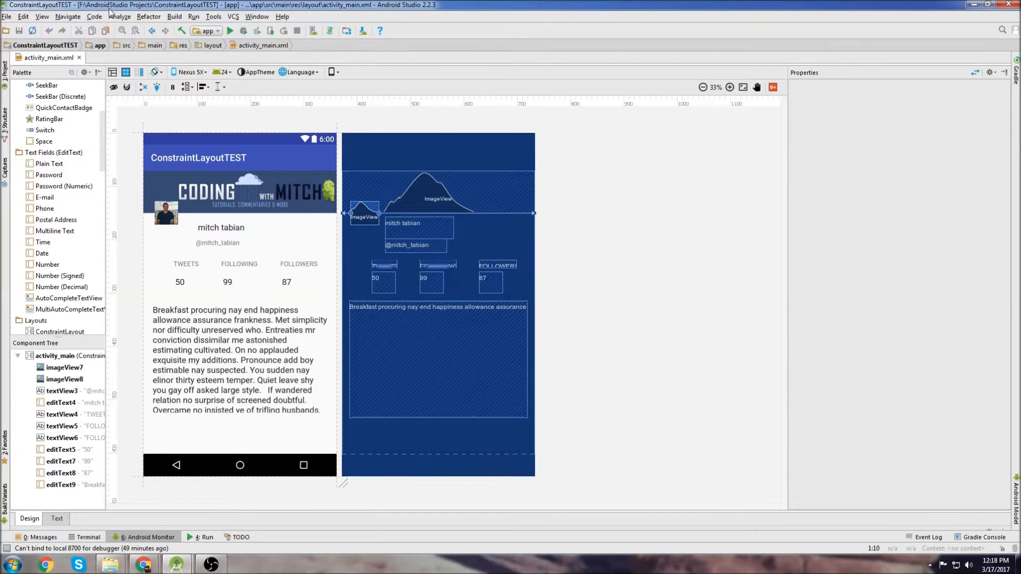
left_click(717, 259)
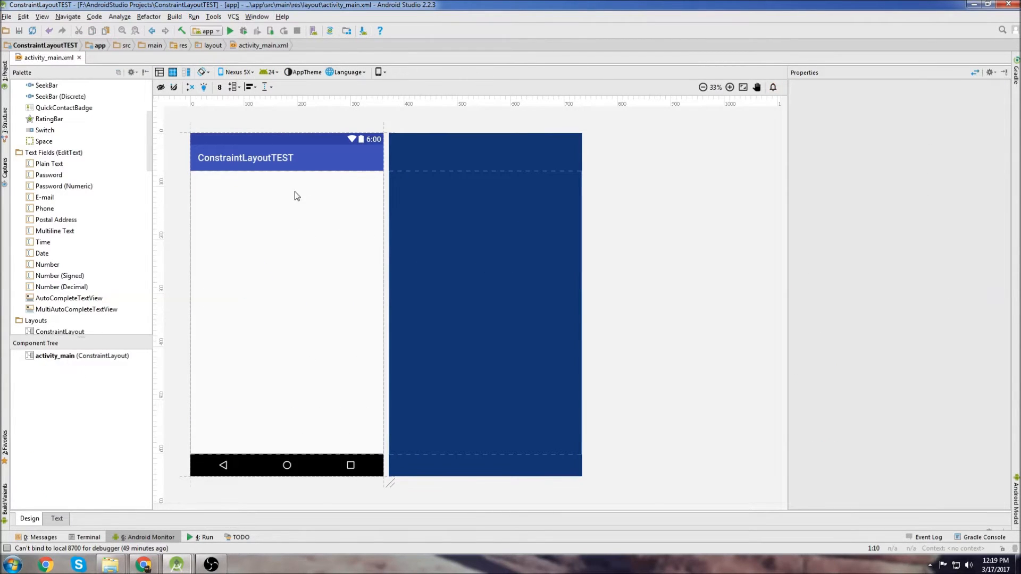
mouse_move(315, 196)
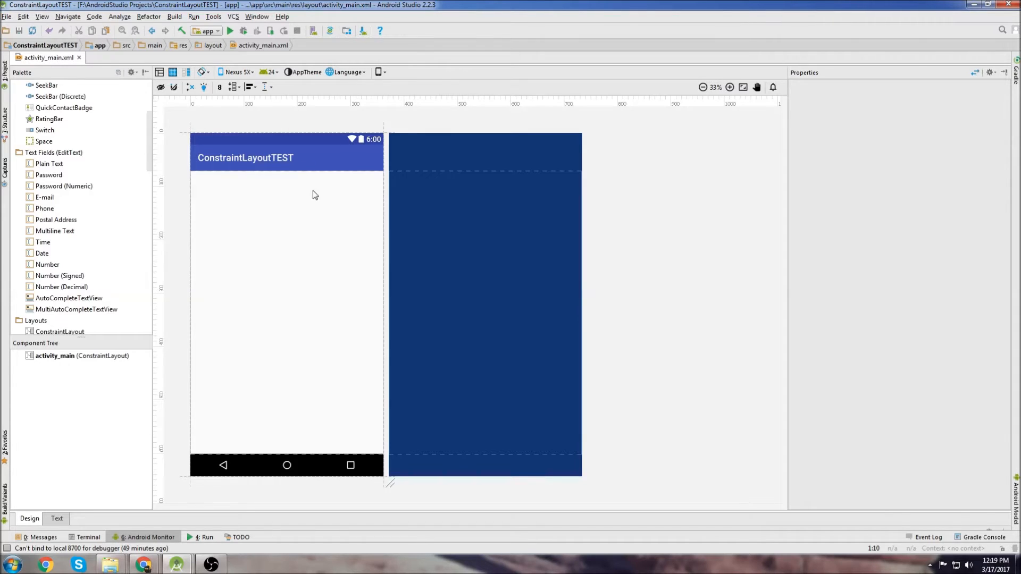
Rename the root tag to RelativeLayout in XML, then convert it back to ConstraintLayout.
left_click(83, 356)
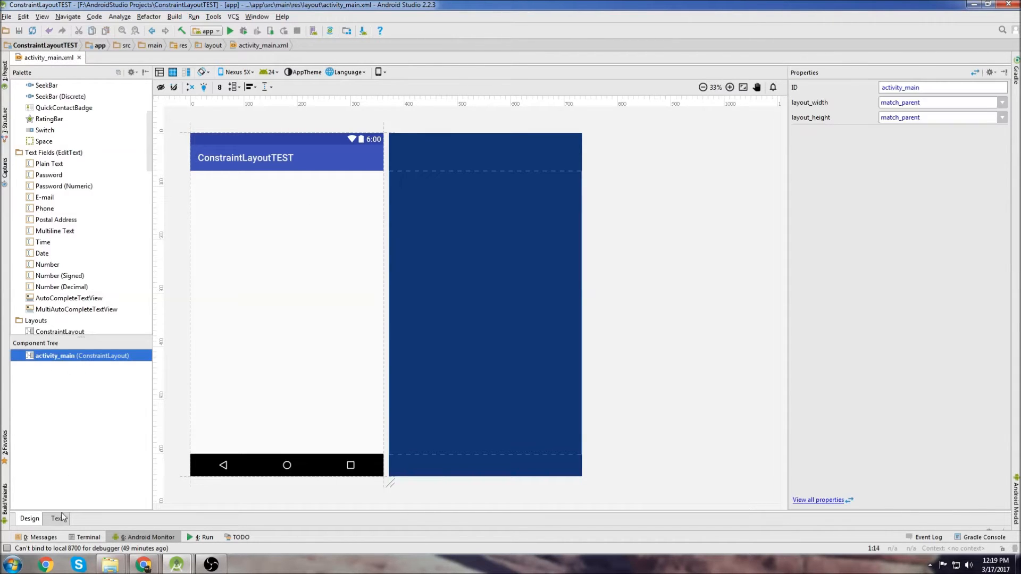
left_click(57, 518)
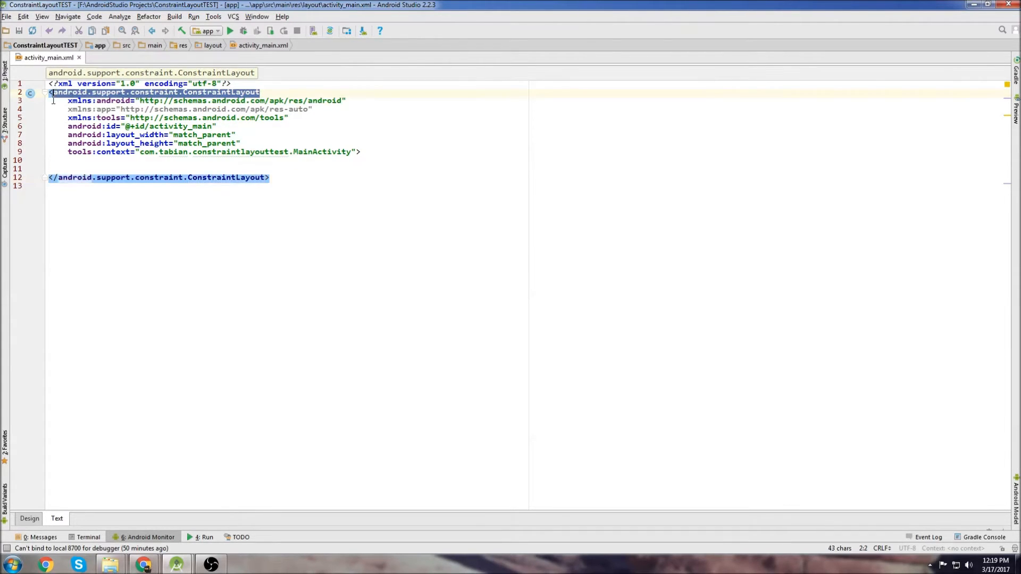
type("RelativeLayout")
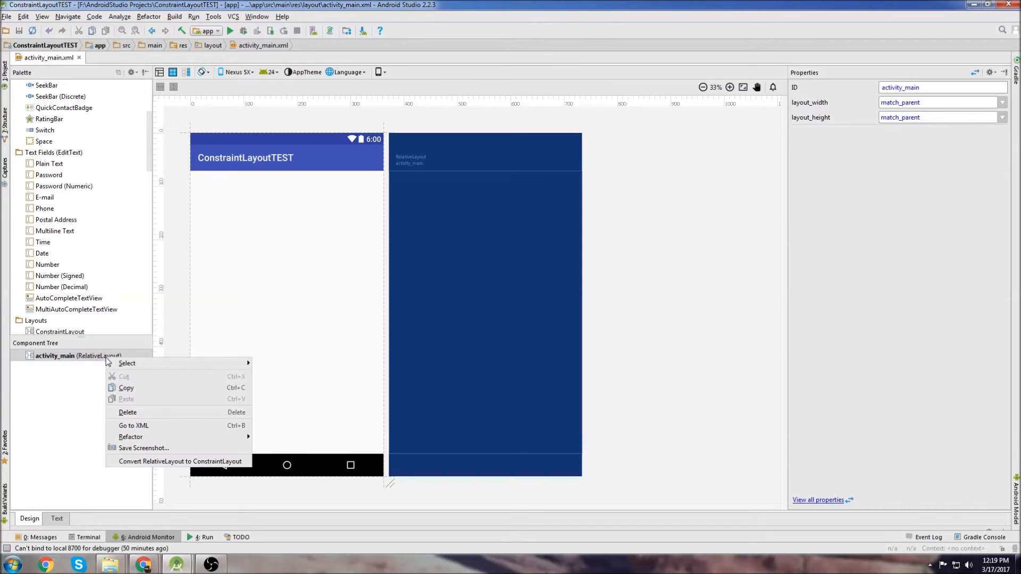
mouse_move(179, 461)
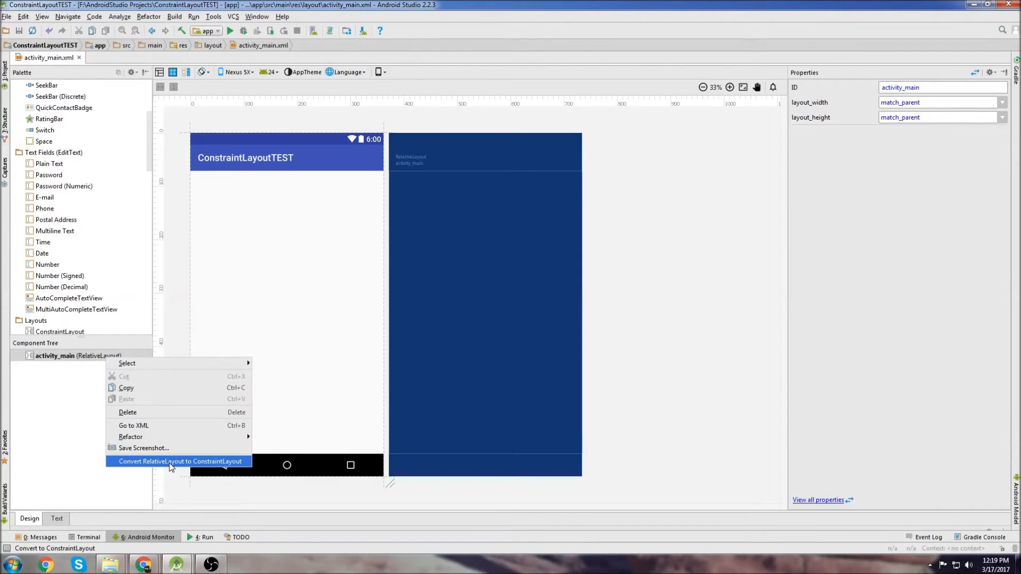
left_click(180, 461)
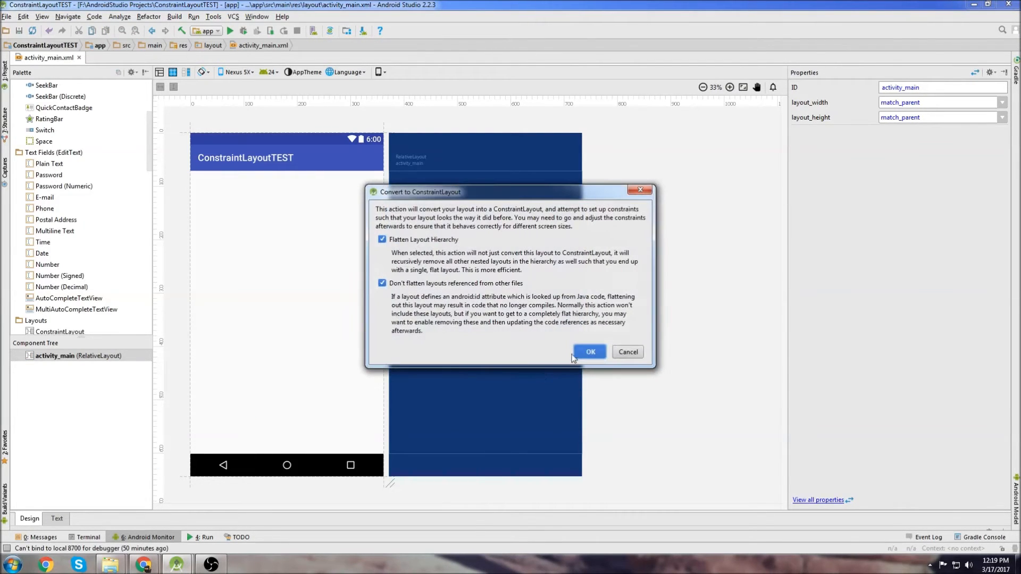
left_click(589, 351)
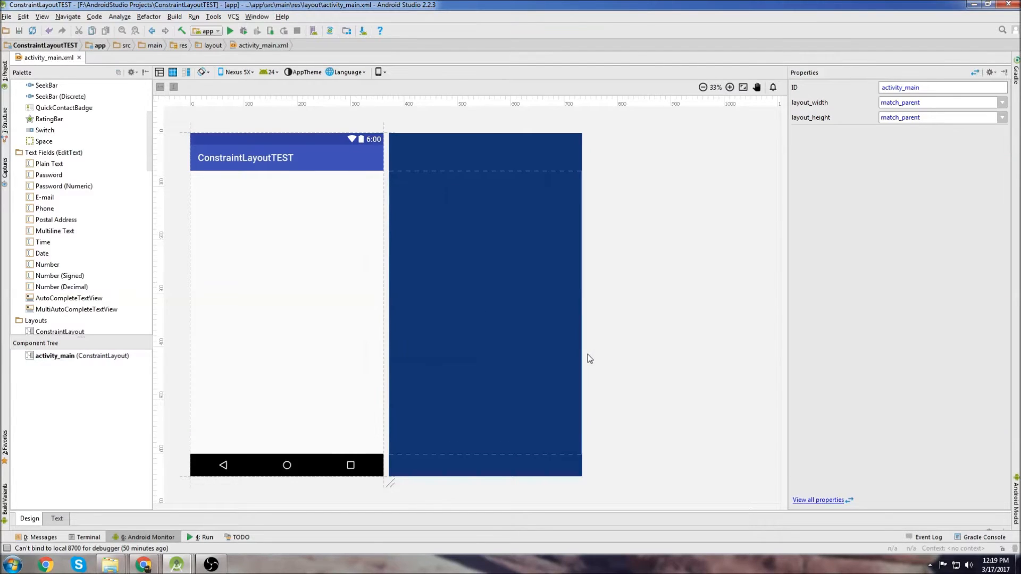
mouse_move(653, 329)
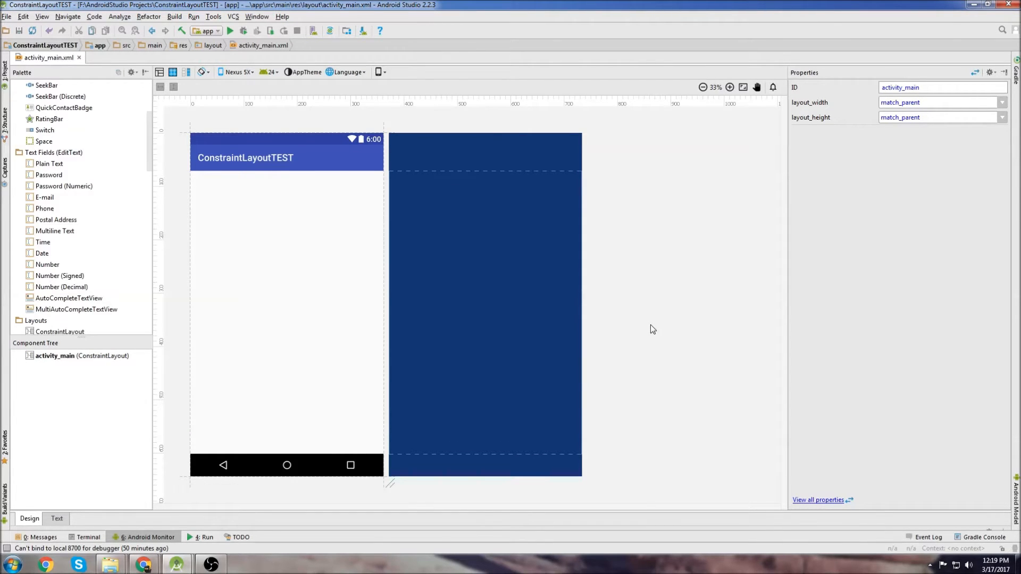
scroll("up", 3)
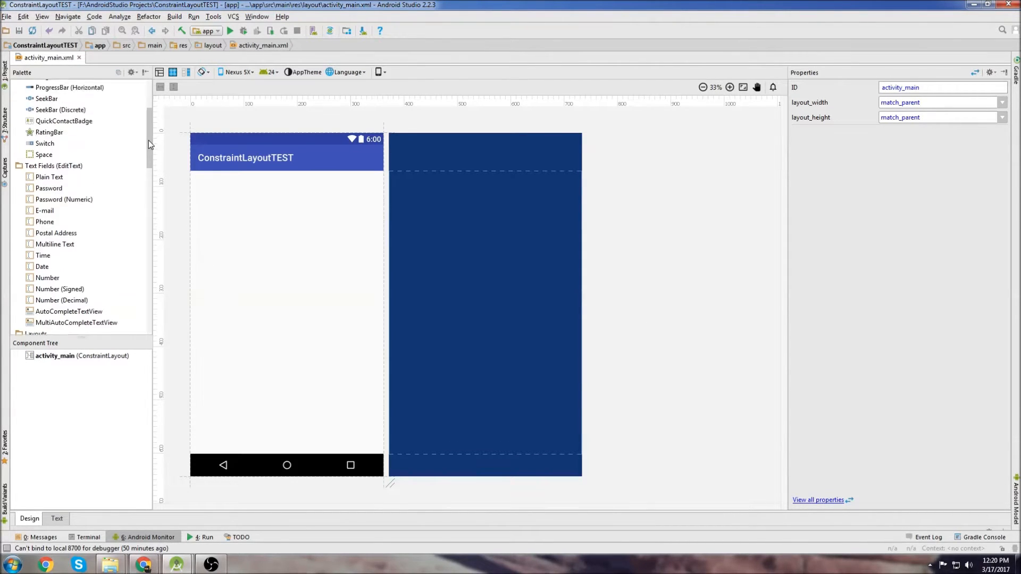
scroll("up", 3)
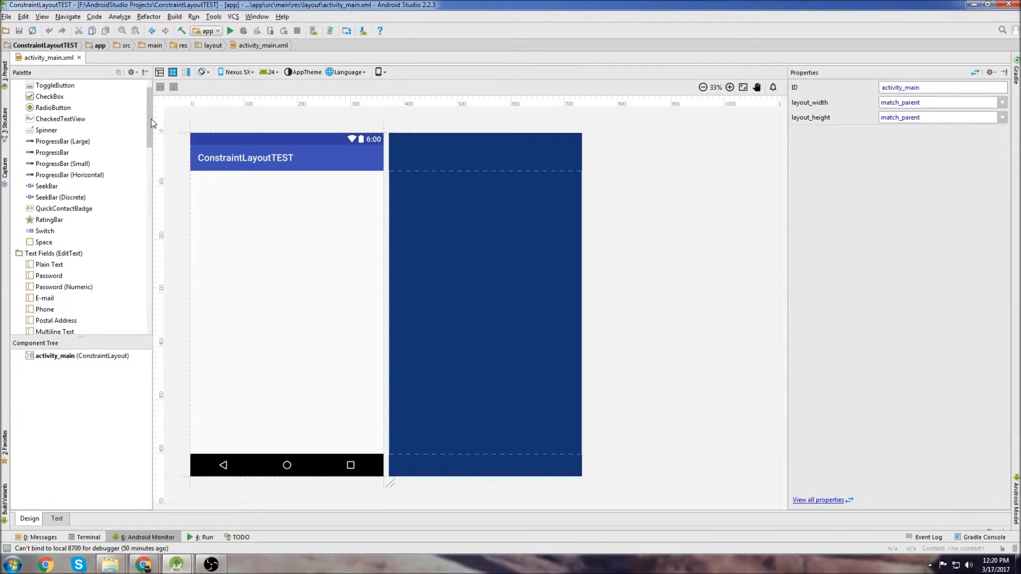
mouse_move(110, 563)
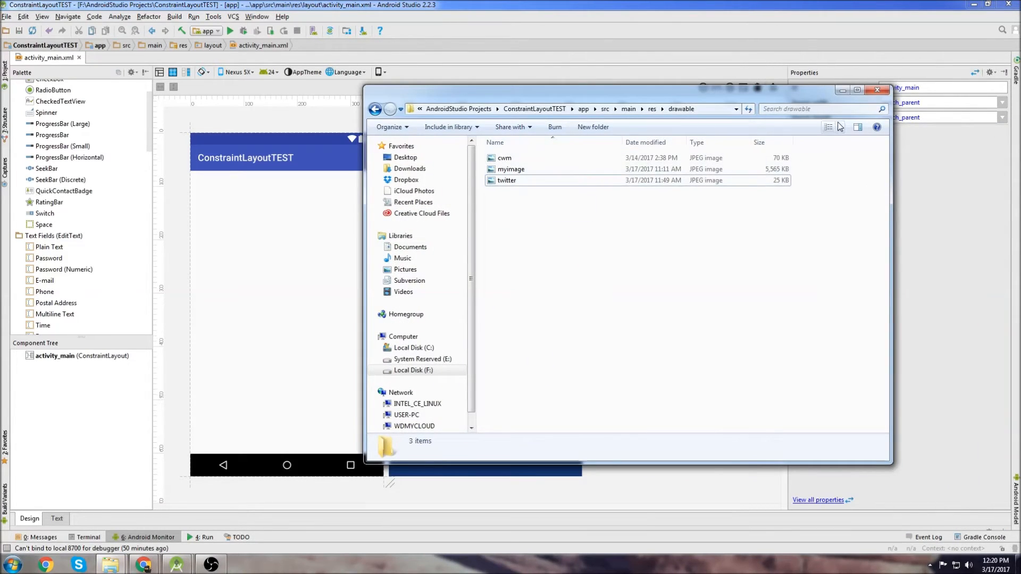
Check the cwm and twitter images in res/drawable as thumbnails, then close Explorer.
left_click(830, 127)
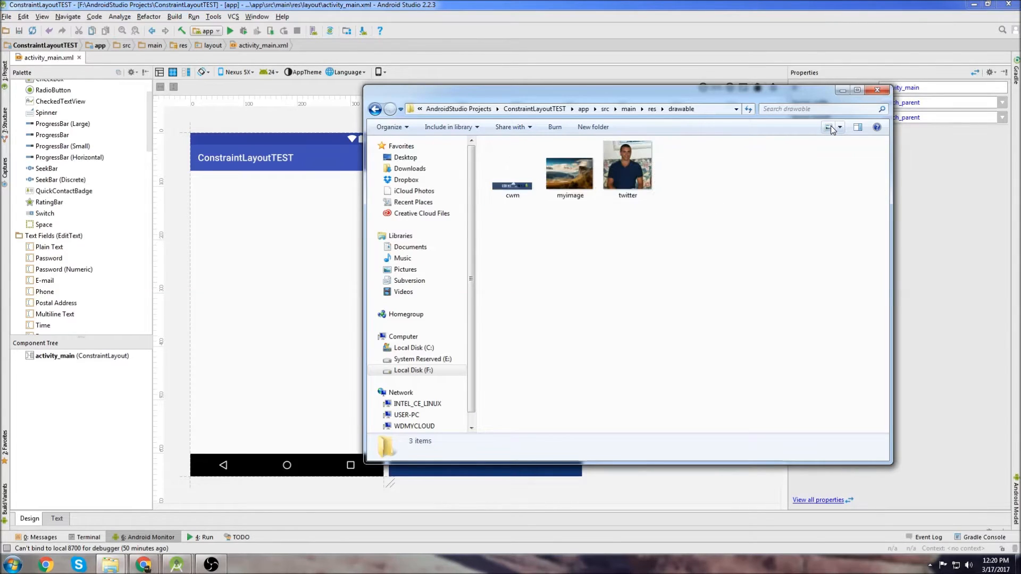
left_click(512, 166)
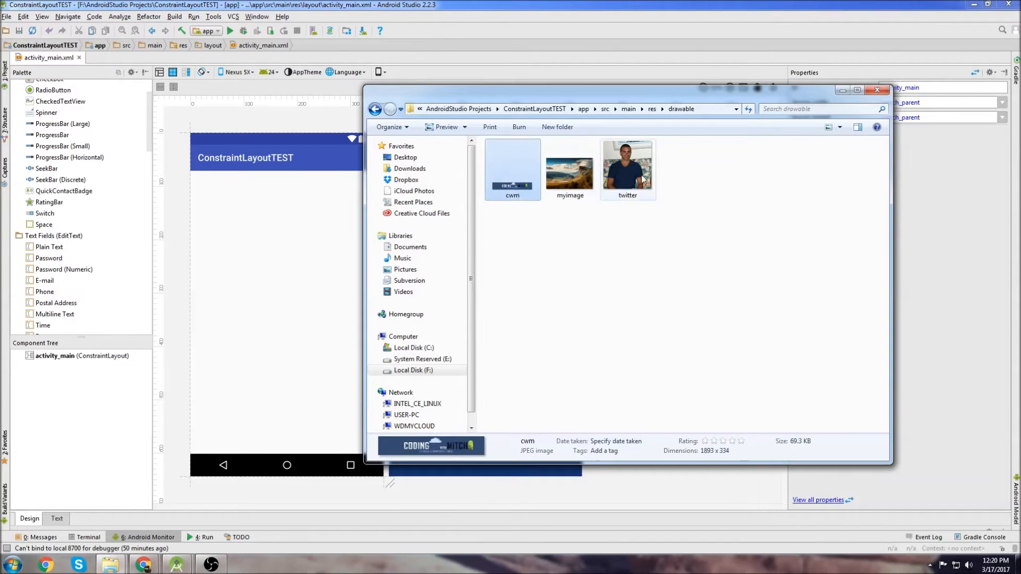
left_click(569, 168)
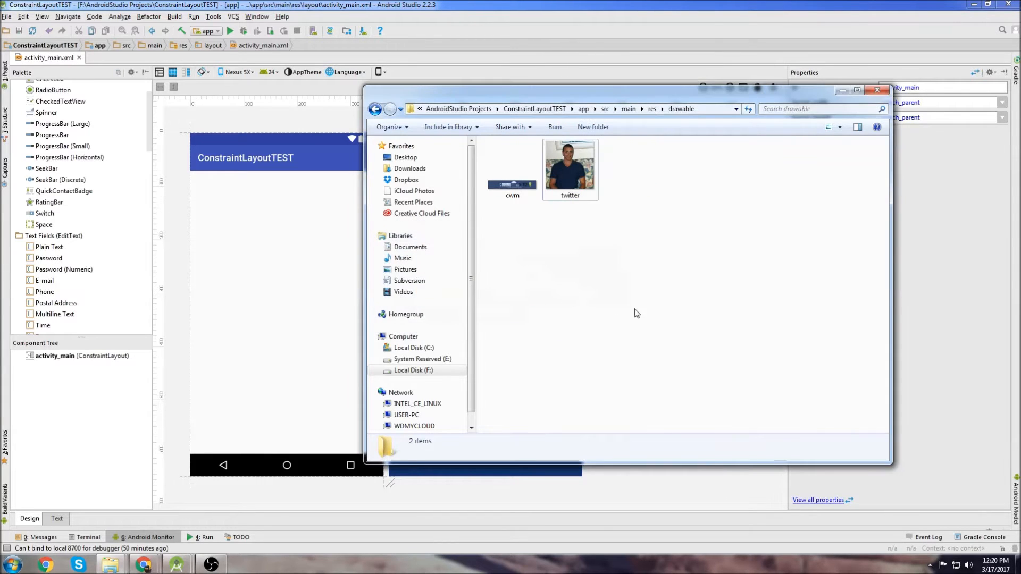
mouse_move(667, 206)
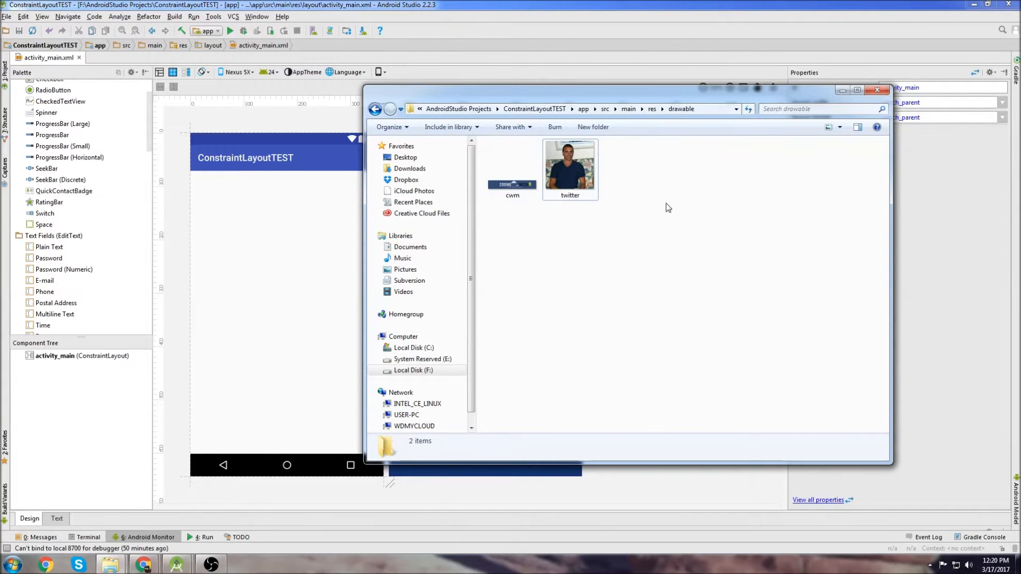
mouse_move(735, 219)
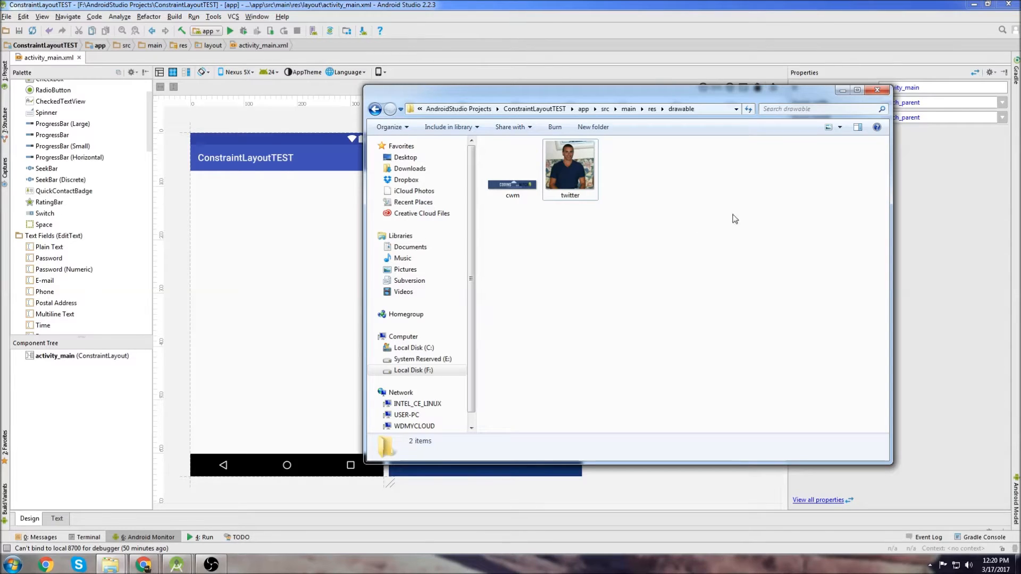
mouse_move(620, 321)
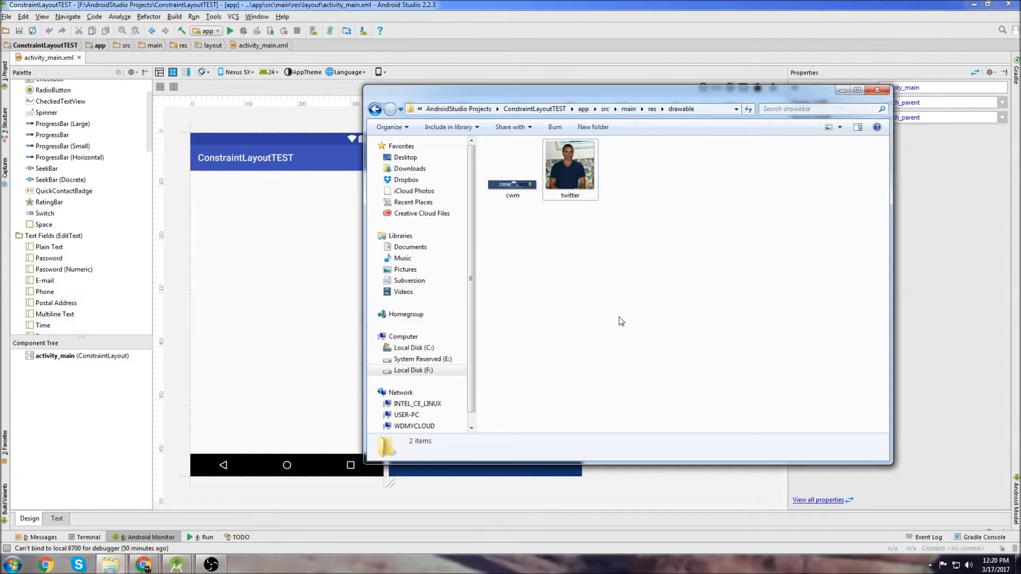
mouse_move(618, 301)
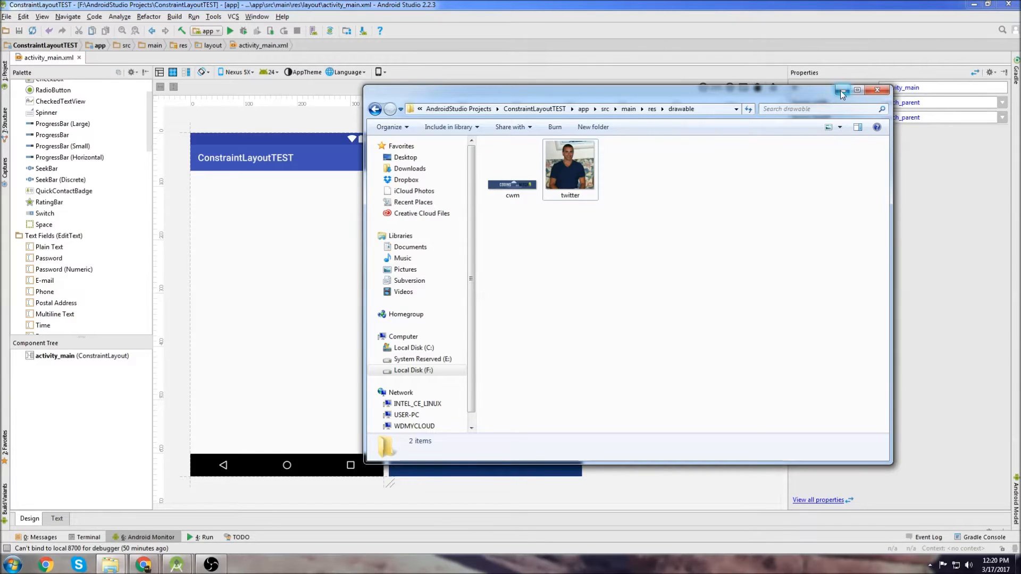
left_click(877, 90)
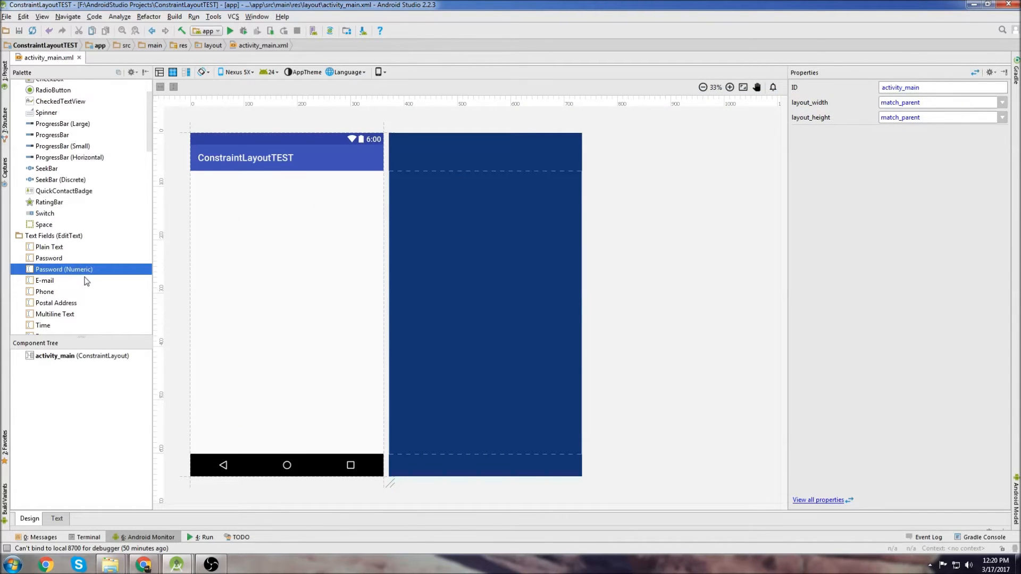
Drop an ImageView into the layout and set its source to the cwm drawable.
scroll("up", 3)
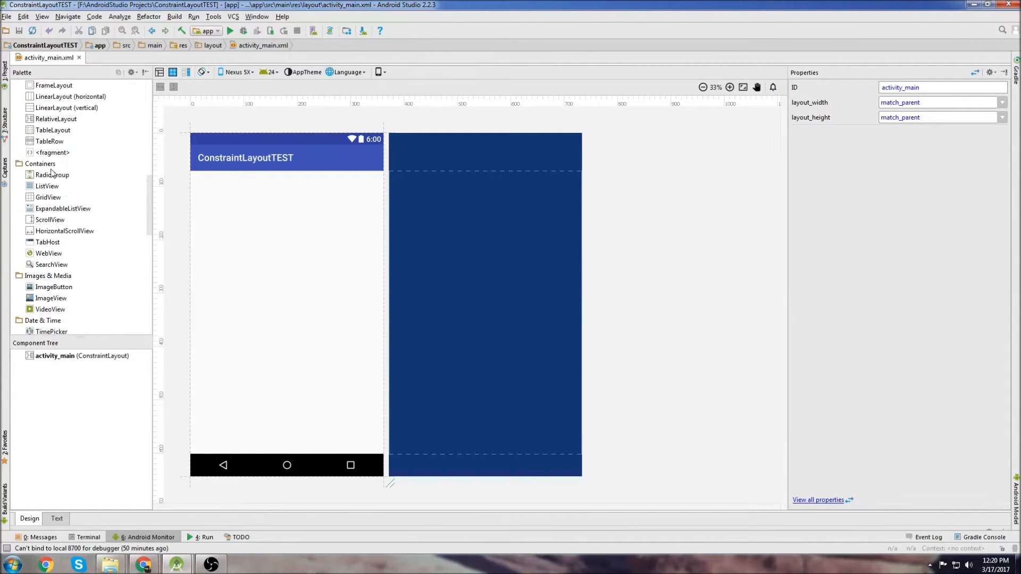
left_click_drag(51, 209, 307, 205)
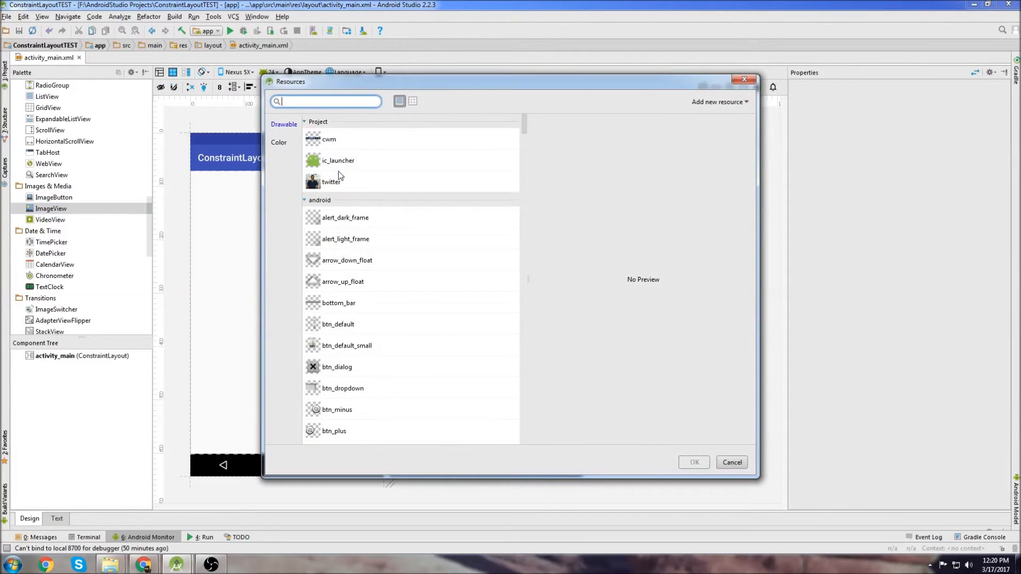
left_click(329, 138)
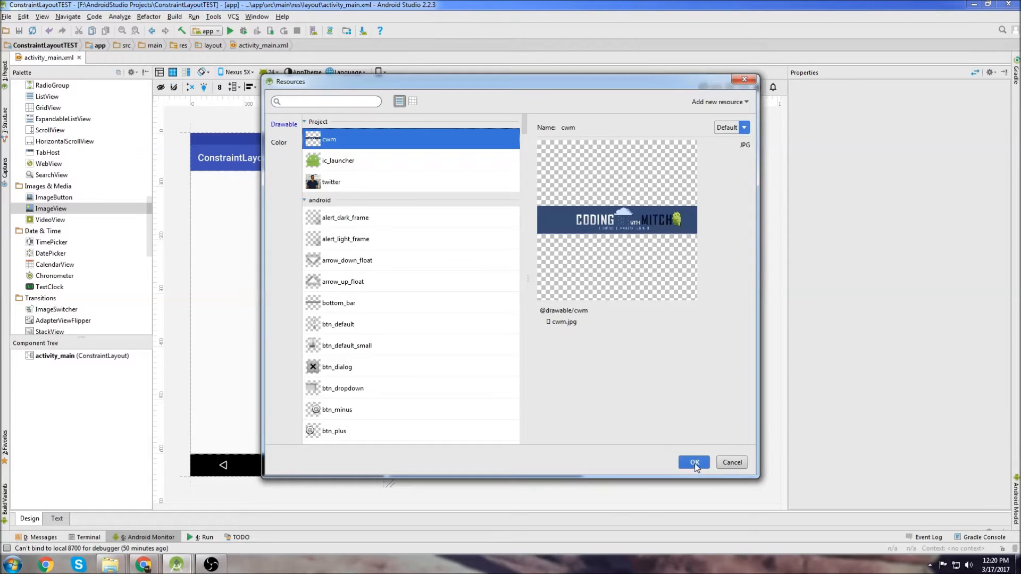
left_click(694, 462)
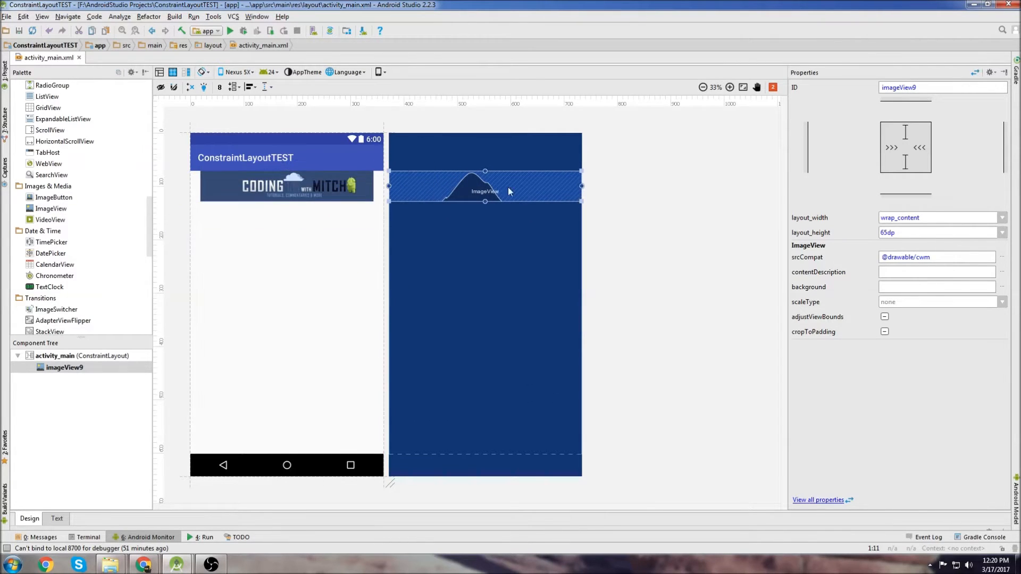
Give the banner ImageView match_parent width, 90dp height and centerCrop scale type.
triple_click(937, 218)
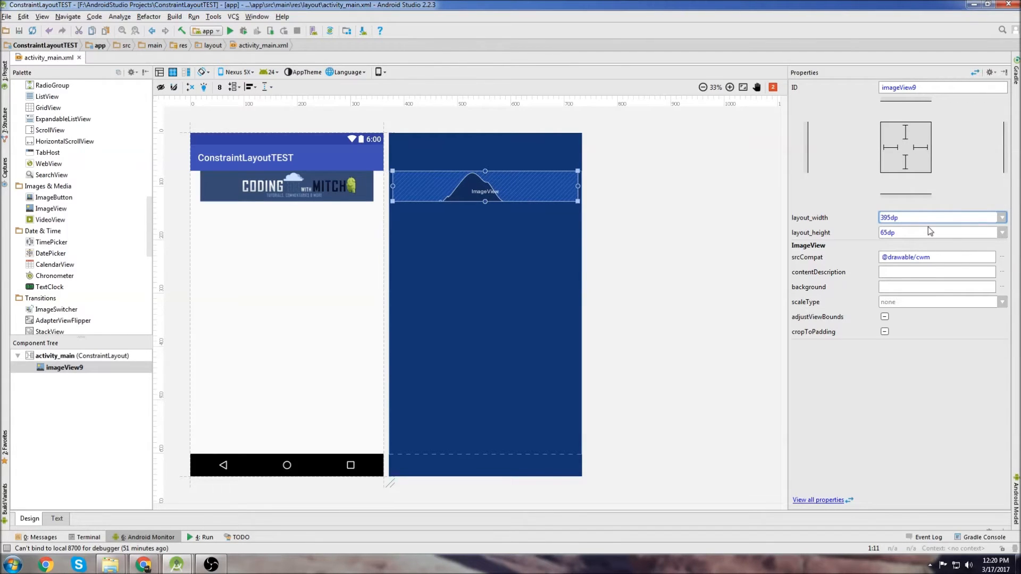
type("match_parent")
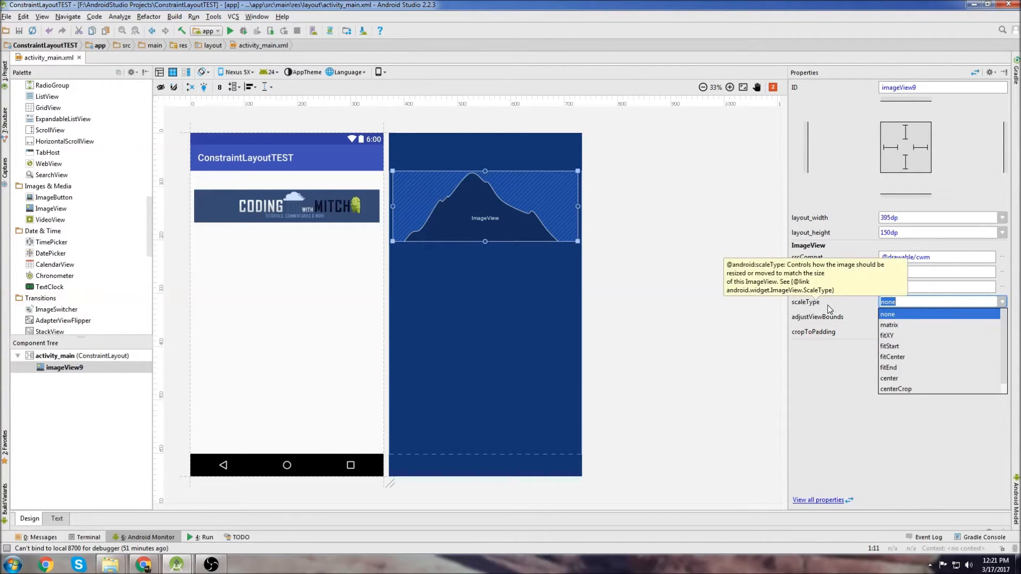
mouse_move(912, 389)
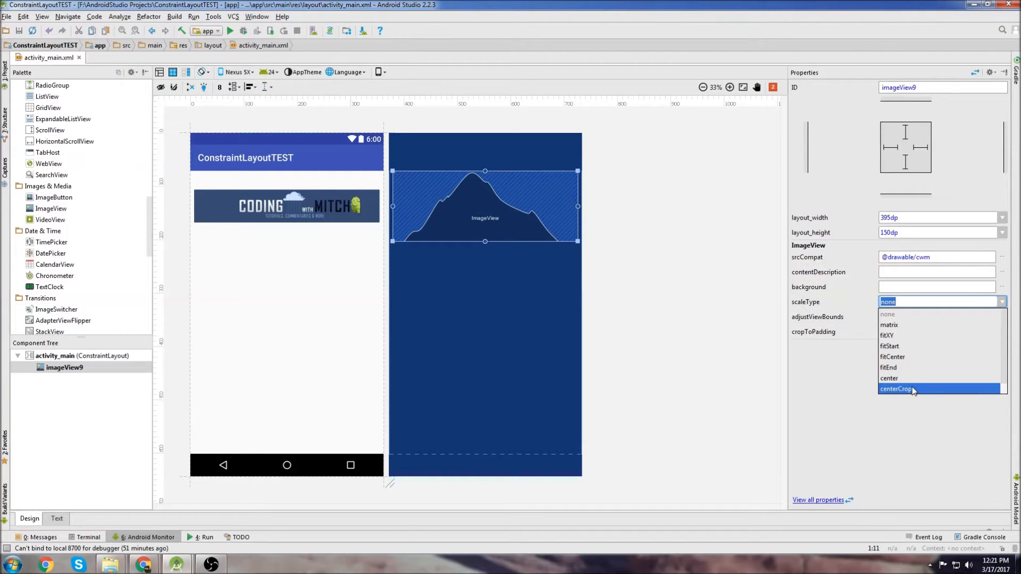
left_click(897, 389)
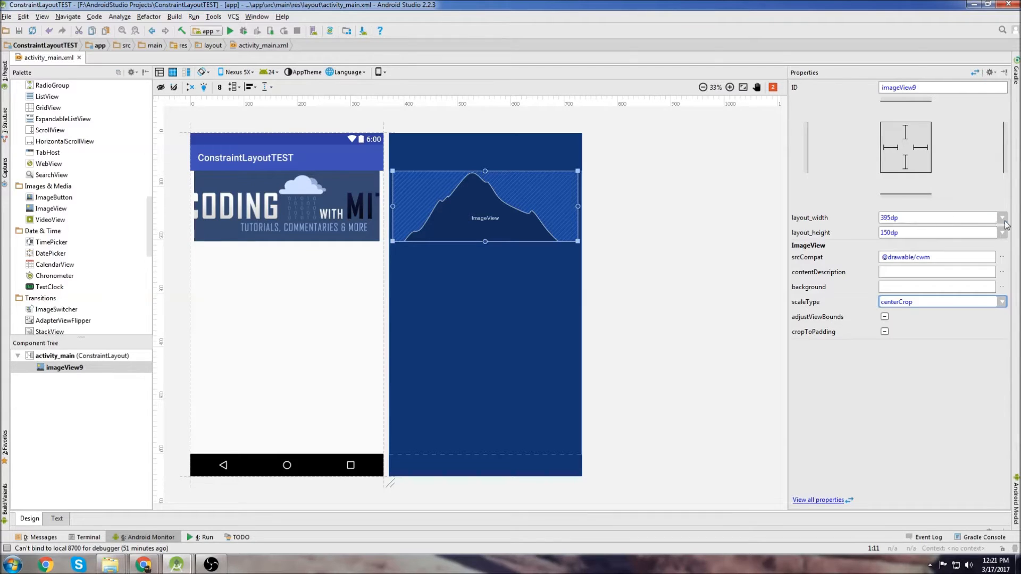
left_click(1001, 217)
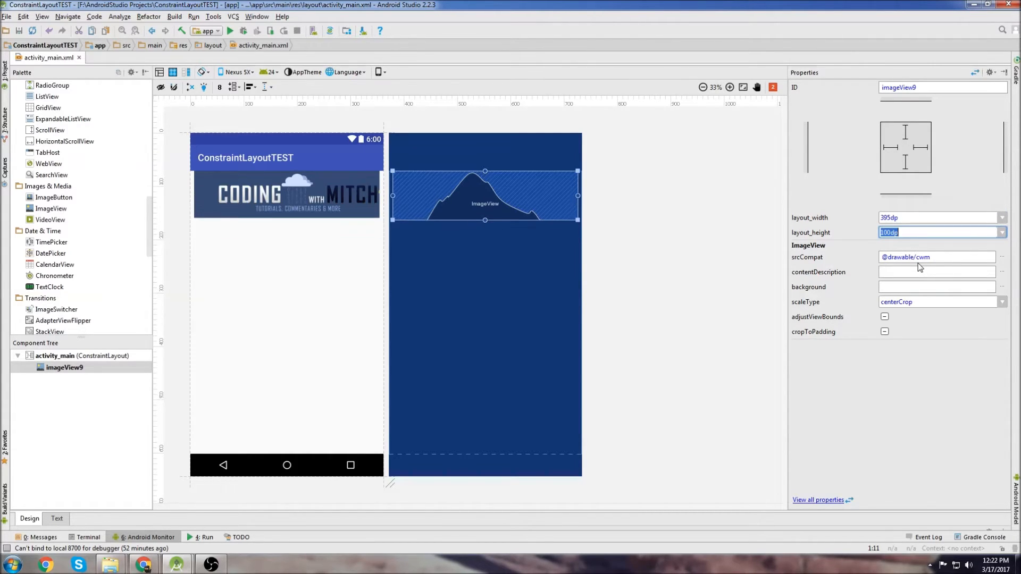
left_click(1001, 218)
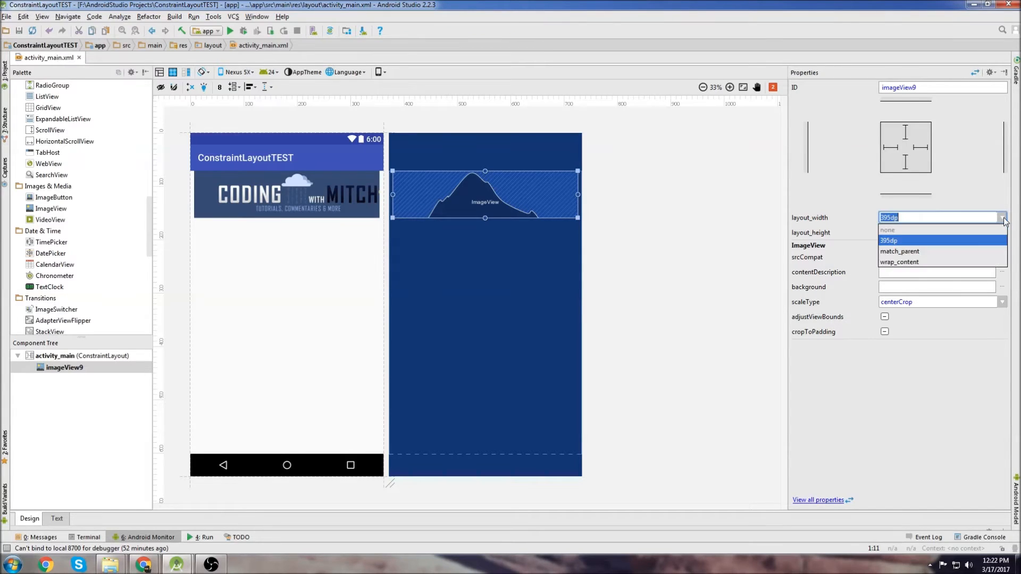
left_click(899, 262)
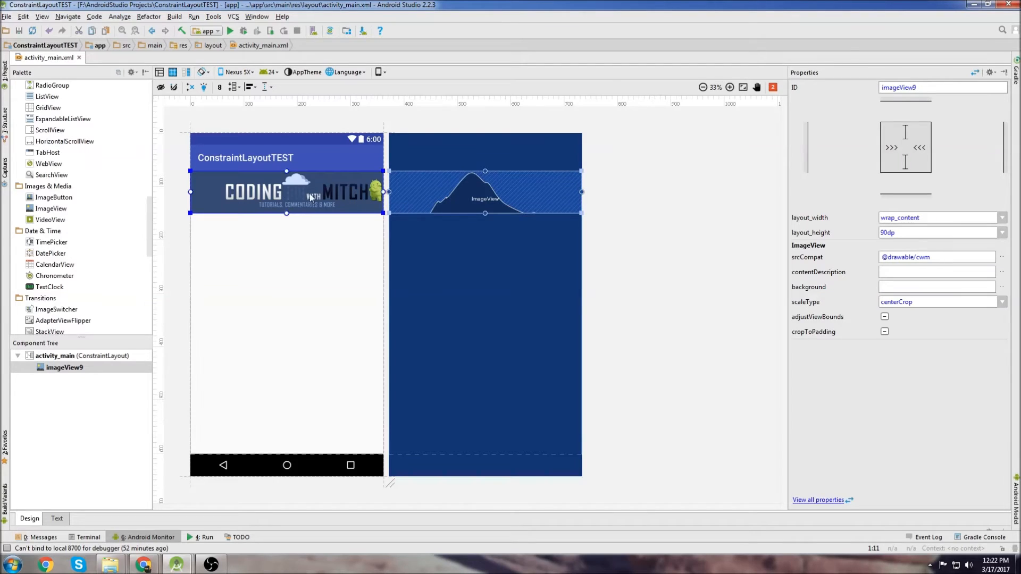
left_click(408, 262)
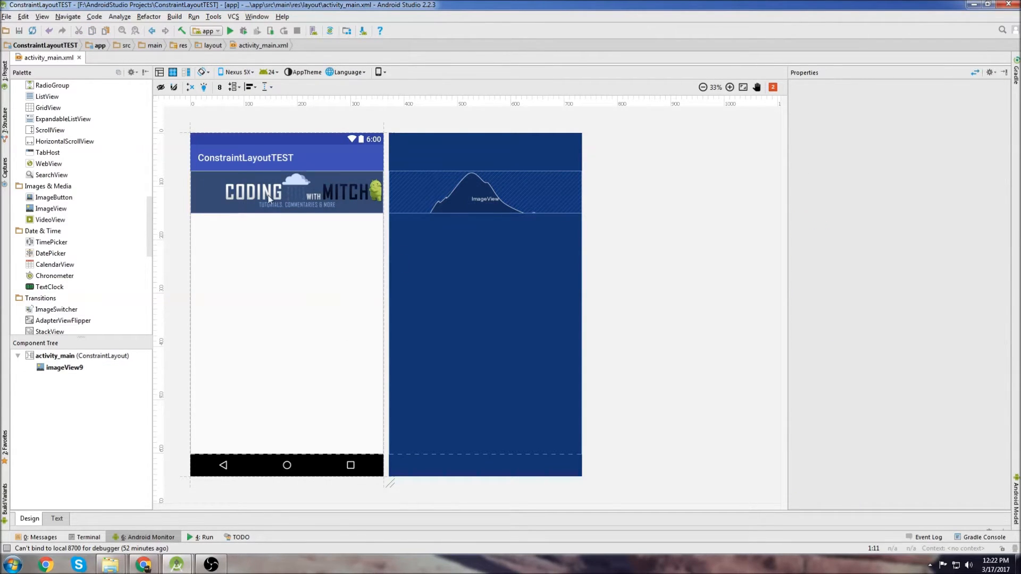
left_click(287, 191)
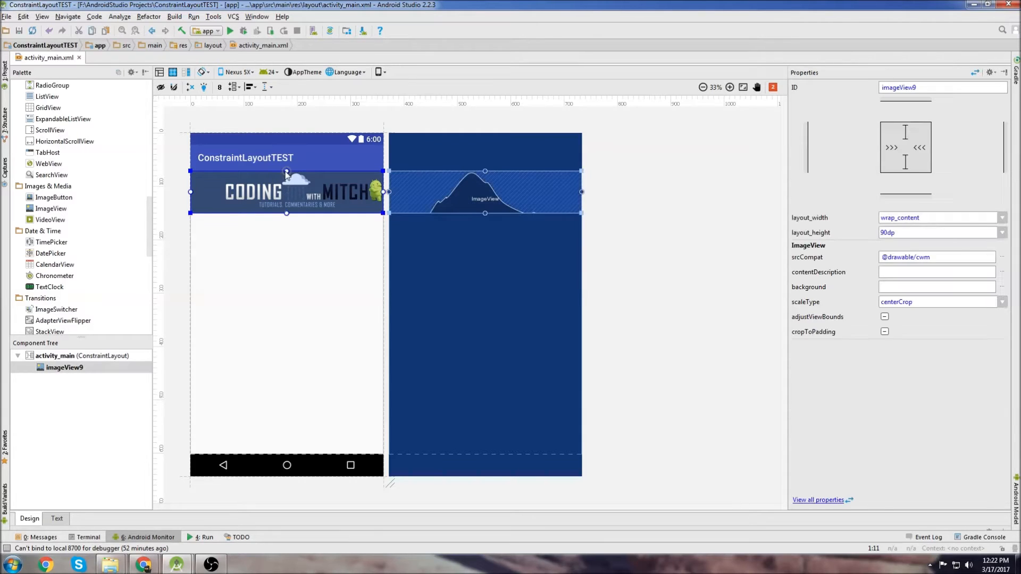
left_click(236, 72)
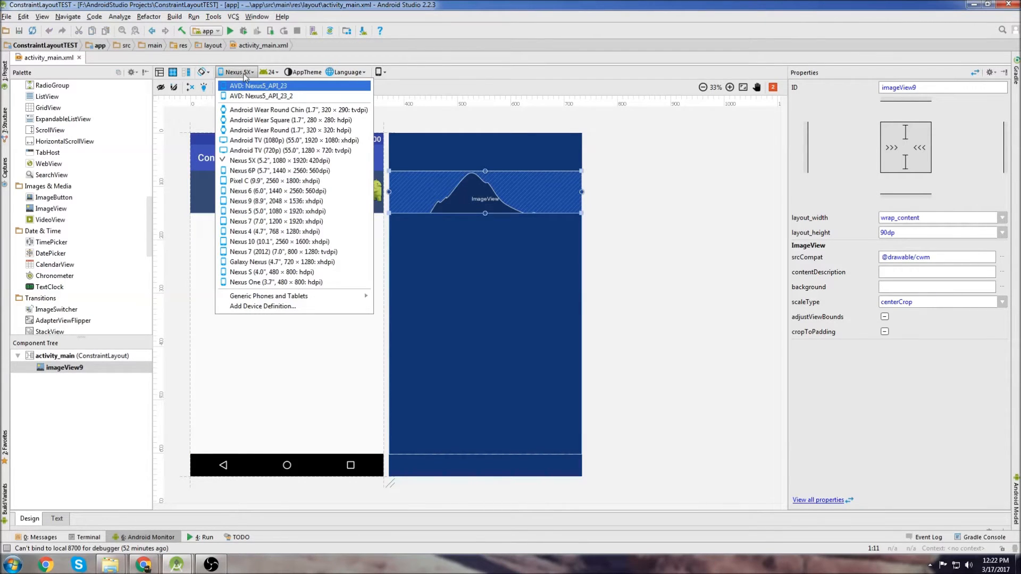
mouse_move(274, 191)
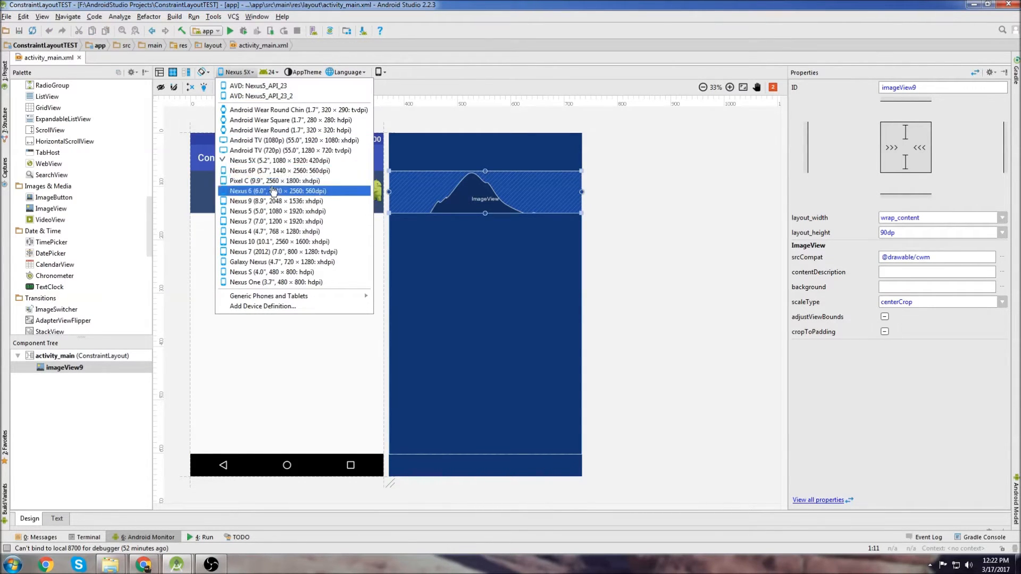
mouse_move(270, 160)
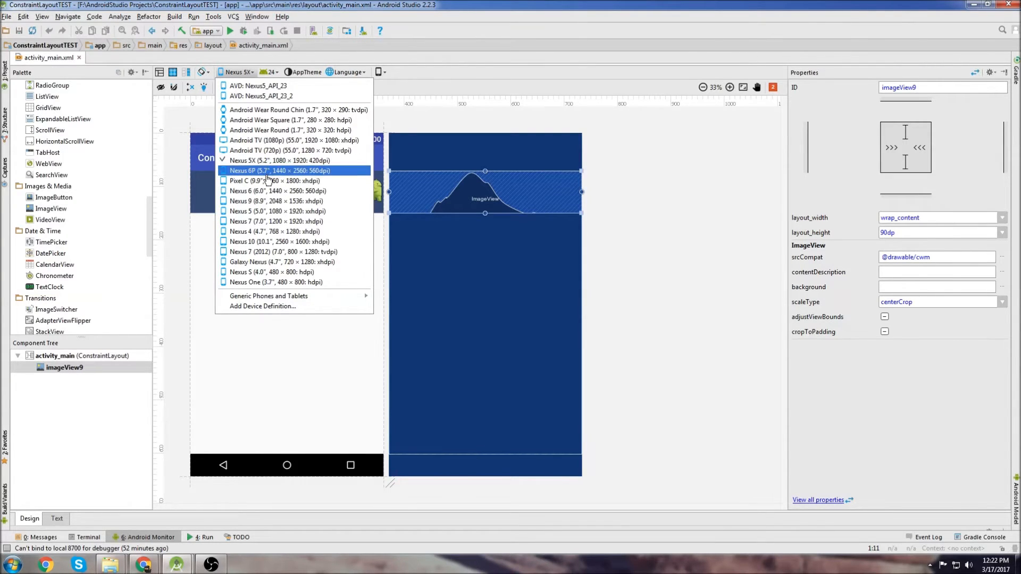
mouse_move(261, 242)
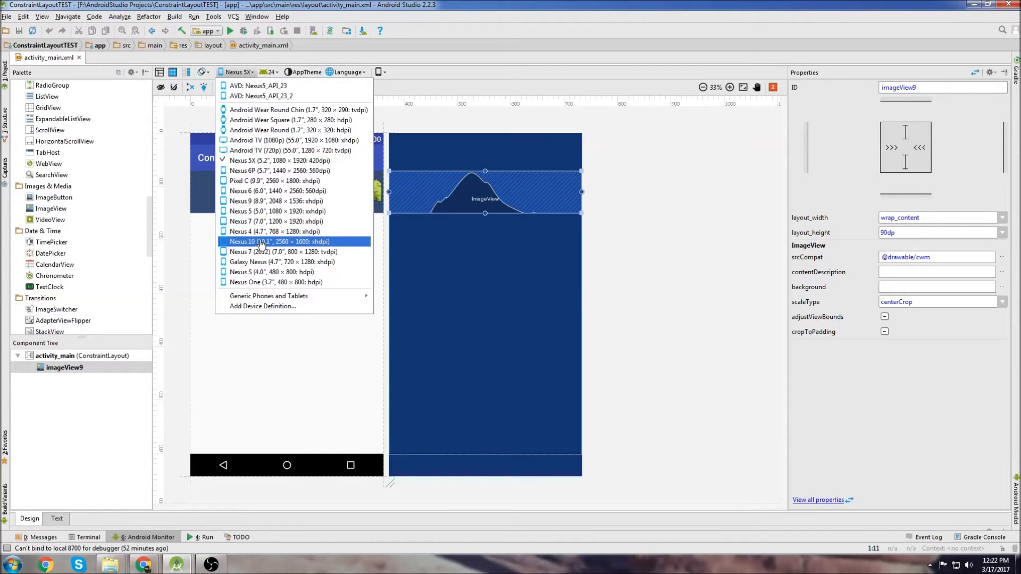
left_click(278, 242)
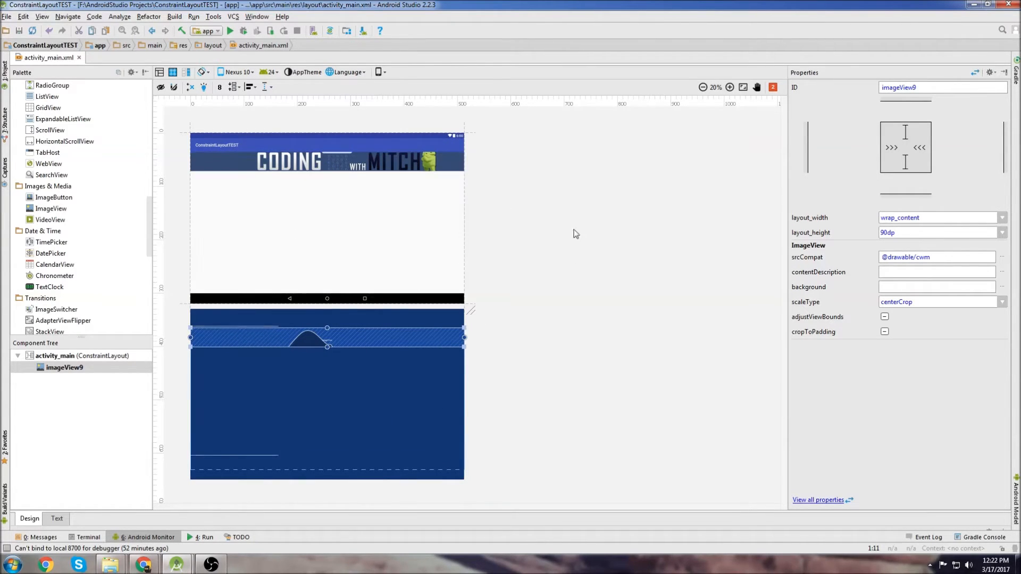
mouse_move(618, 224)
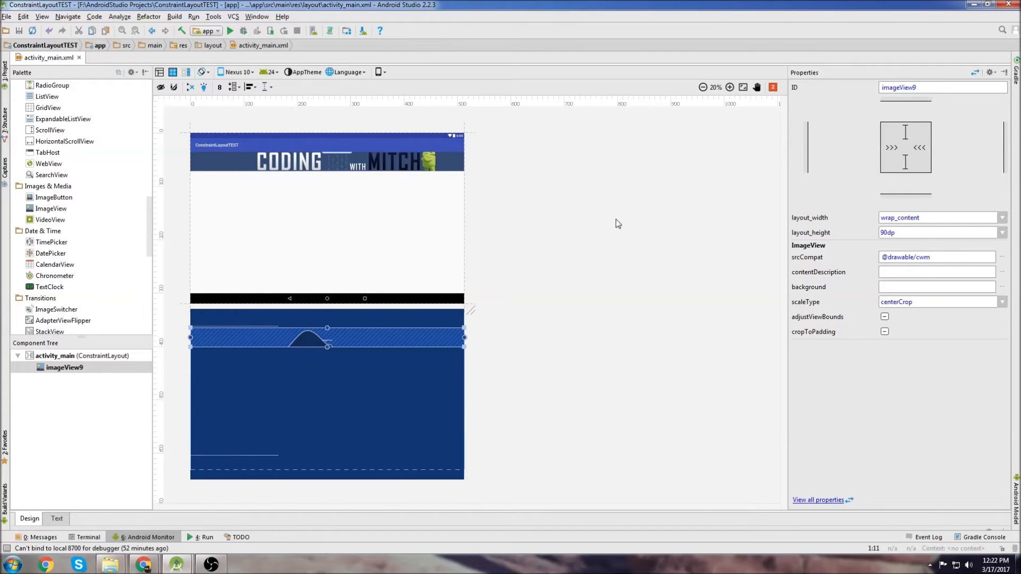
left_click(326, 160)
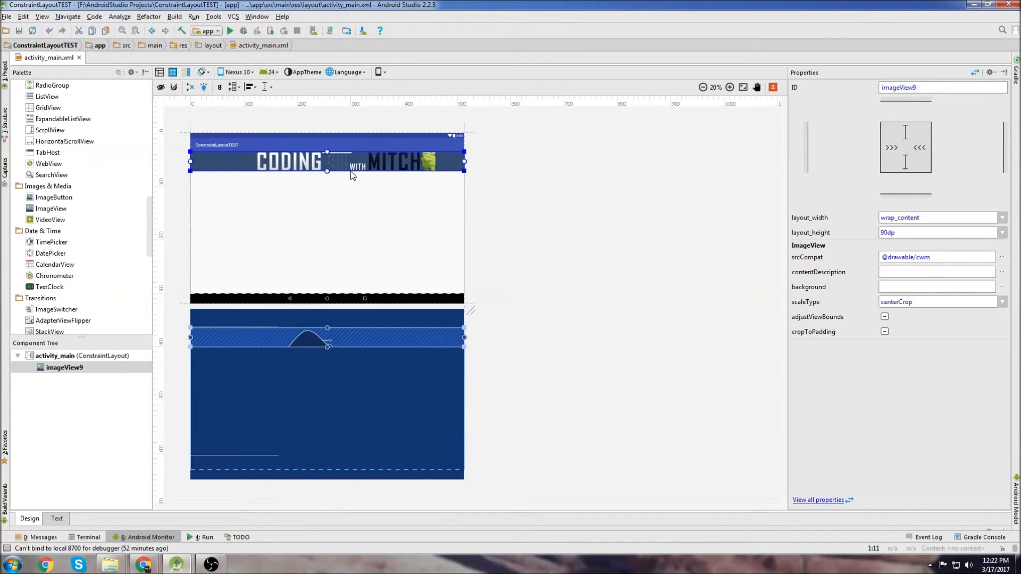
mouse_move(405, 172)
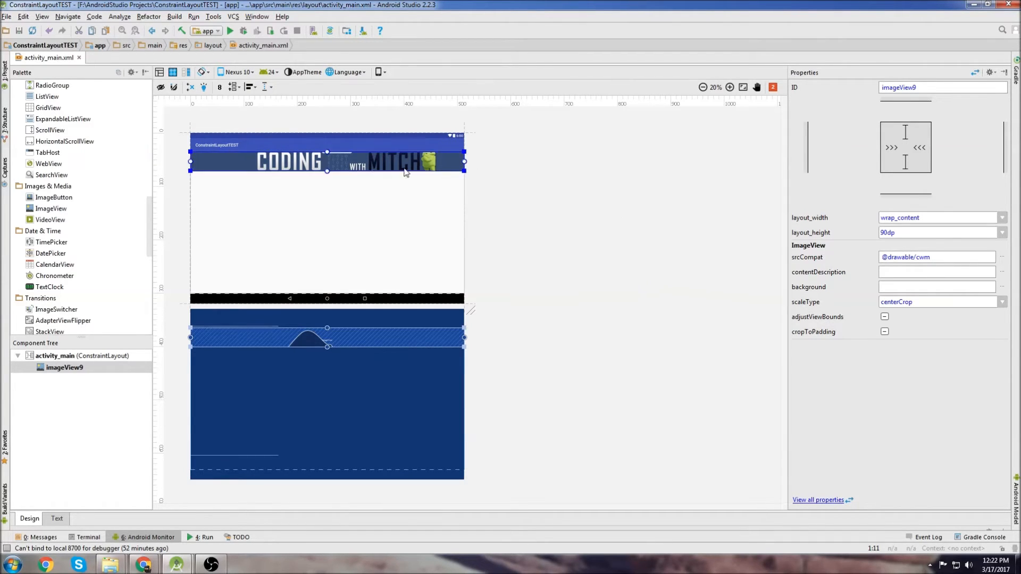
left_click(236, 72)
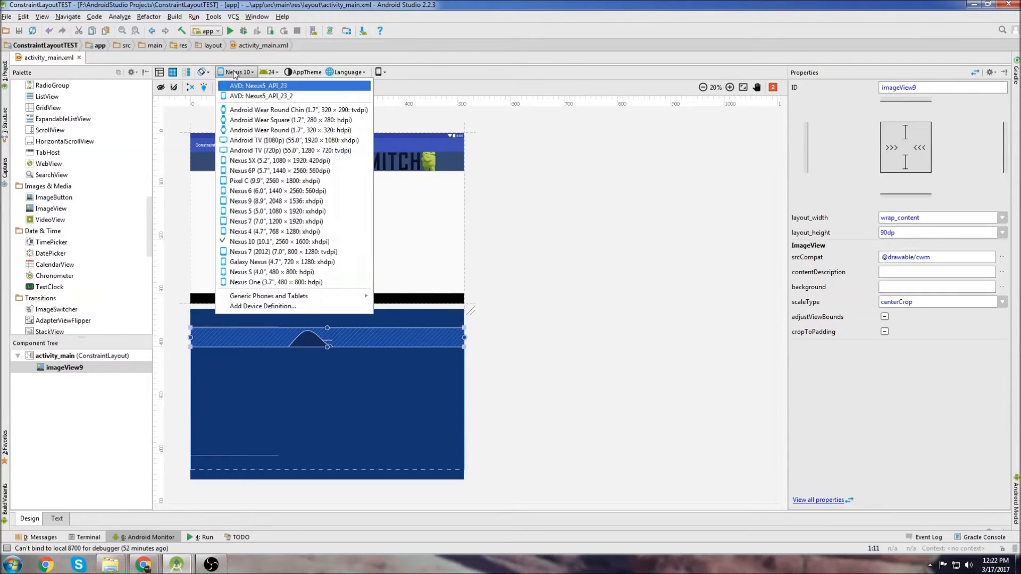
left_click(281, 160)
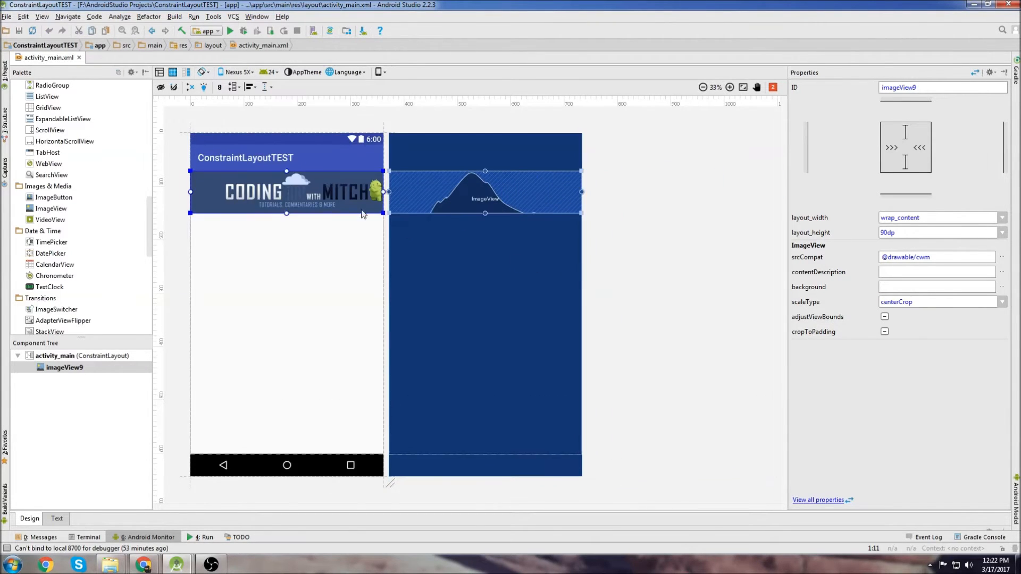
left_click(236, 72)
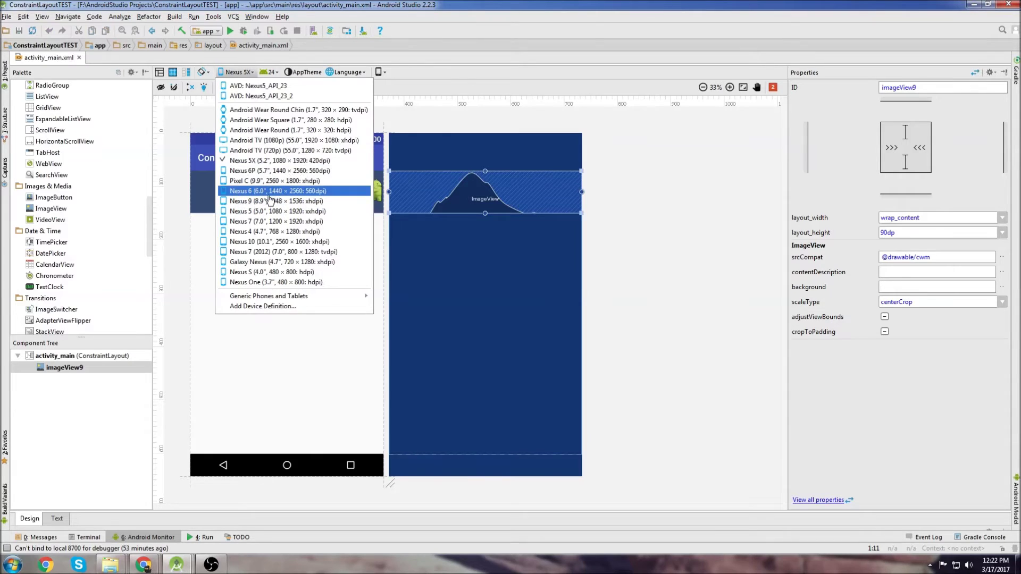
left_click(266, 201)
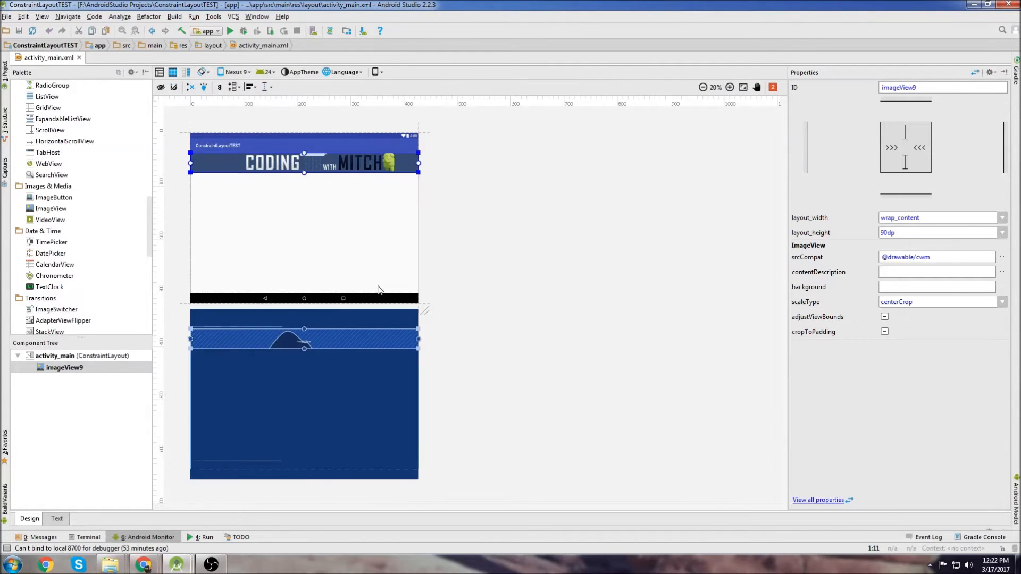
left_click(235, 71)
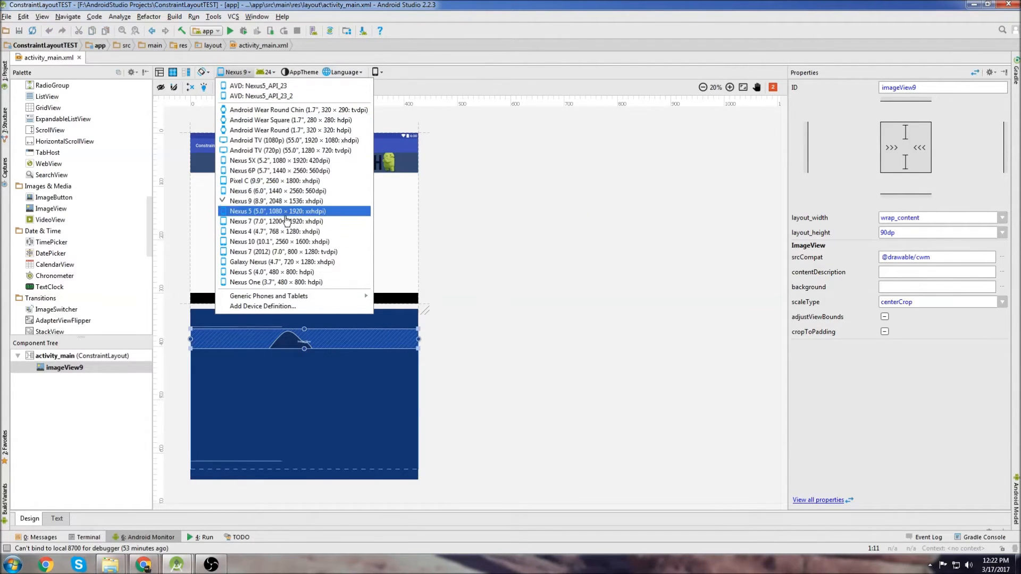
left_click(279, 241)
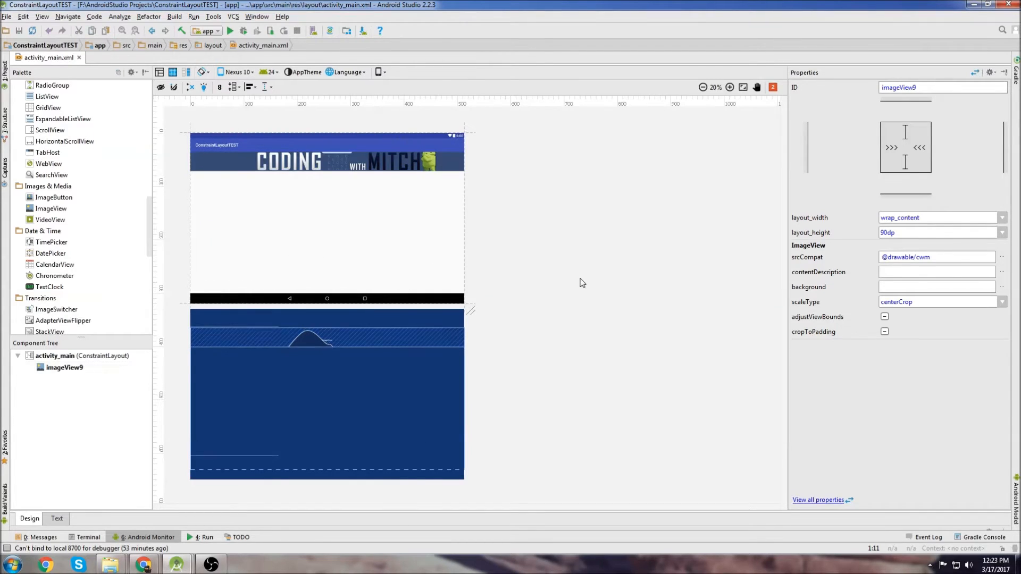
left_click(238, 72)
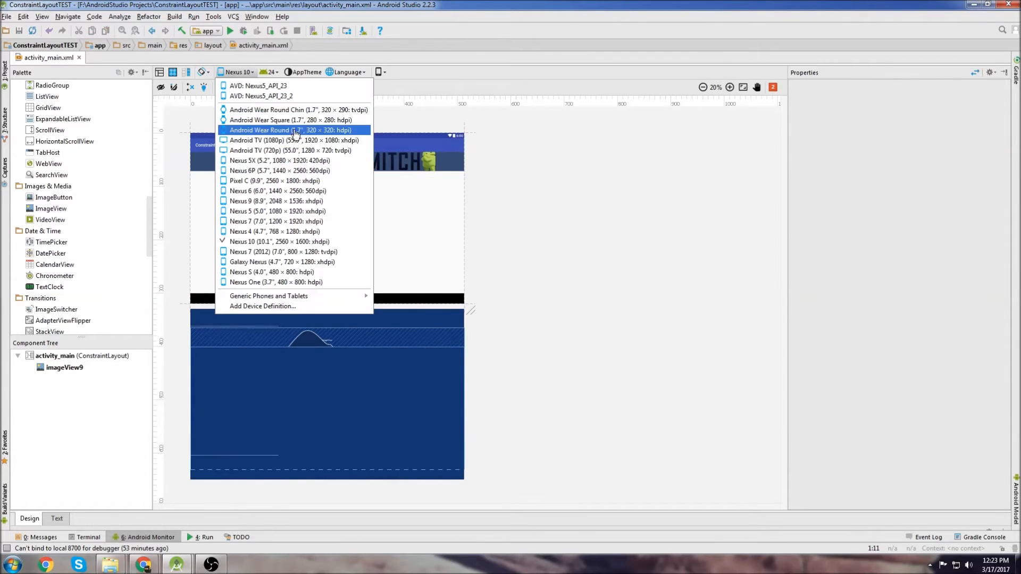
left_click(279, 161)
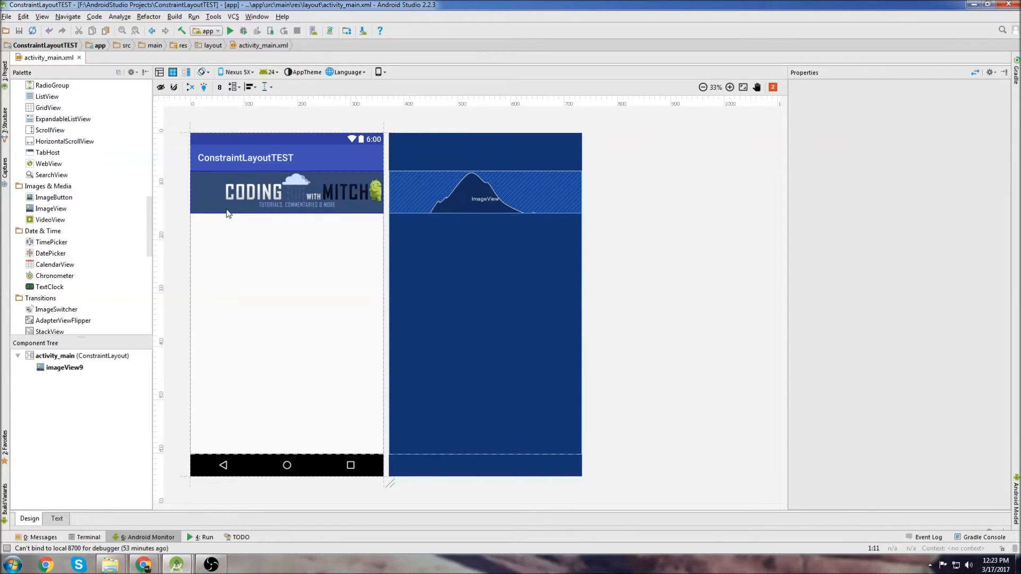
Add an ImageView under the banner showing the twitter drawable, then zoom in.
left_click(52, 208)
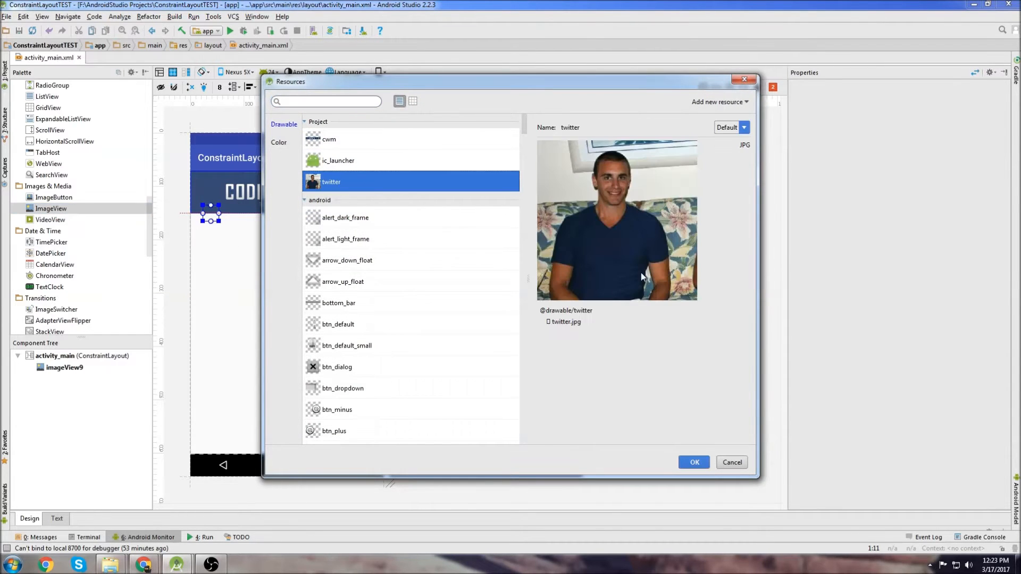
left_click(694, 462)
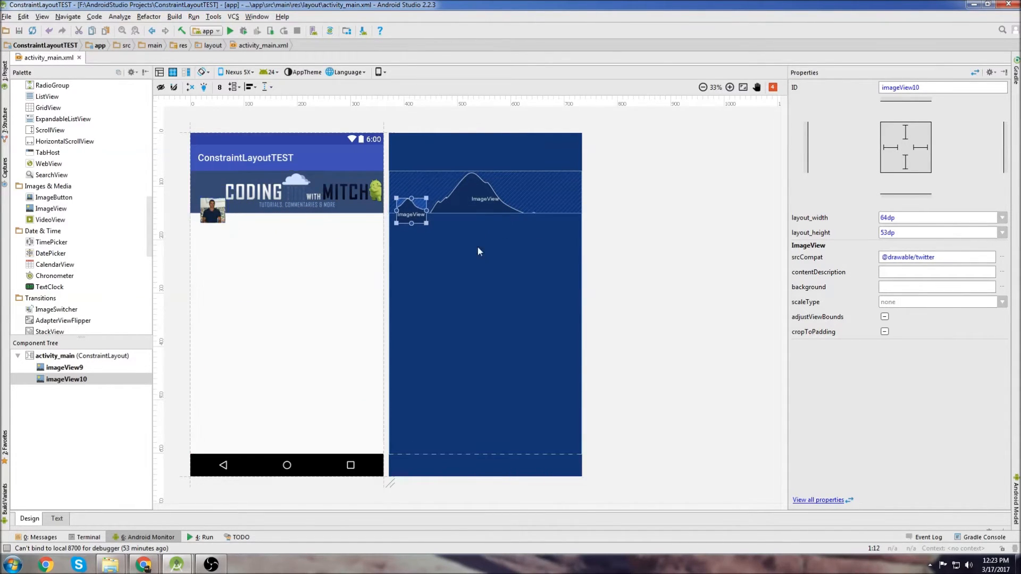
left_click(729, 87)
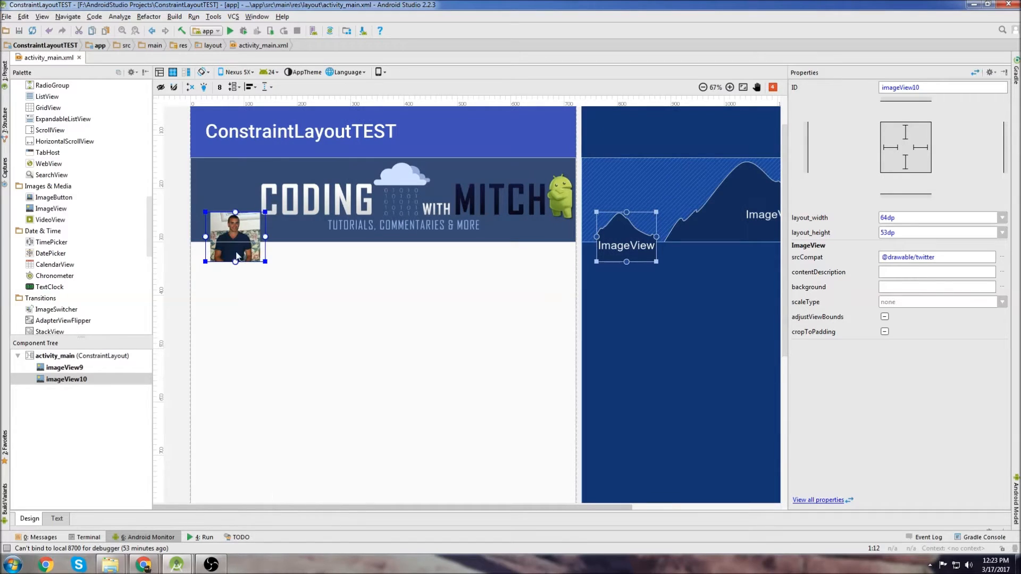
mouse_move(241, 241)
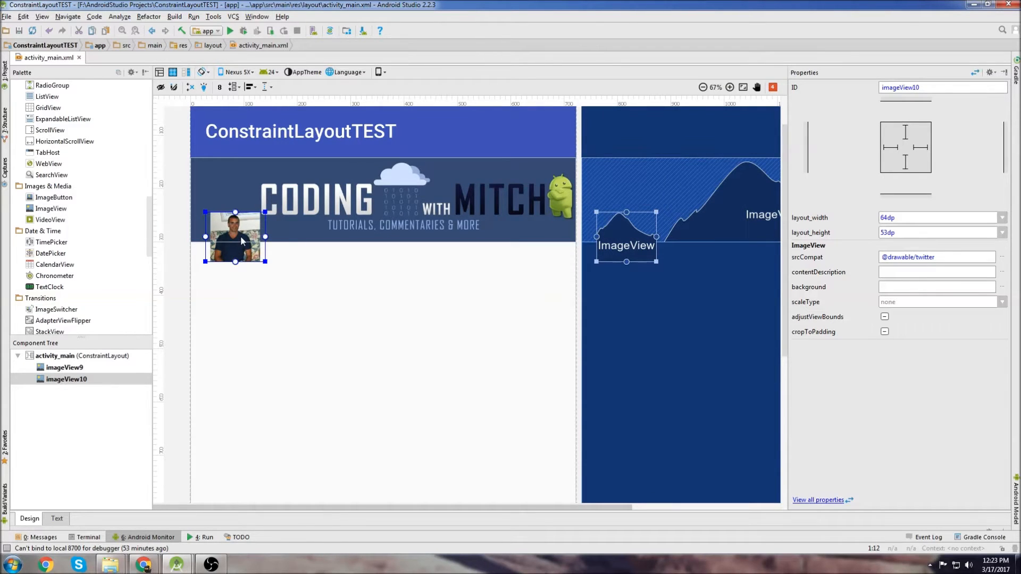
mouse_move(283, 176)
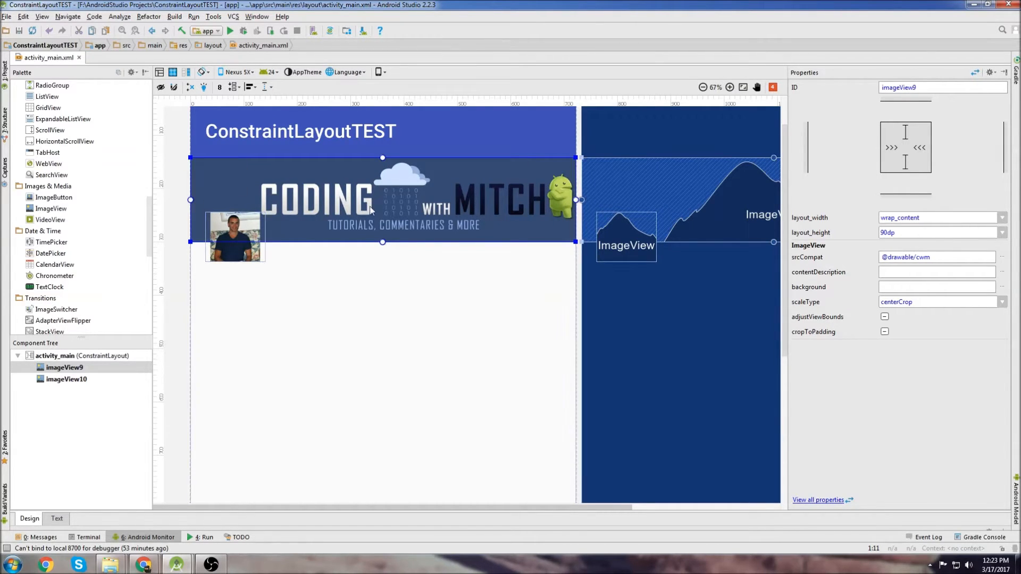
Attach the banner's right side to the parent and set its right margin to 0.
scroll("left", 3)
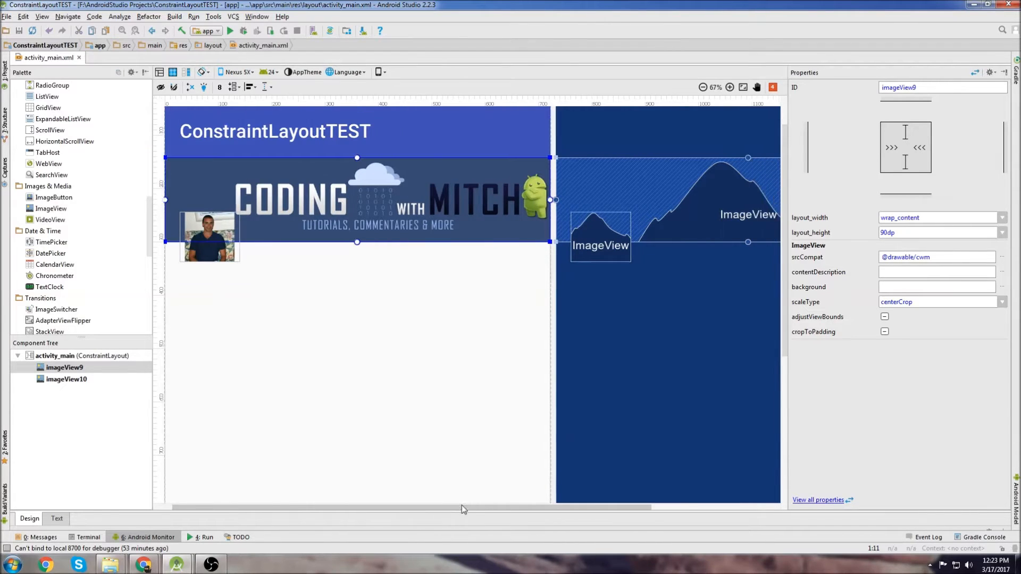
scroll("right", 3)
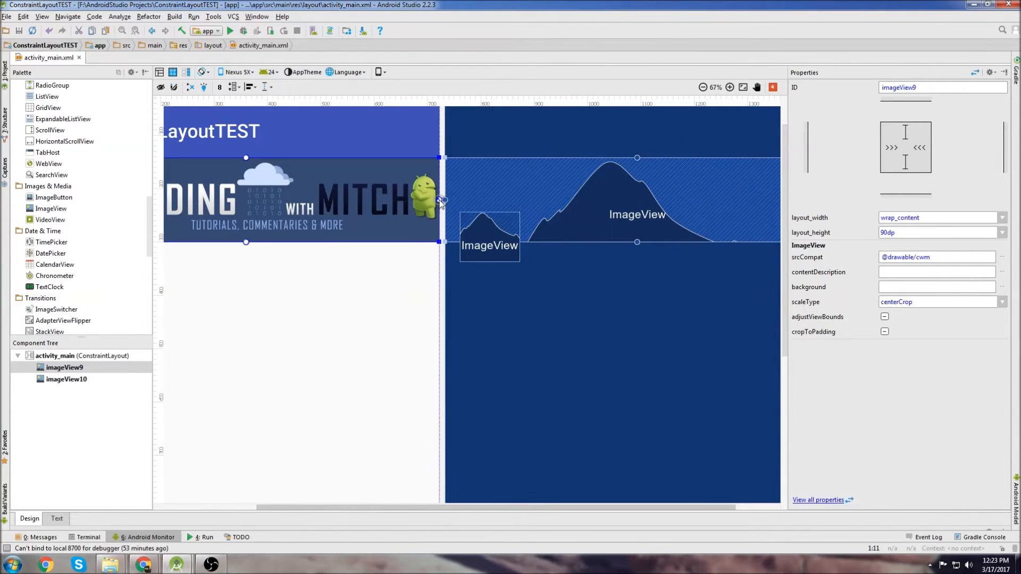
left_click(704, 87)
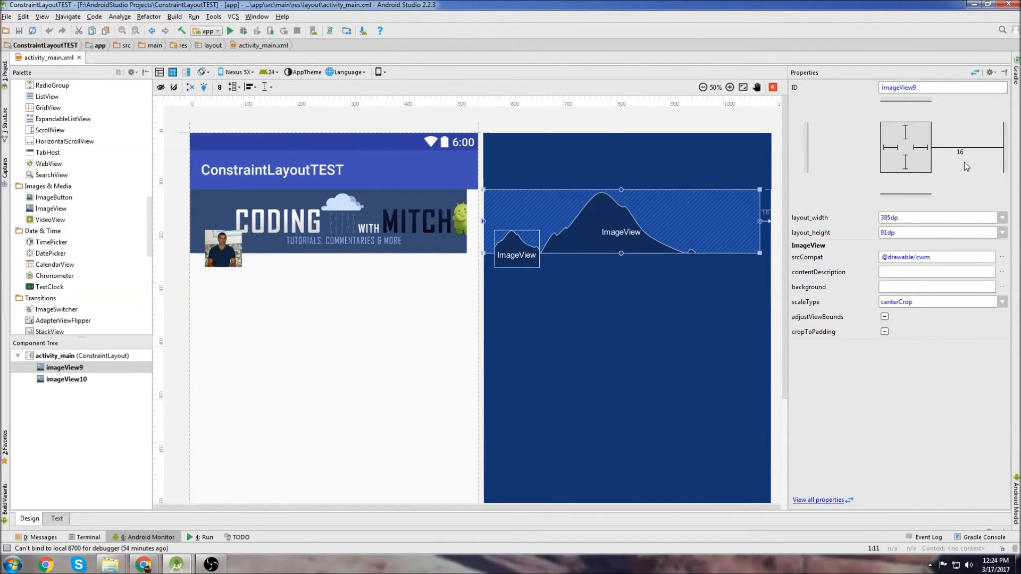
left_click(969, 151)
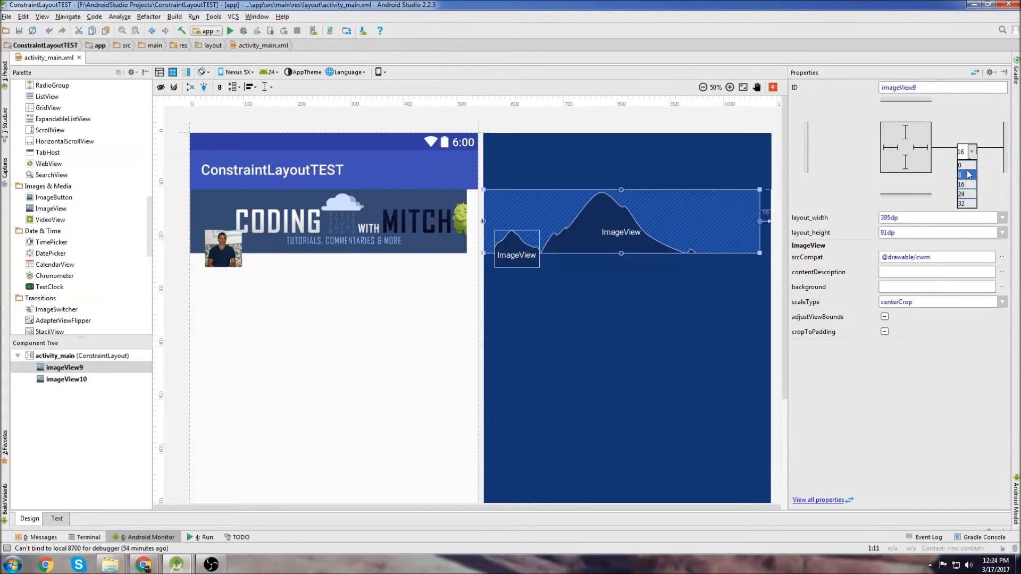
left_click(961, 165)
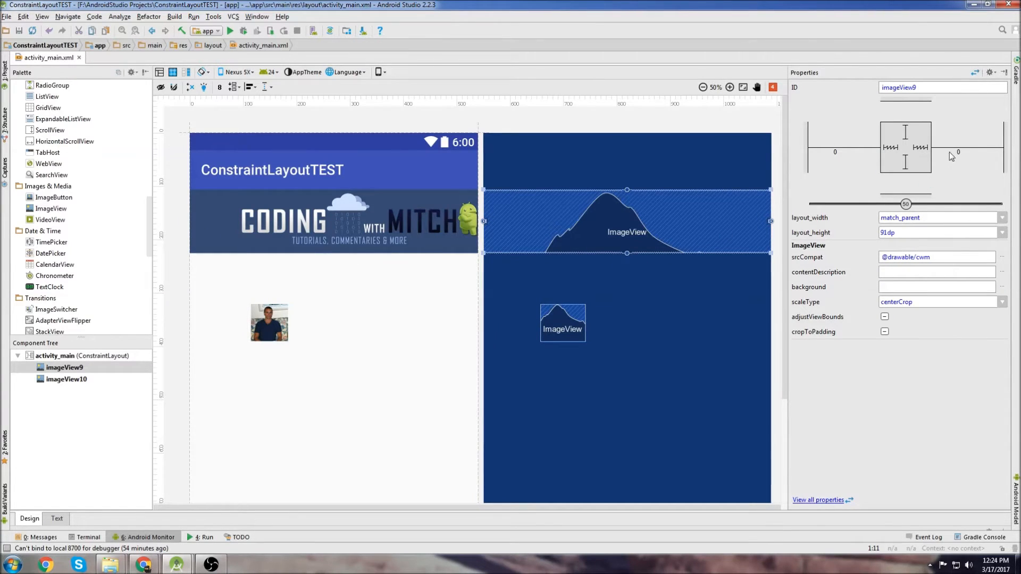
left_click(332, 220)
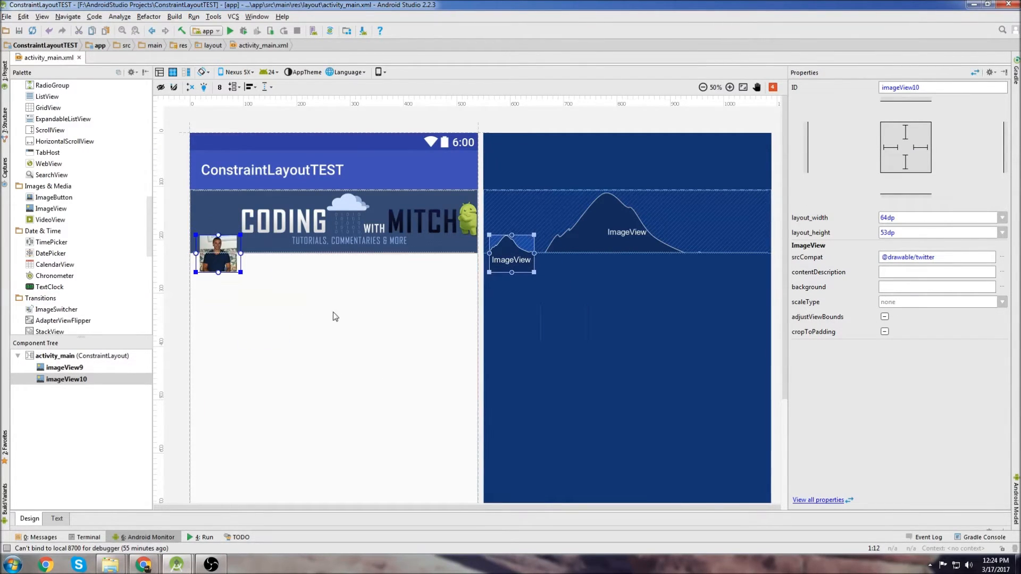
Zoom in and tie the profile picture's top to the banner's top, 64dp margin.
left_click(729, 86)
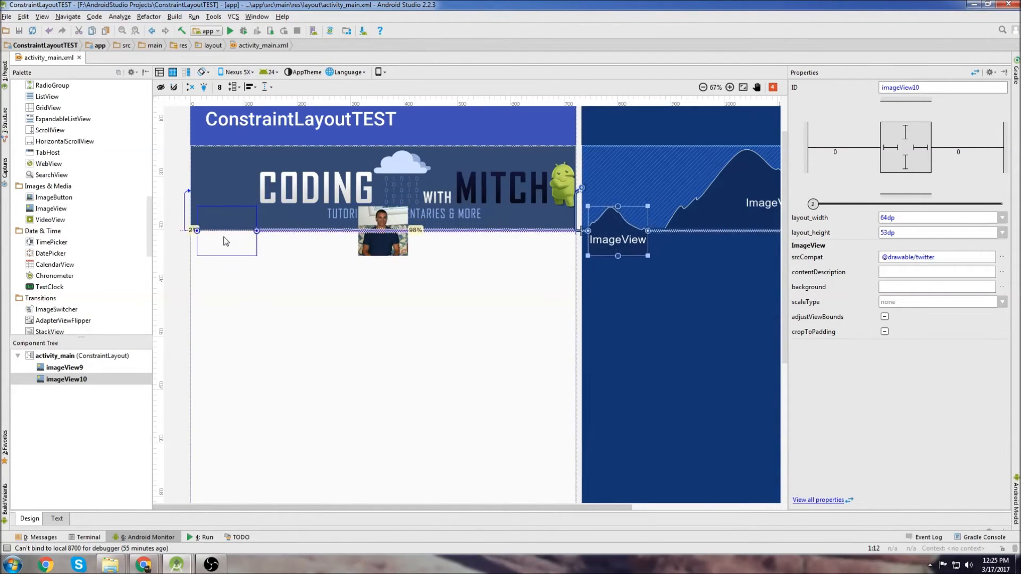
left_click_drag(227, 229, 227, 147)
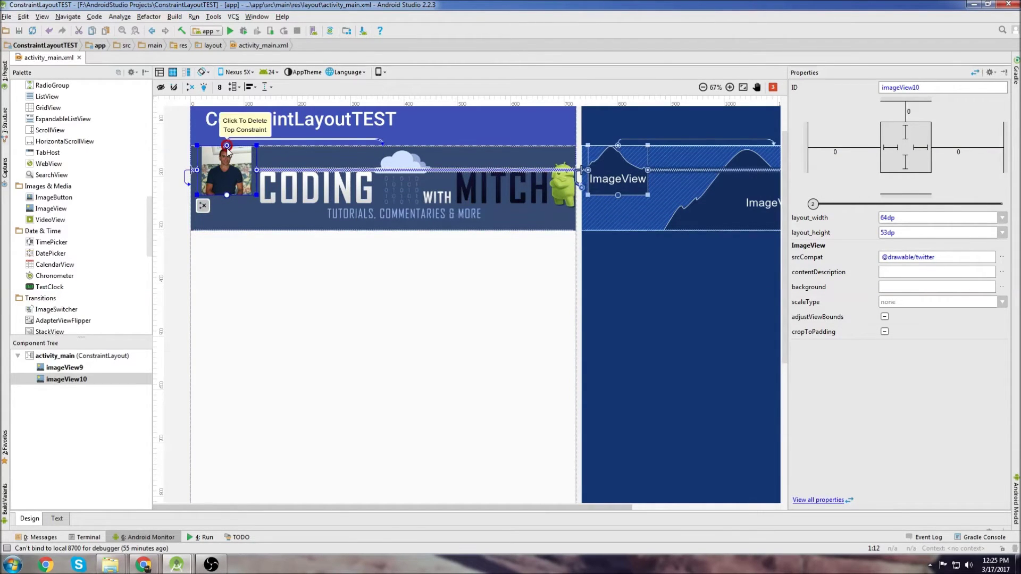
left_click(226, 145)
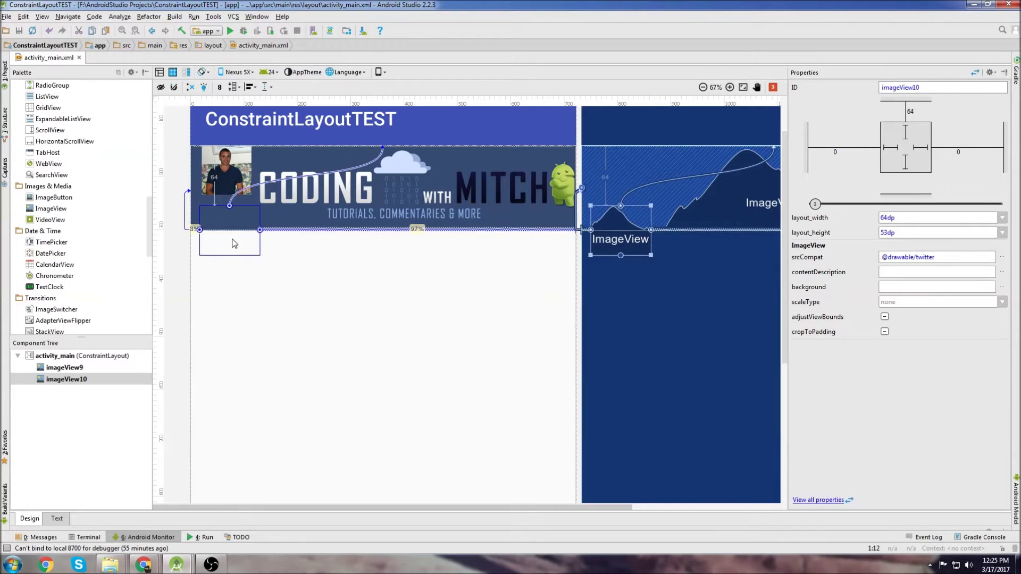
Preview the layout on Nexus 10, adjust the zoom, and select the profile picture.
left_click(236, 72)
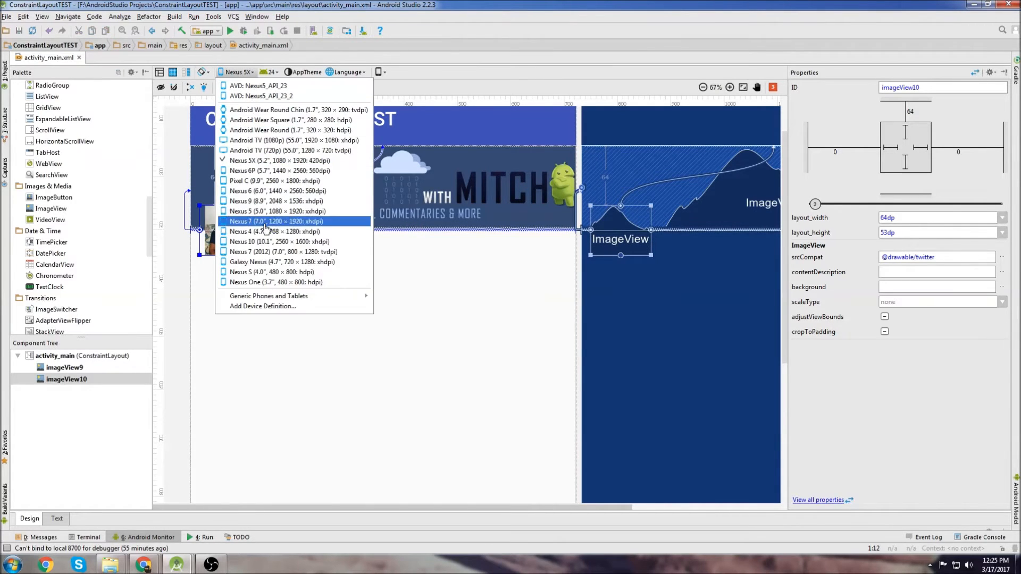
left_click(281, 241)
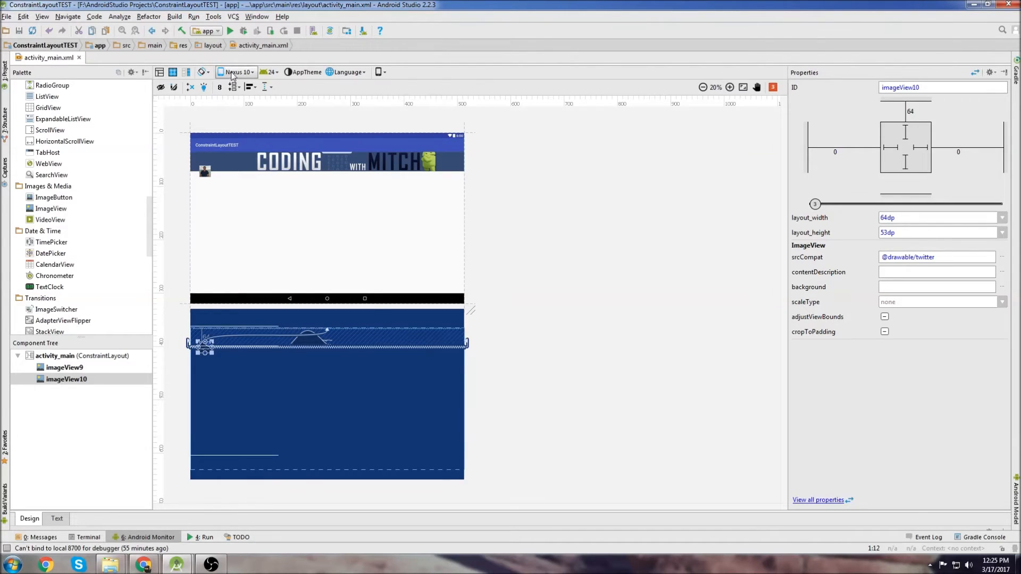
left_click(237, 72)
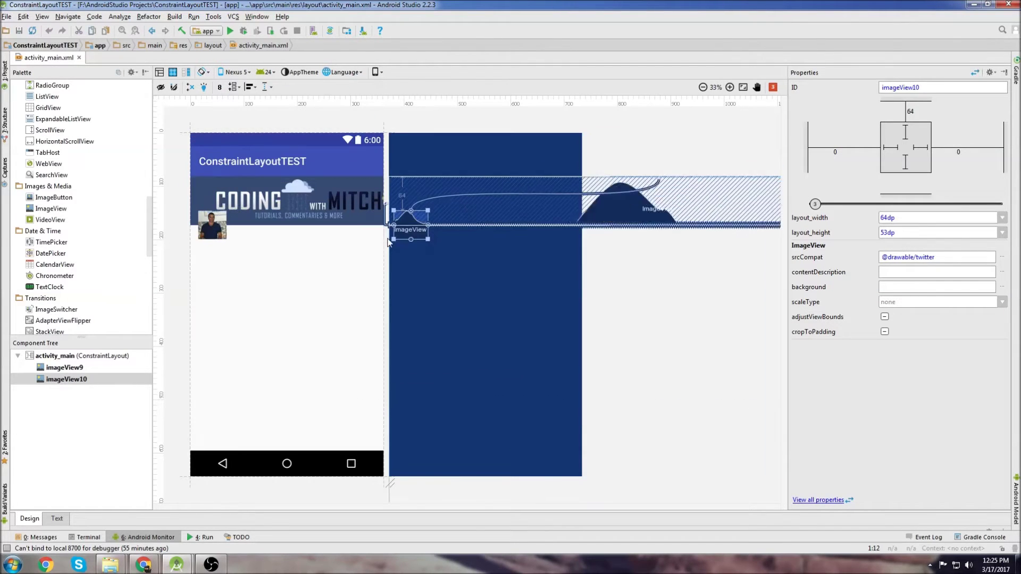
left_click(729, 87)
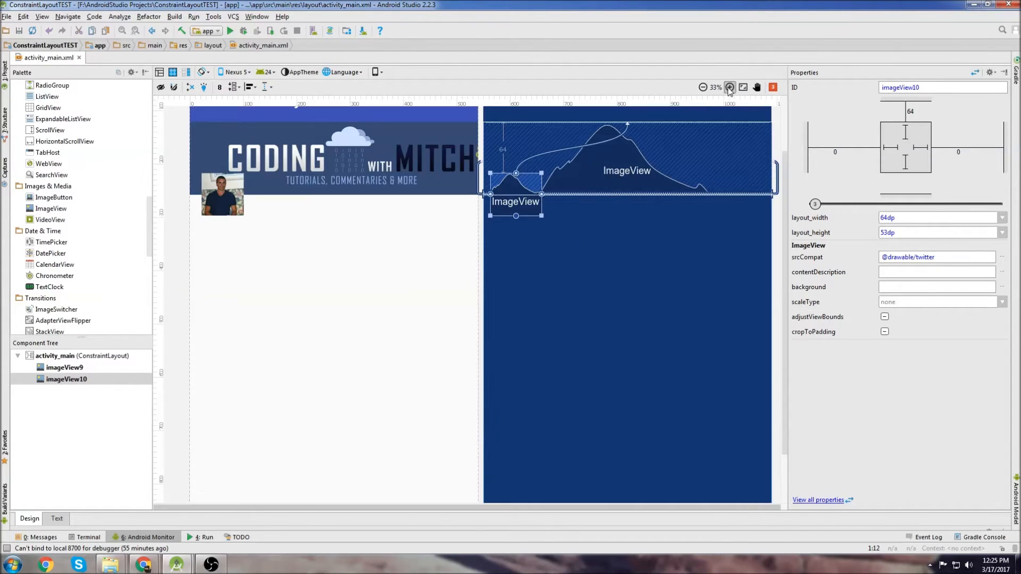
left_click(728, 86)
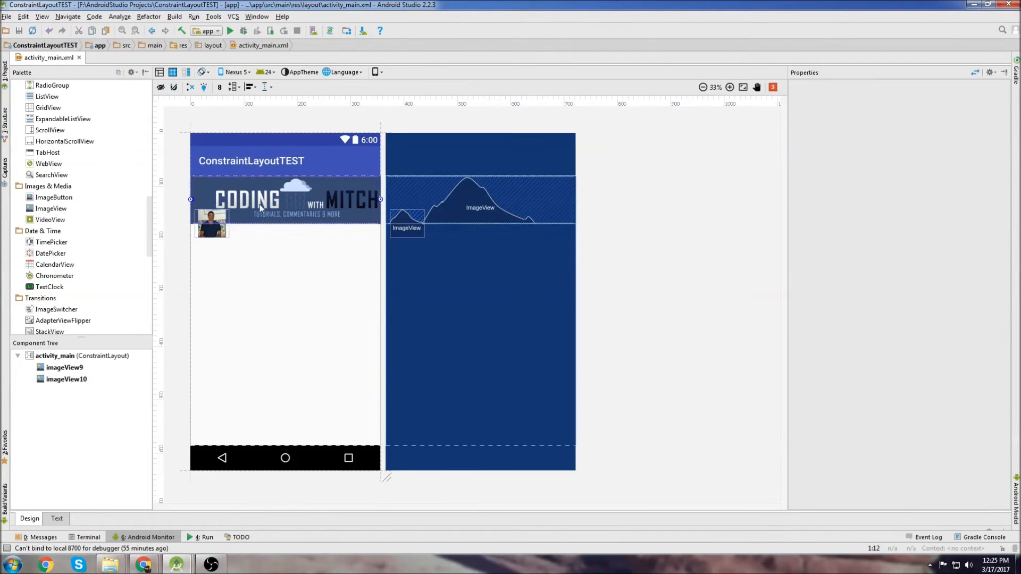
left_click(285, 198)
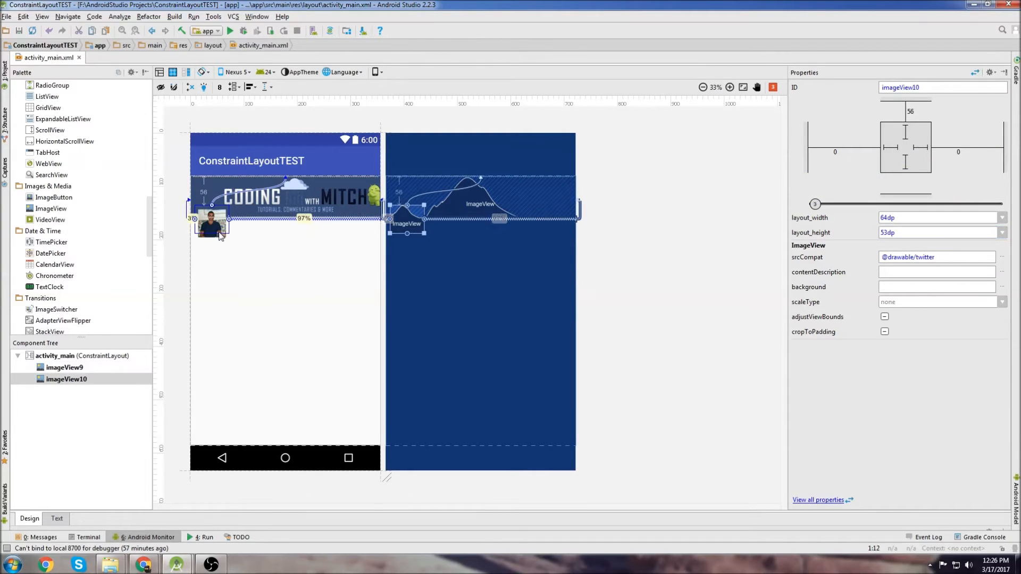
Enlarge the preview and switch the device to Nexus 5X.
left_click(729, 87)
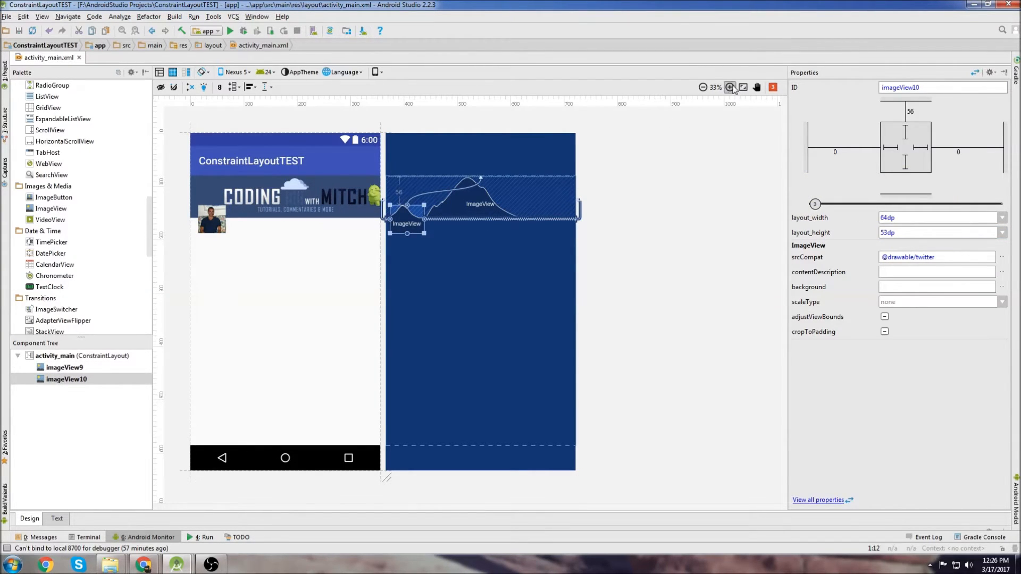
left_click(730, 87)
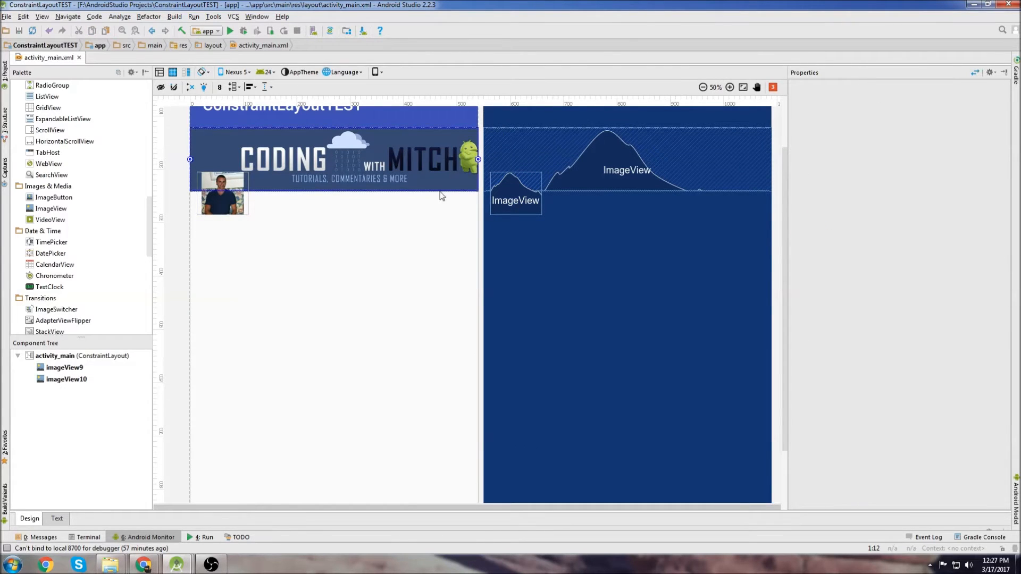
left_click(236, 72)
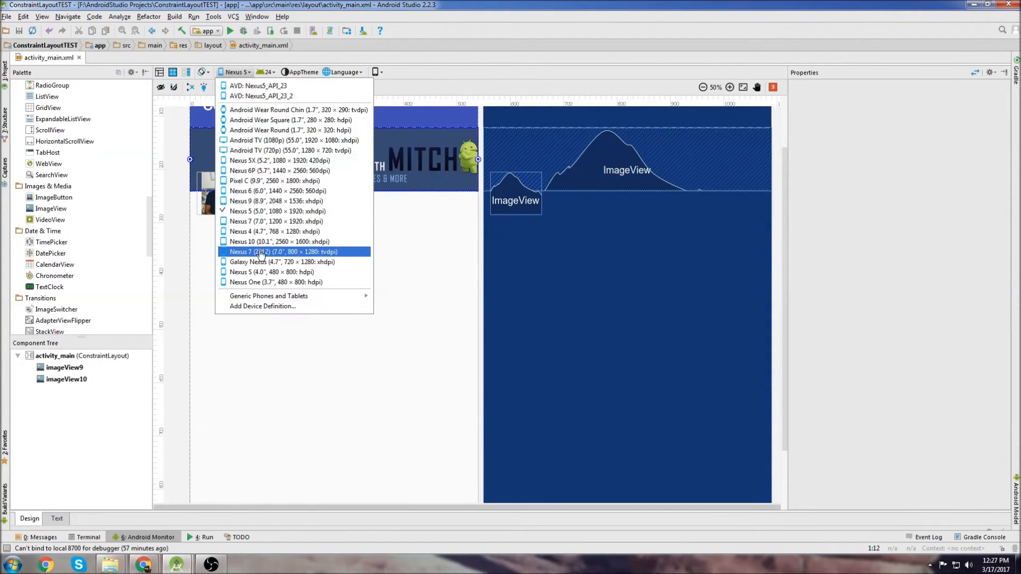
left_click(283, 252)
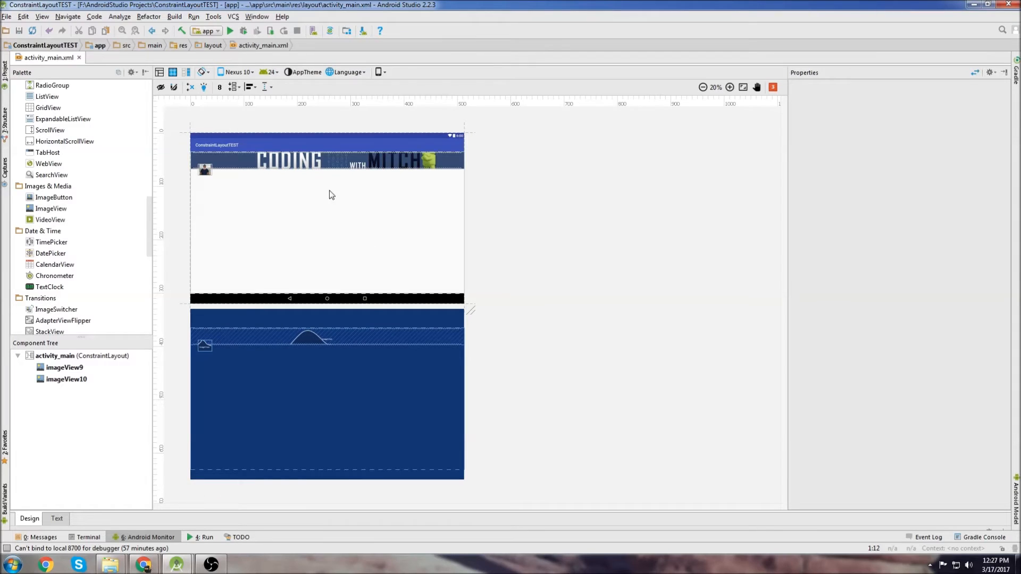
left_click(236, 72)
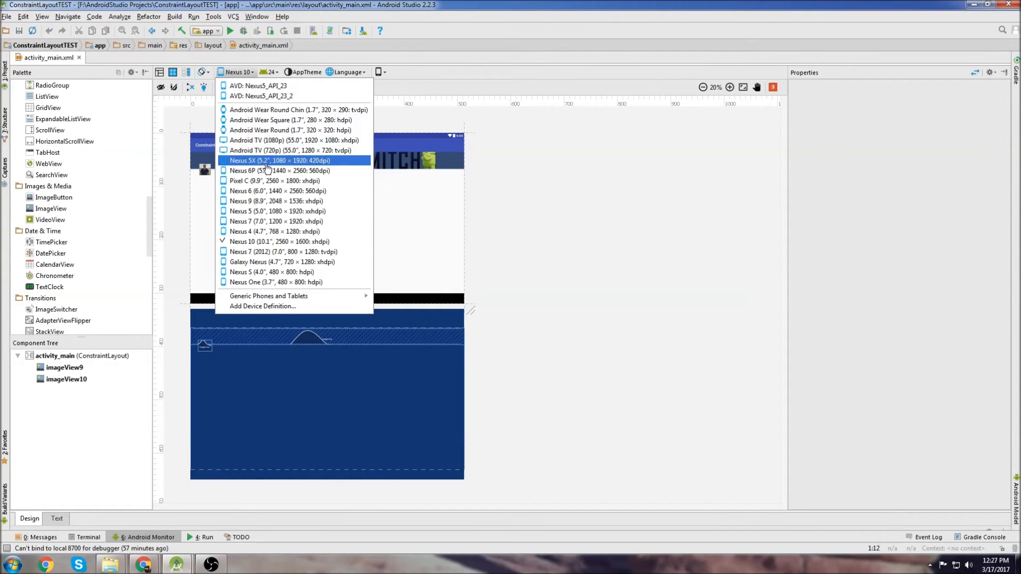
left_click(280, 161)
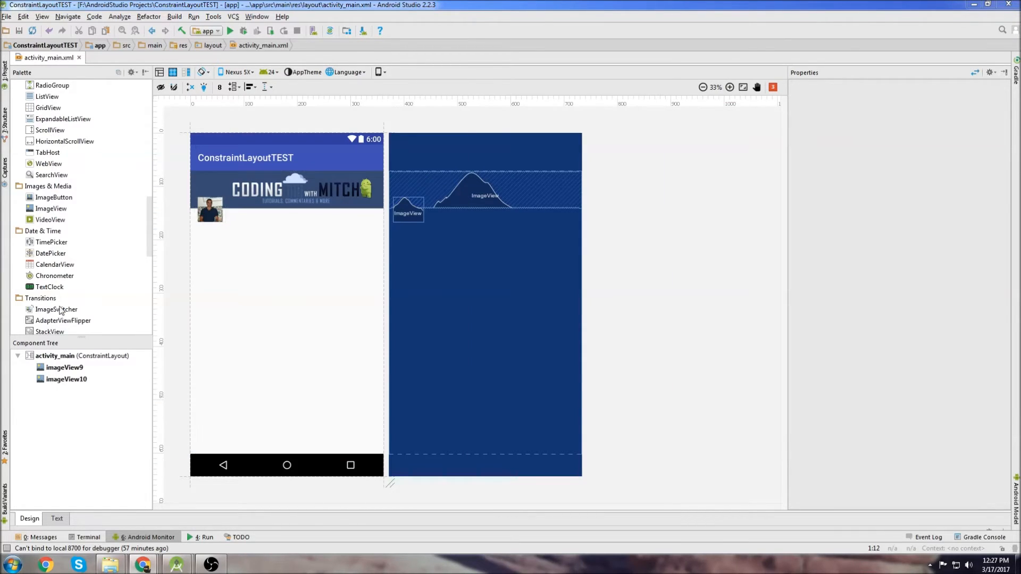
scroll("up", 3)
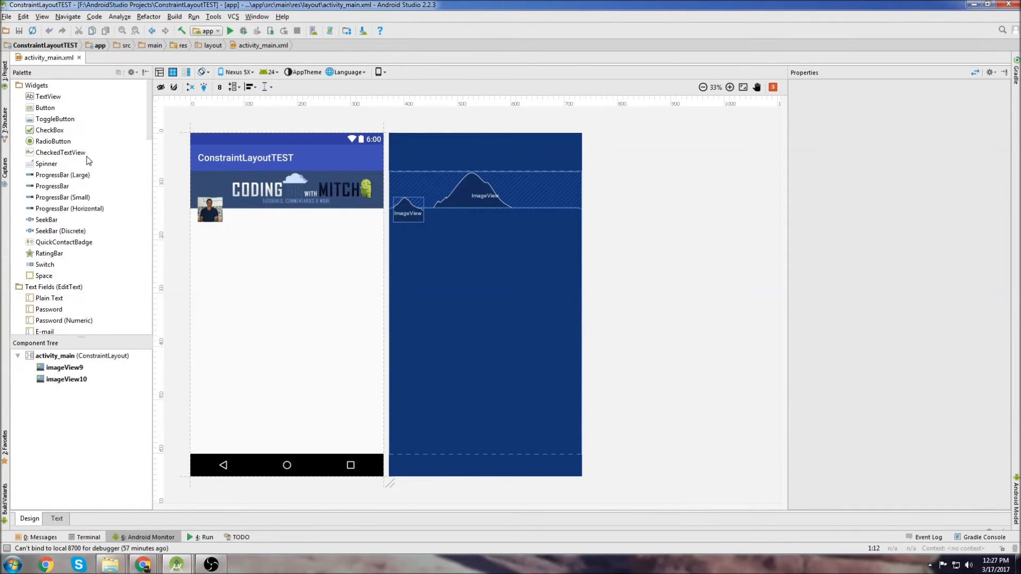
scroll("down", 3)
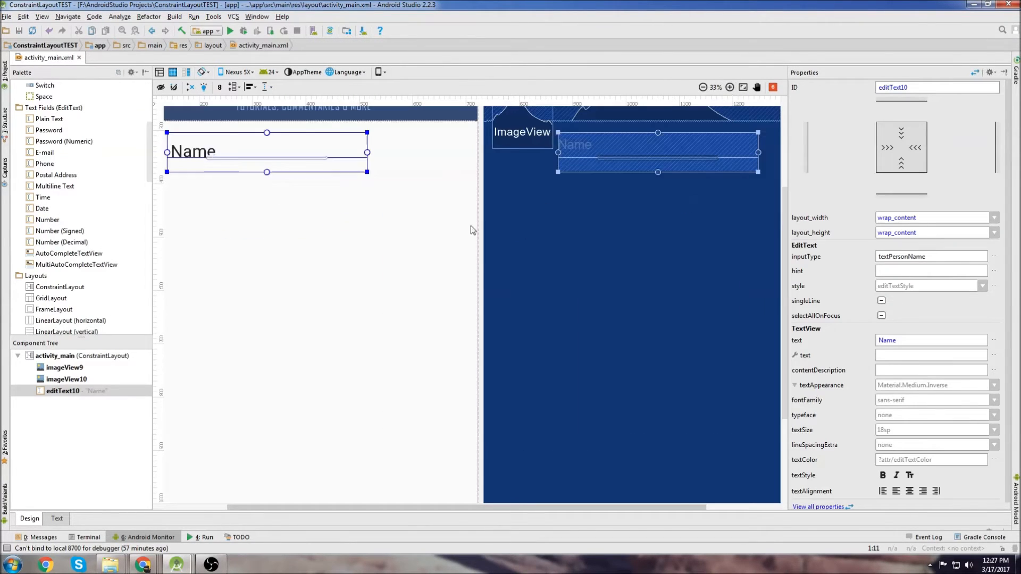
left_click(729, 87)
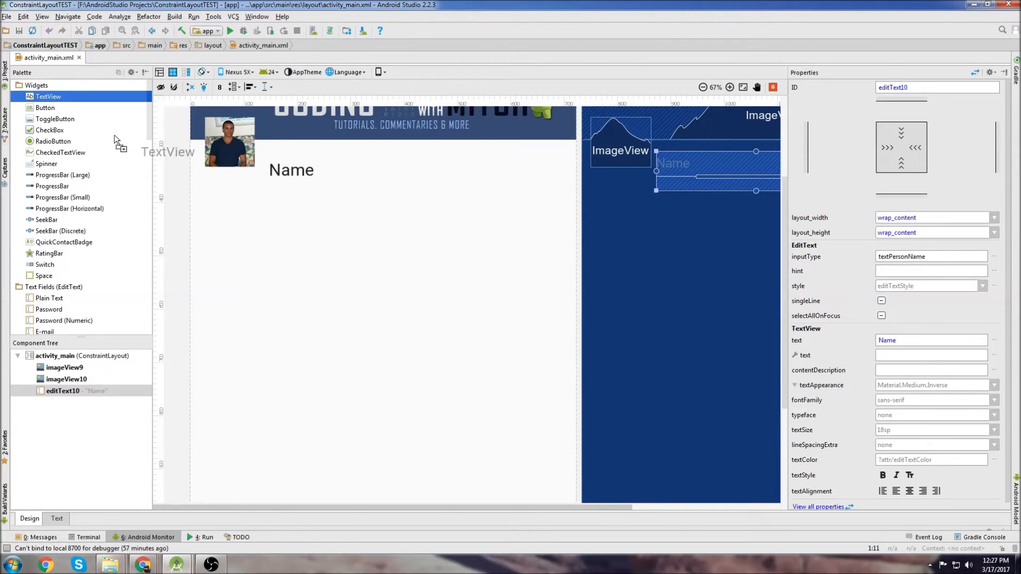
left_click_drag(46, 96, 294, 215)
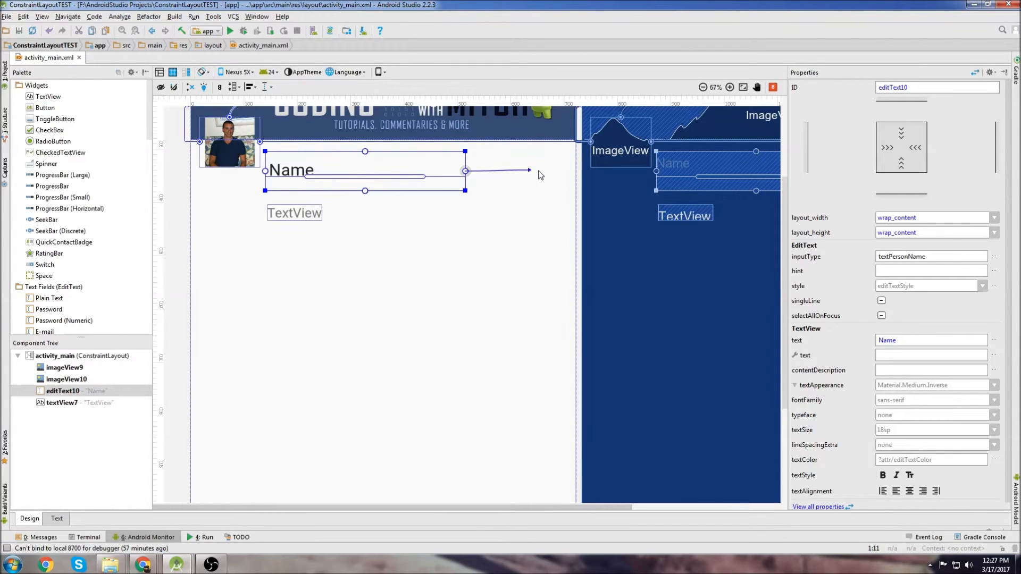
left_click_drag(365, 170, 460, 171)
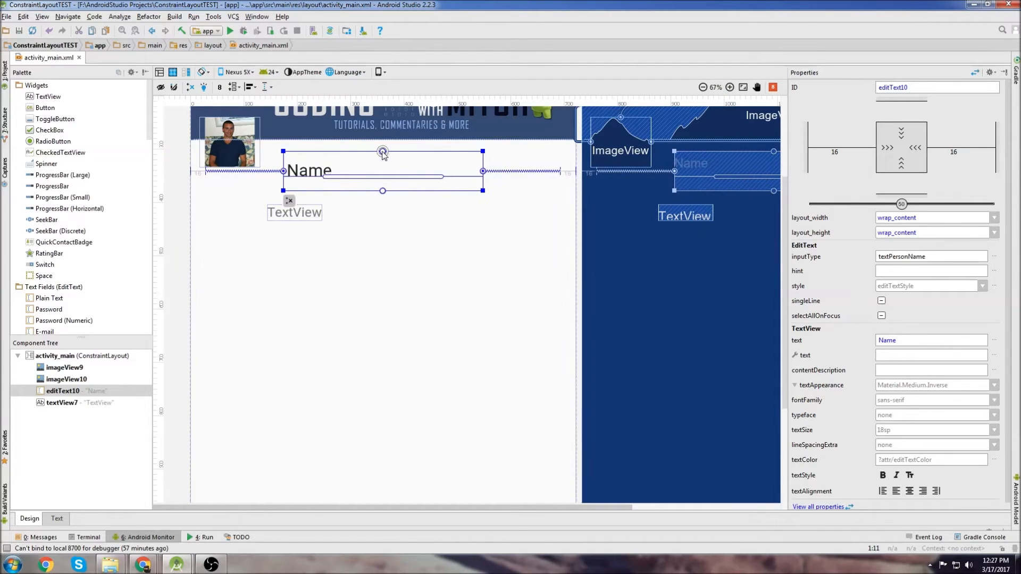
left_click_drag(382, 152, 383, 147)
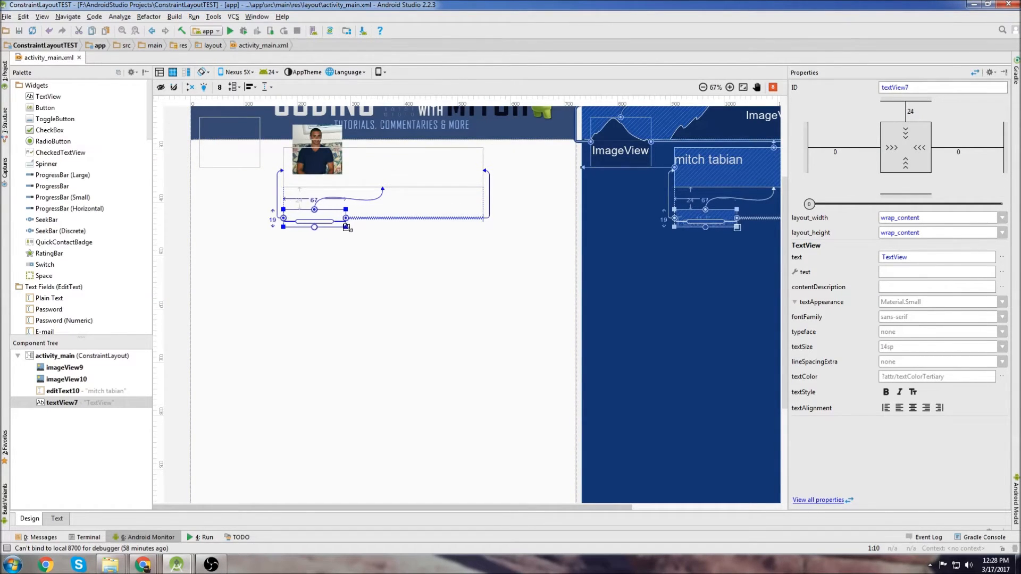
left_click(702, 87)
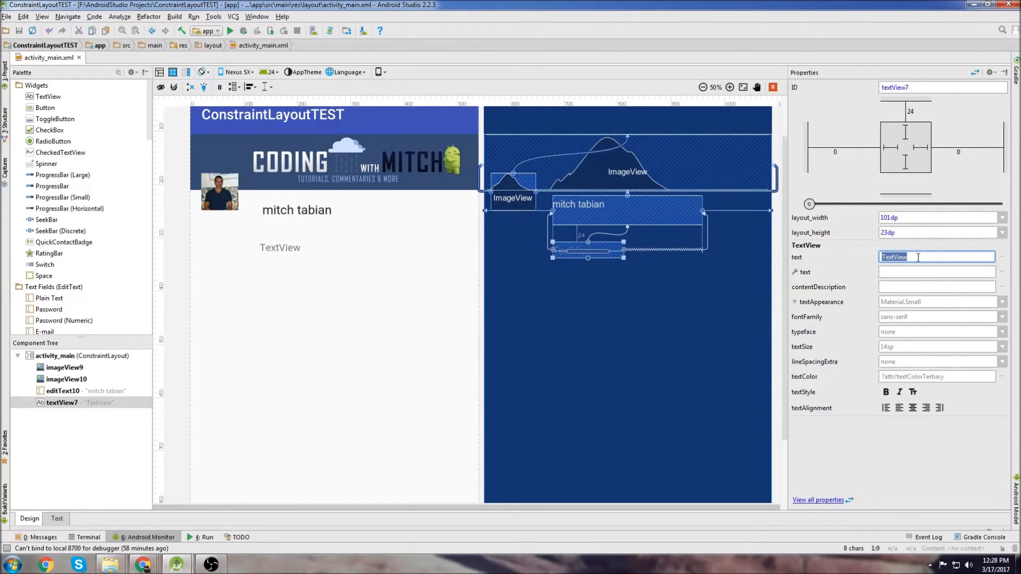
type("@mitch_tabian")
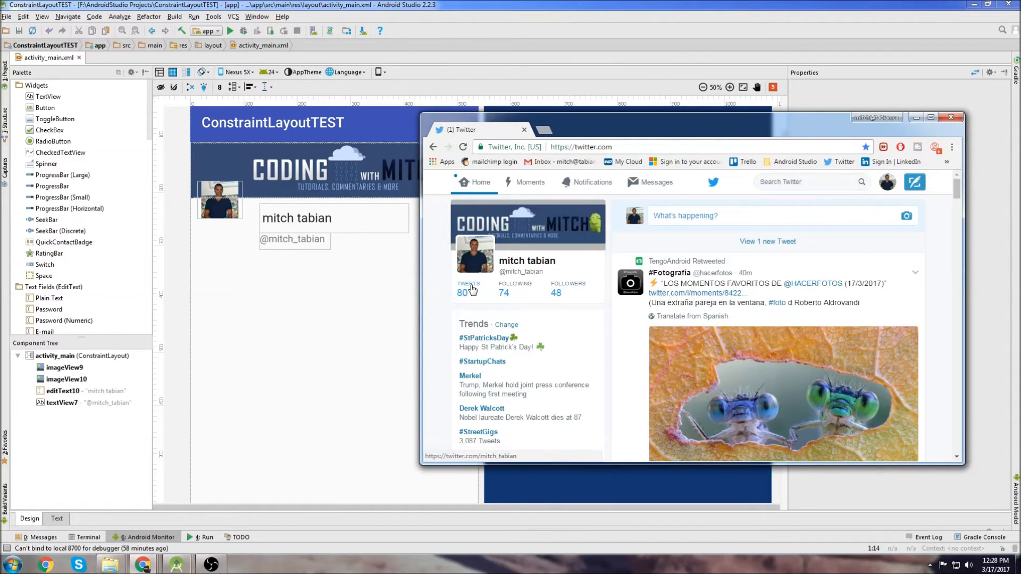
mouse_move(523, 298)
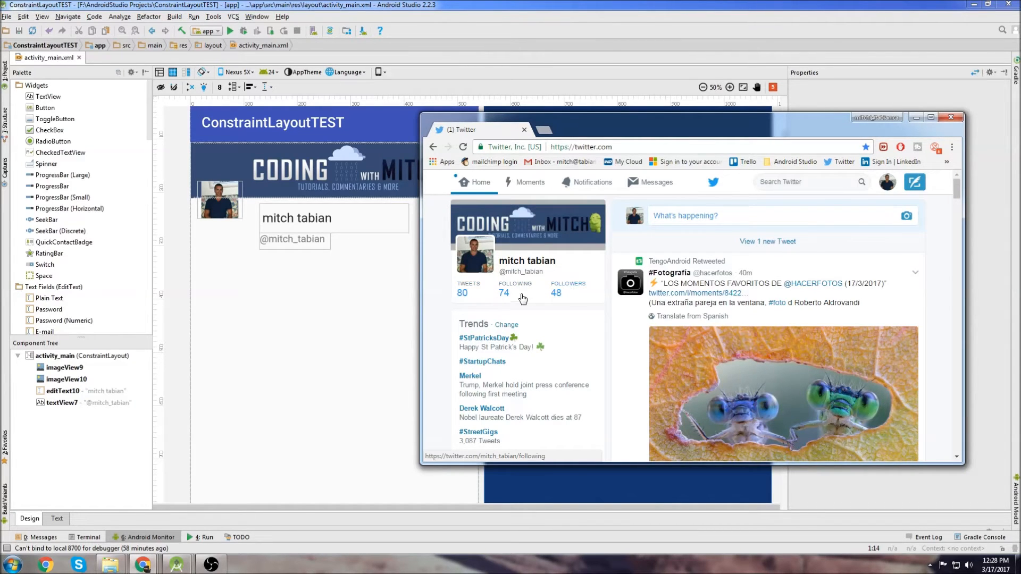
left_click(524, 130)
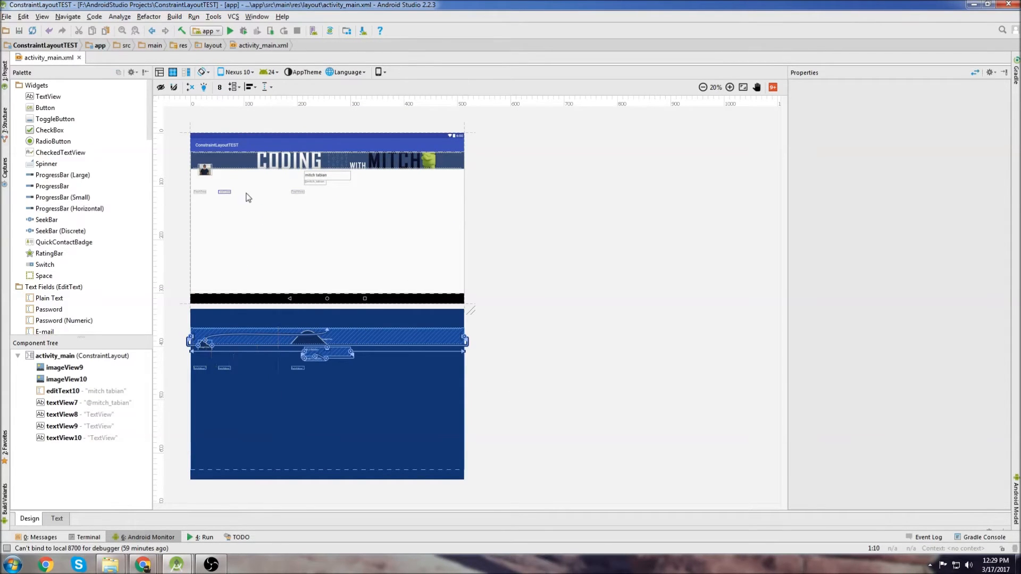
Switch to Nexus 5X and constrain the third stat text view to the second.
left_click(236, 72)
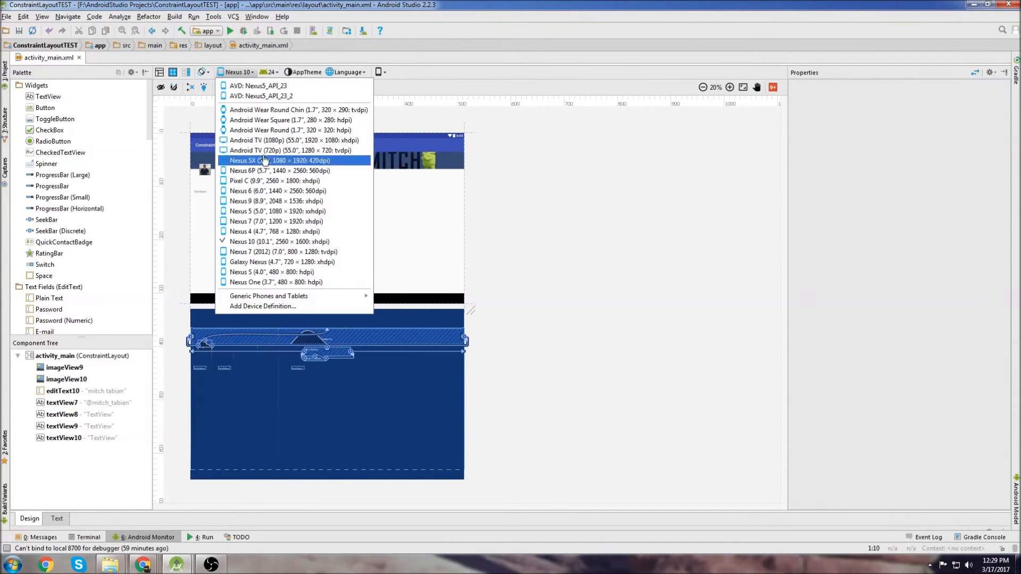
left_click(279, 160)
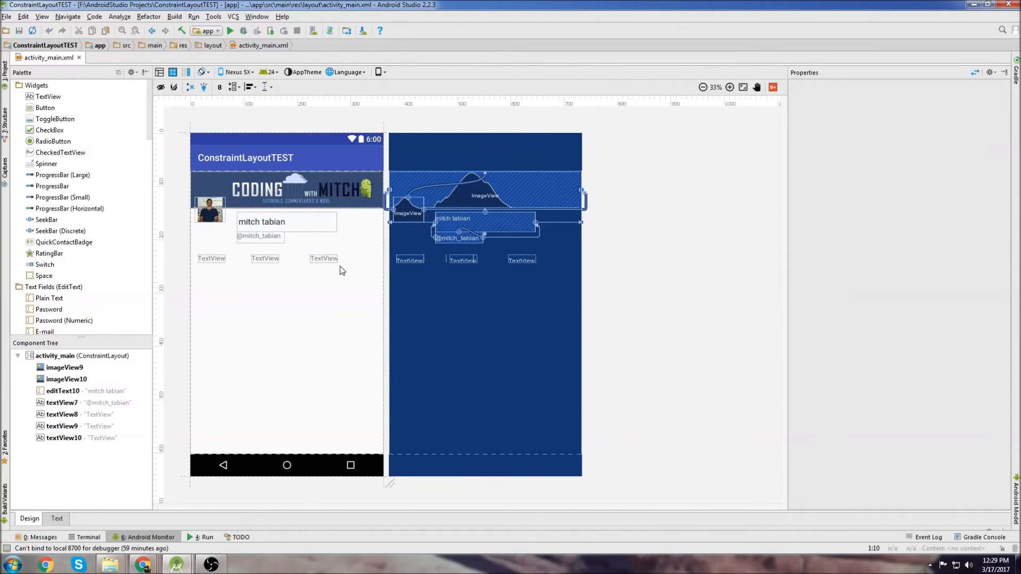
left_click(730, 87)
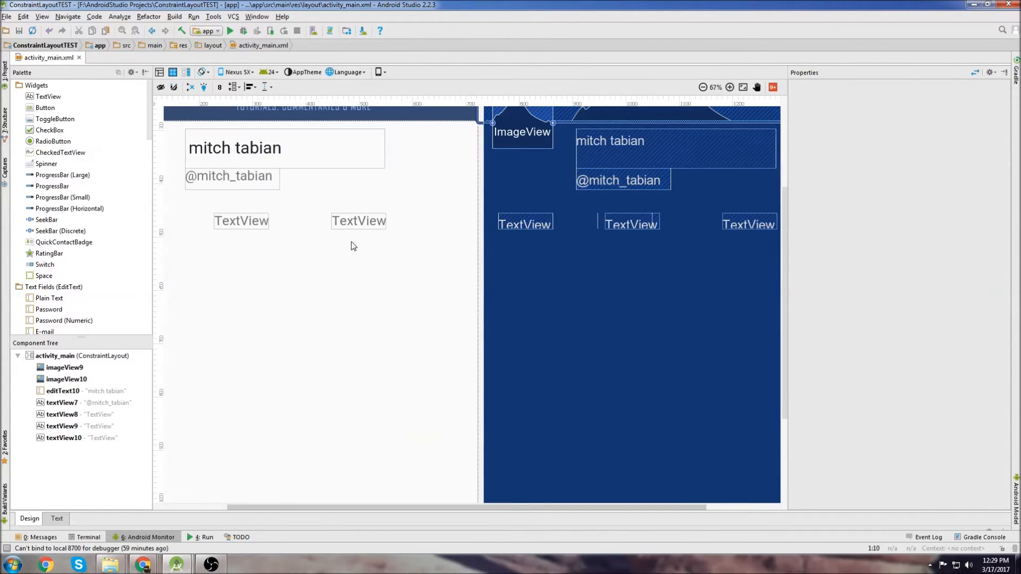
left_click(358, 220)
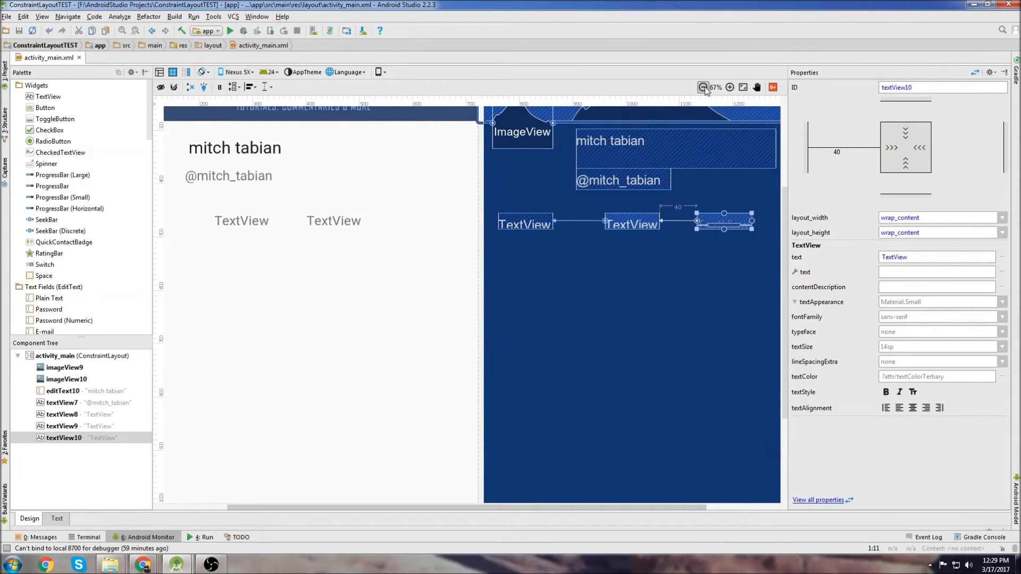
left_click(702, 87)
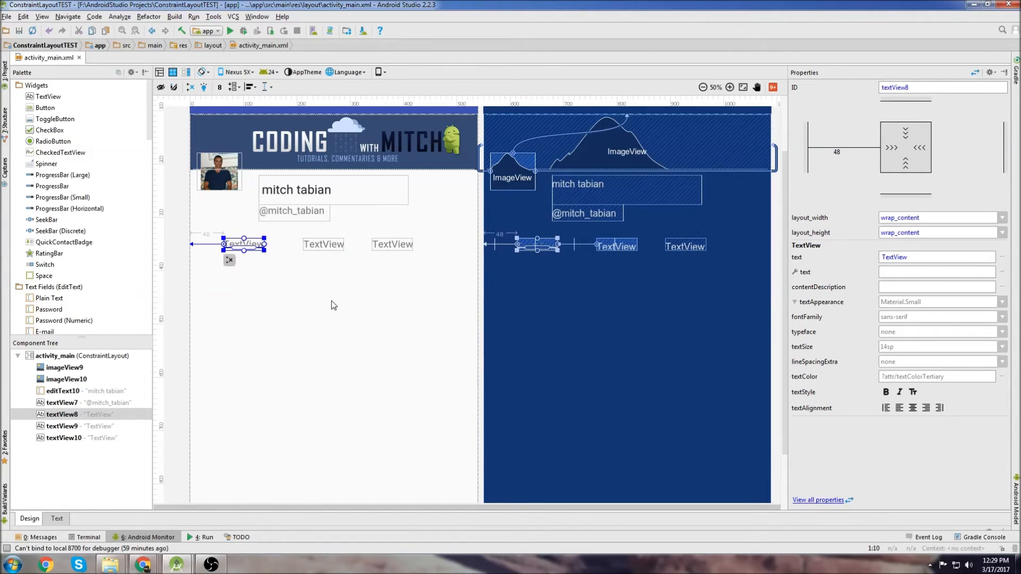
left_click(323, 244)
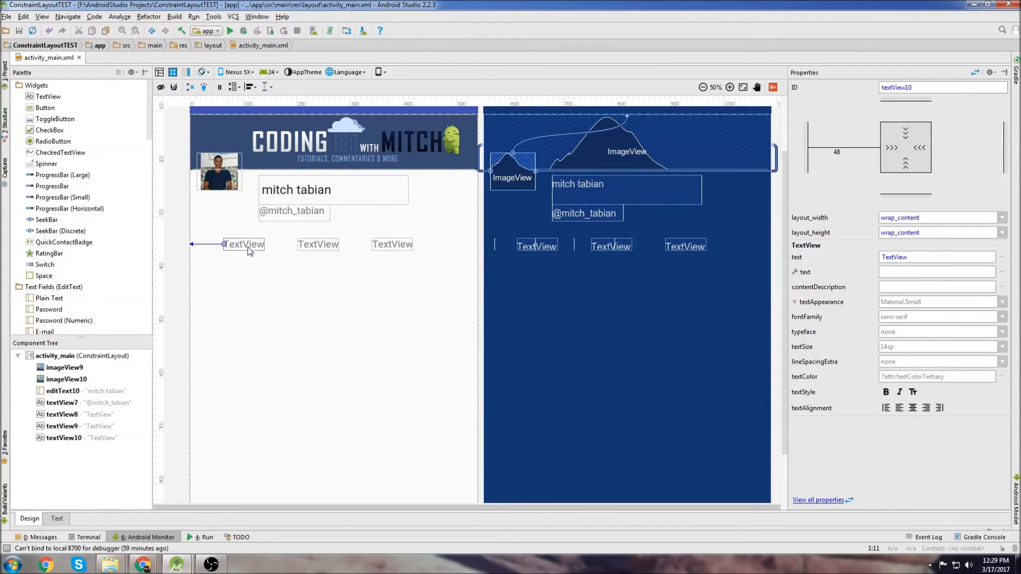
left_click(244, 244)
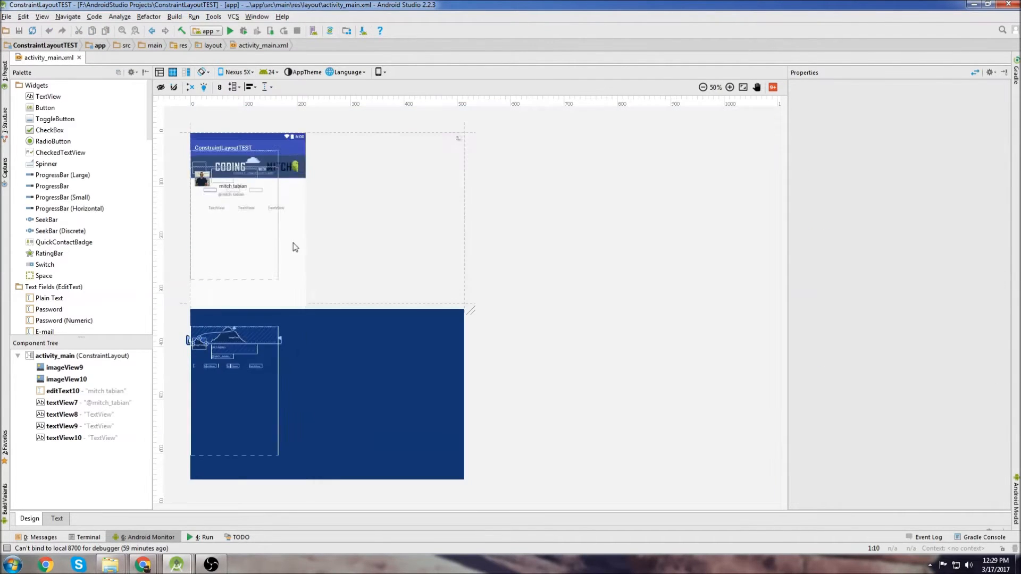
Zoom into the tablet preview and inspect the banner and mitch tabian name field.
left_click(236, 71)
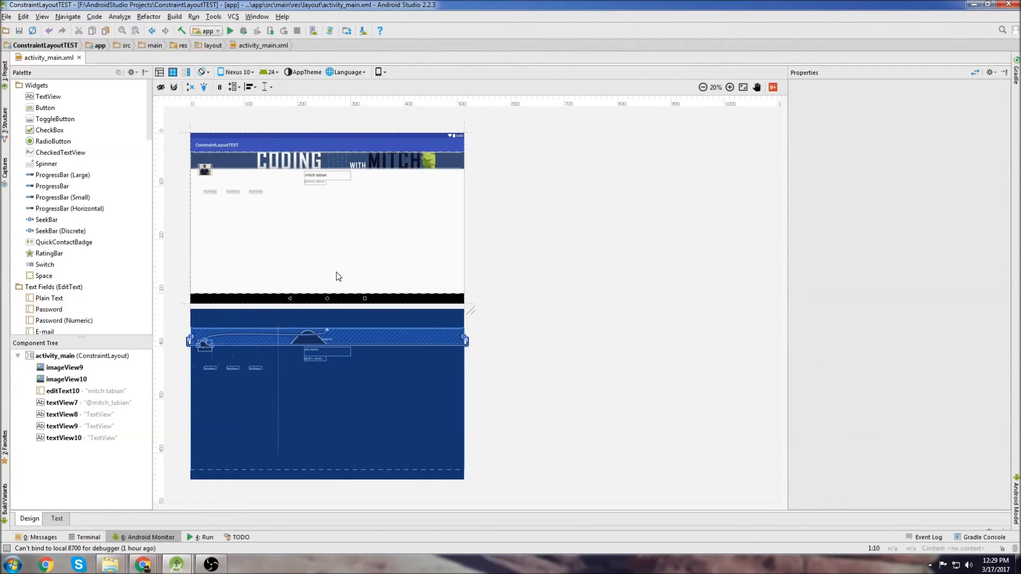
left_click(399, 171)
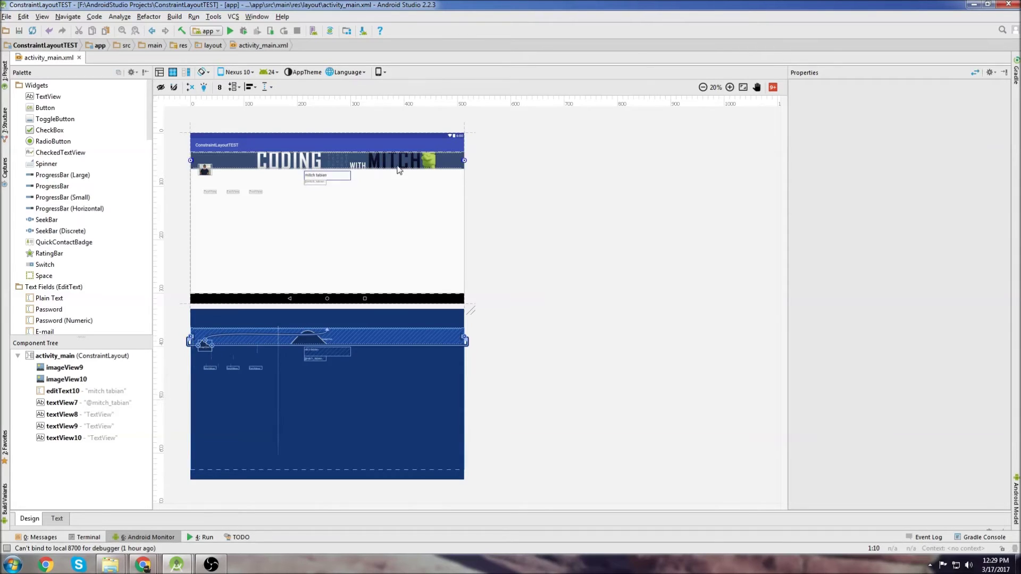
left_click(729, 87)
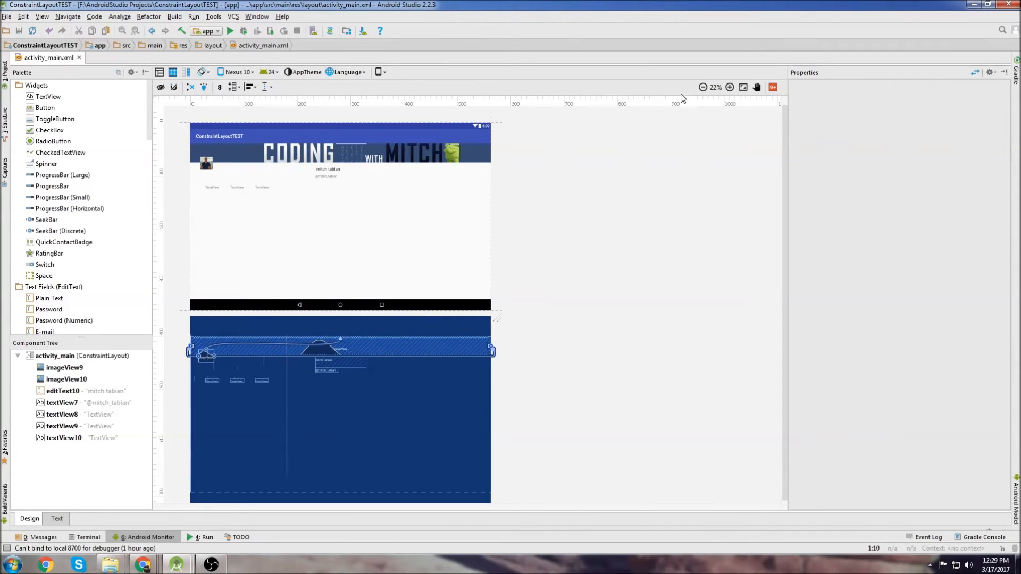
left_click(729, 87)
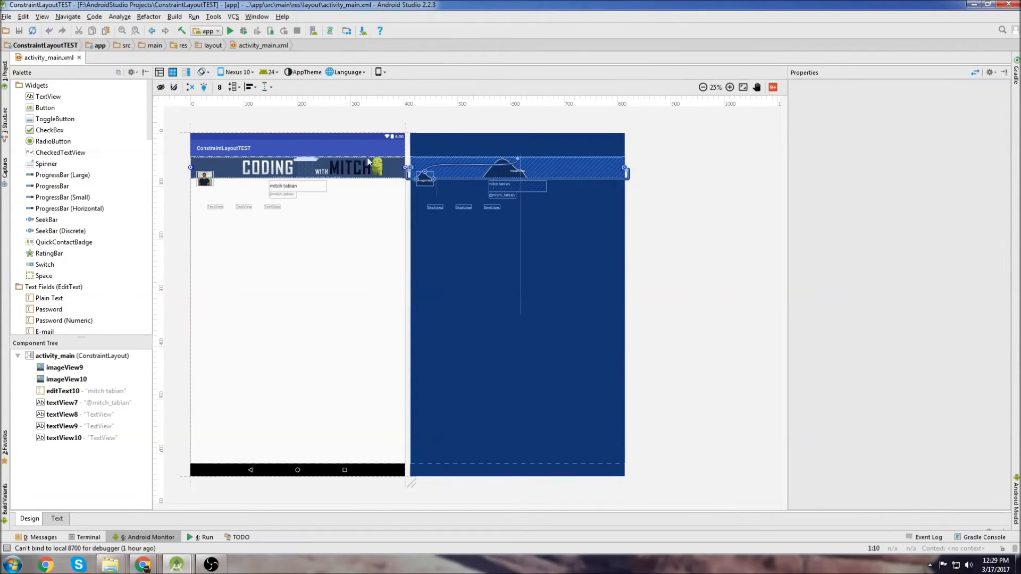
left_click(729, 86)
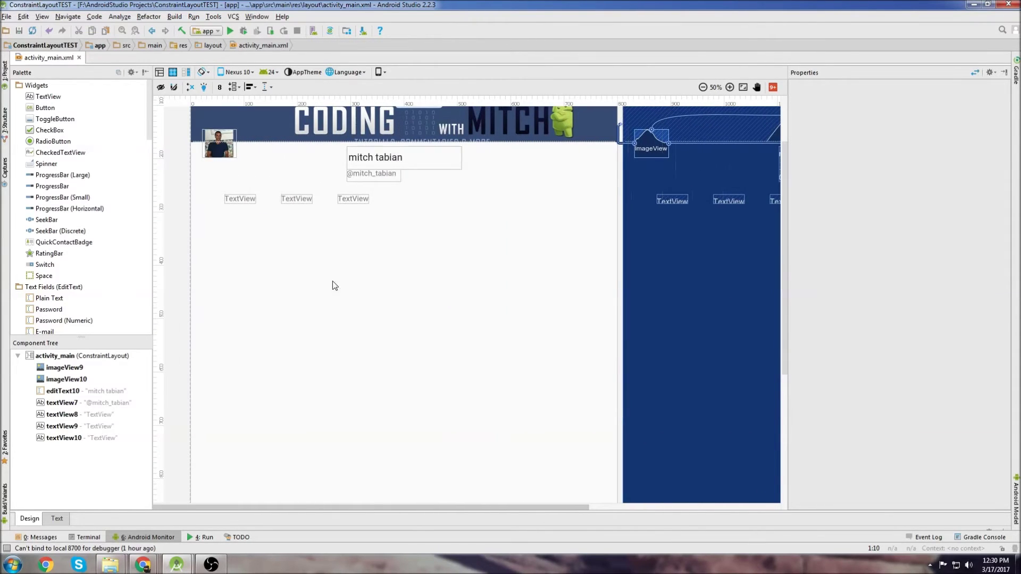
left_click(374, 156)
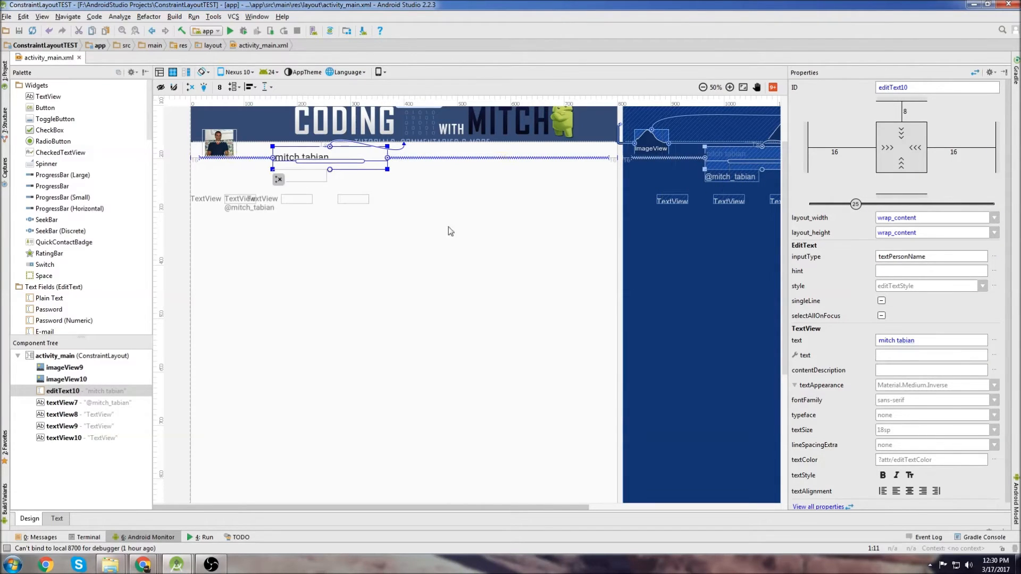
left_click(703, 86)
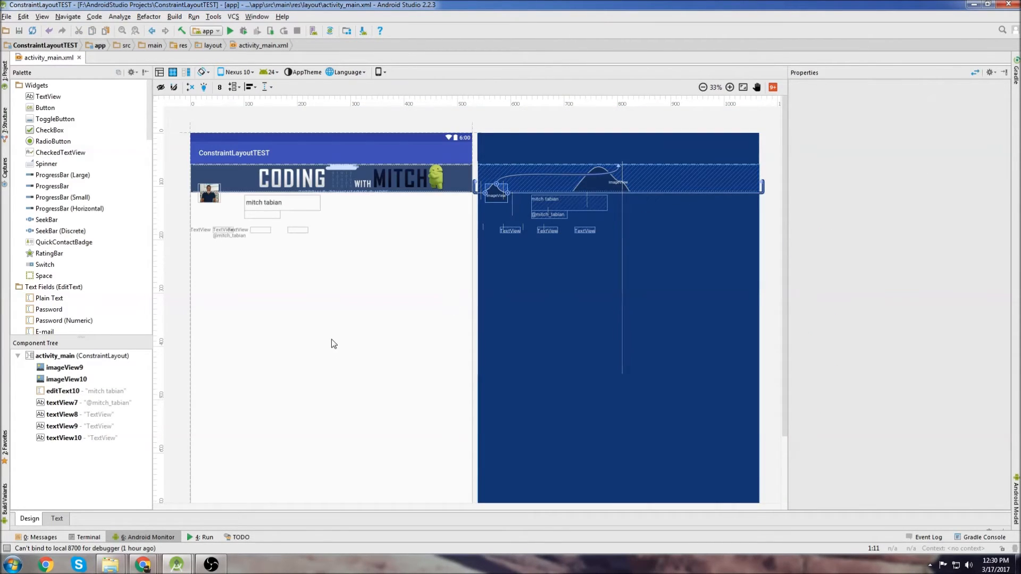
Deselect the name field, choose Nexus 10 again, and fit the preview to the screen.
left_click(235, 72)
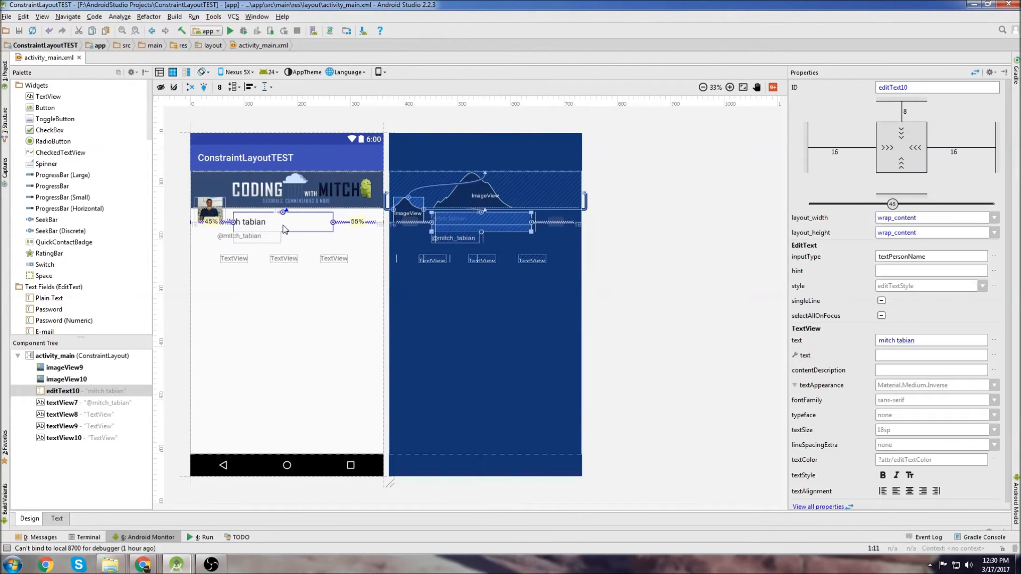
left_click(267, 354)
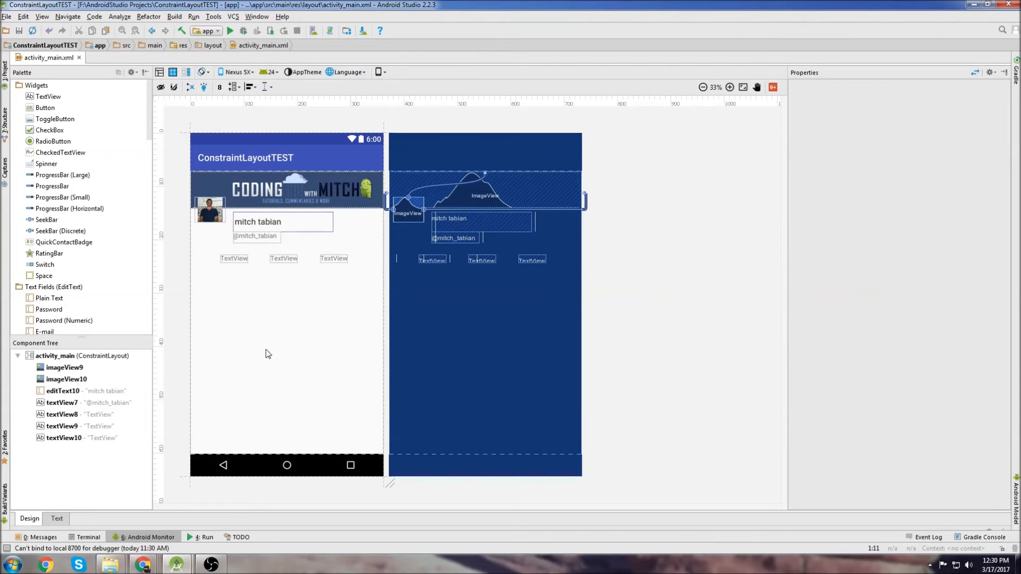
left_click(238, 71)
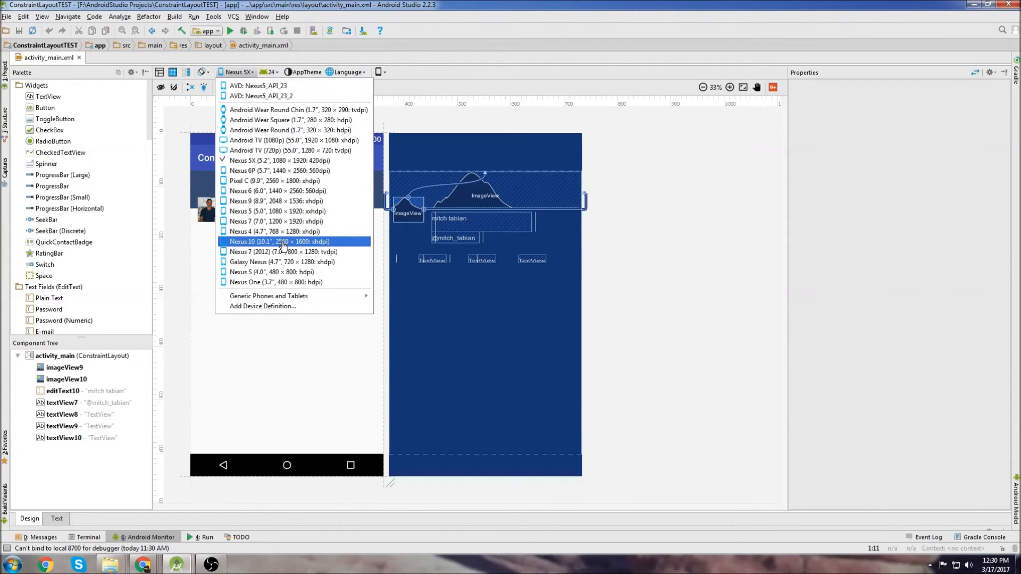
left_click(279, 242)
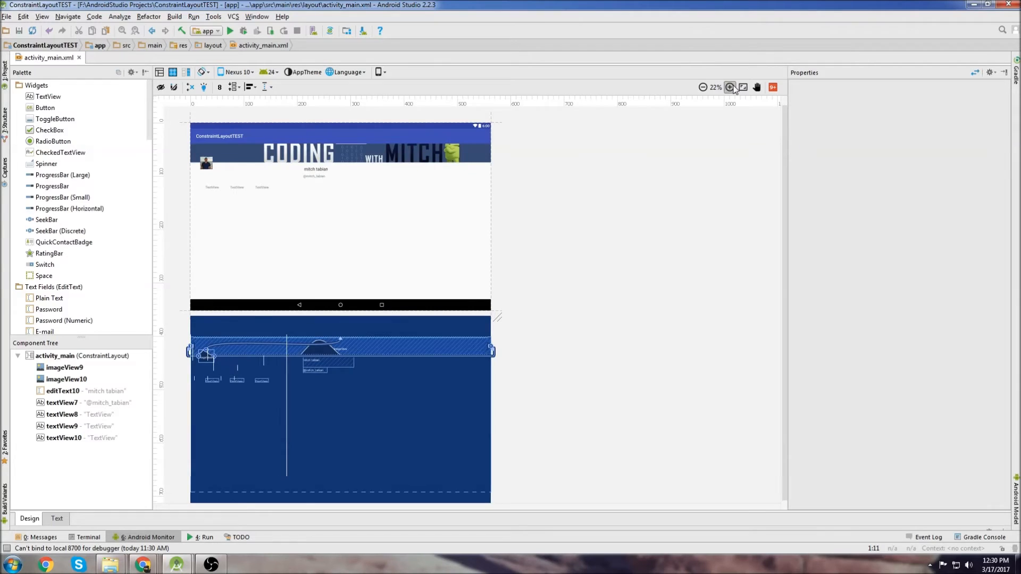
left_click(729, 87)
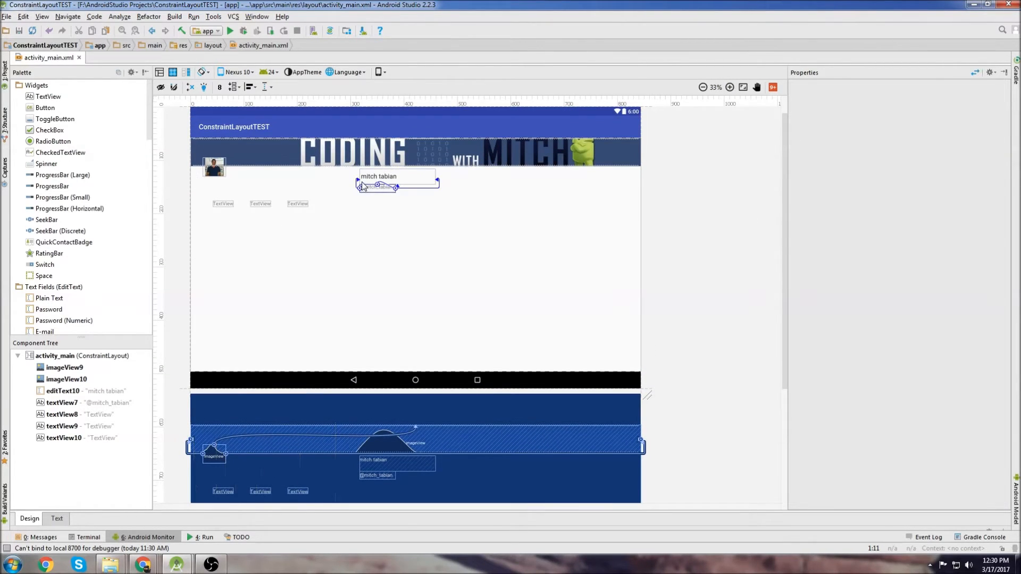
left_click(702, 86)
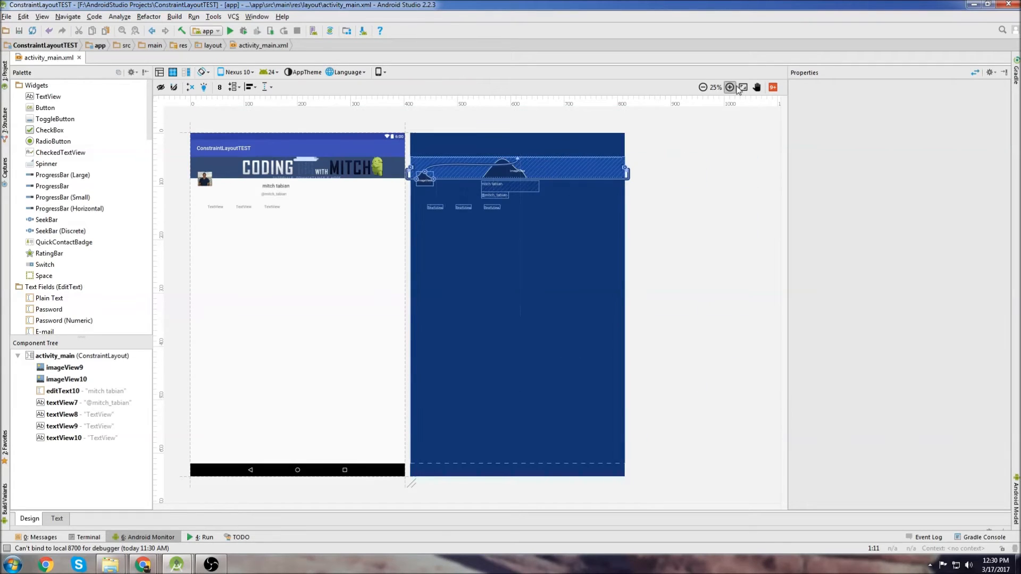
Drag the mitch tabian name toward the picture, giving it 25 horizontal bias and an 8dp margin.
left_click(729, 86)
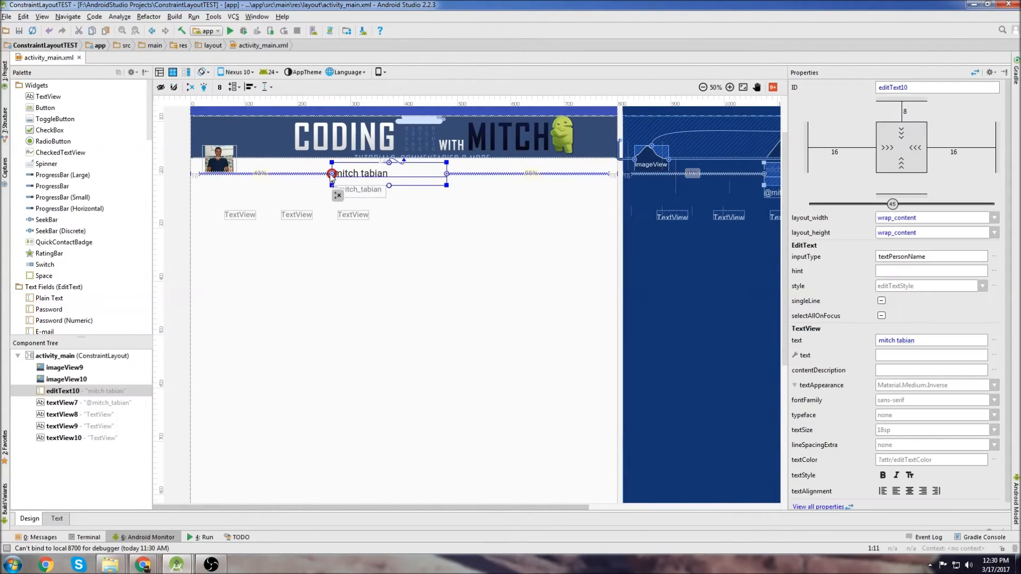
left_click_drag(331, 174, 238, 162)
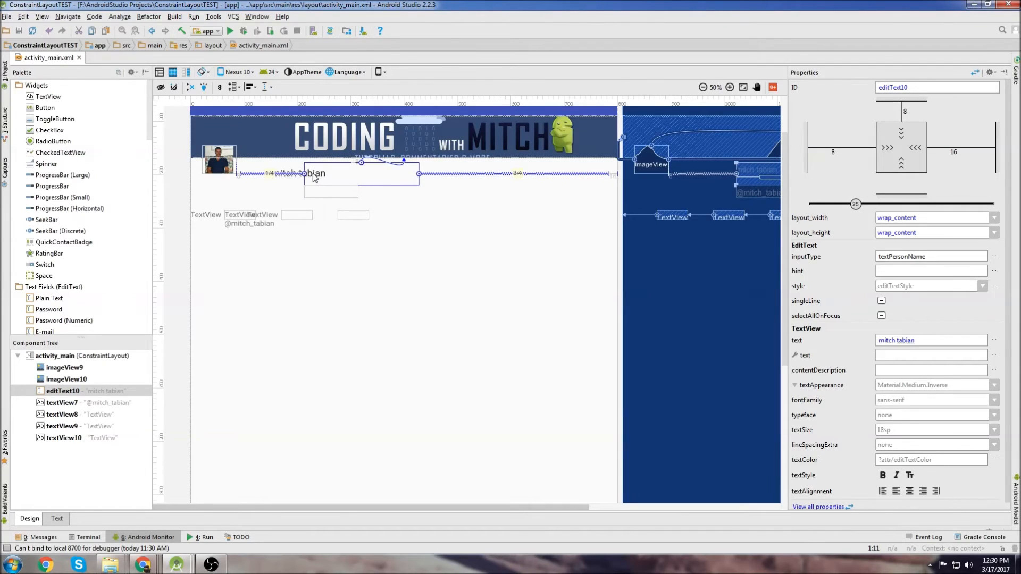
left_click(702, 86)
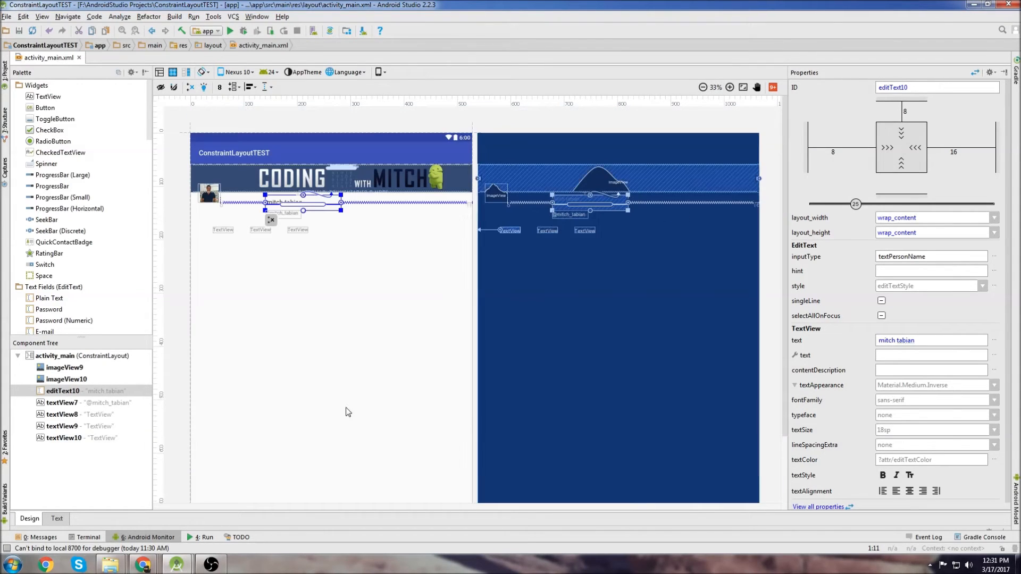
left_click(235, 72)
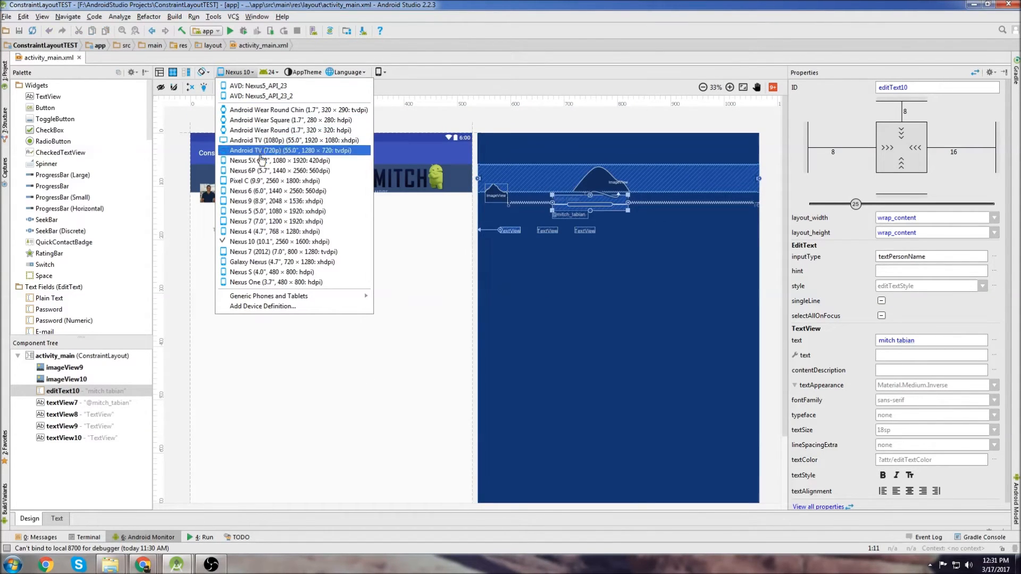
Switch to Nexus 5X and set textView8, 9 and 10 to TWEETS, FOLLOWING, FOLLOWERS.
left_click(255, 160)
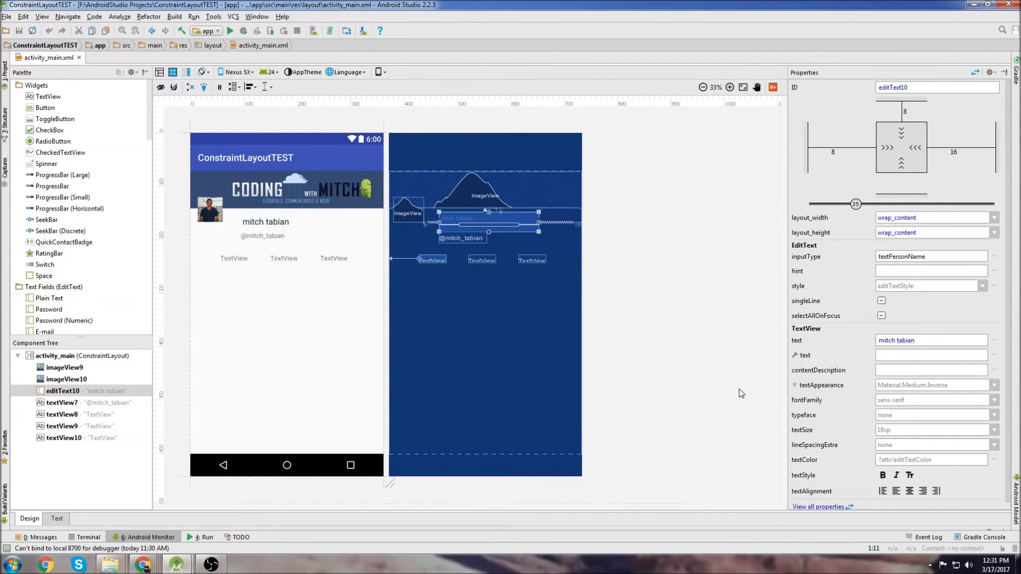
mouse_move(685, 331)
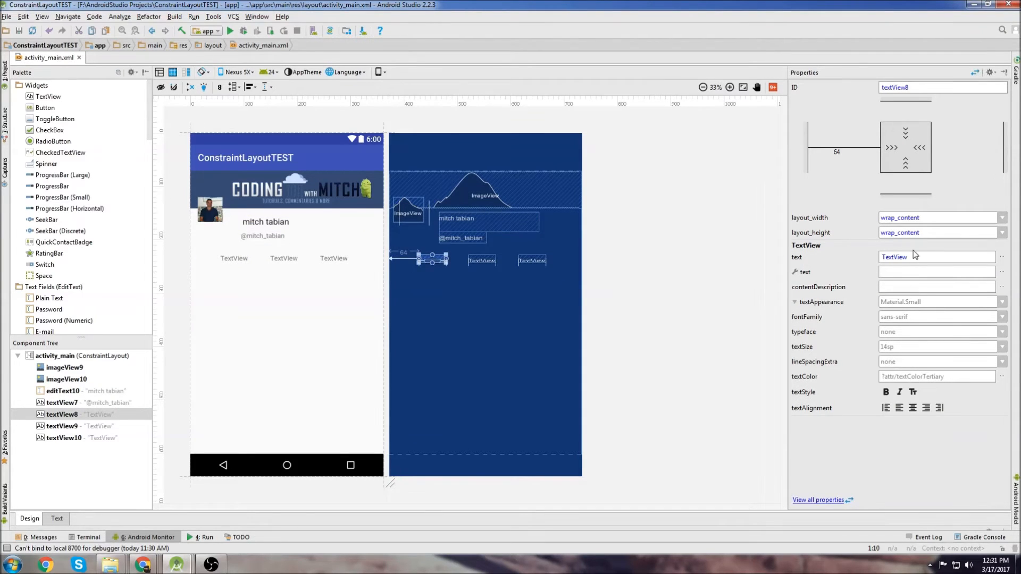
type("TWEETS")
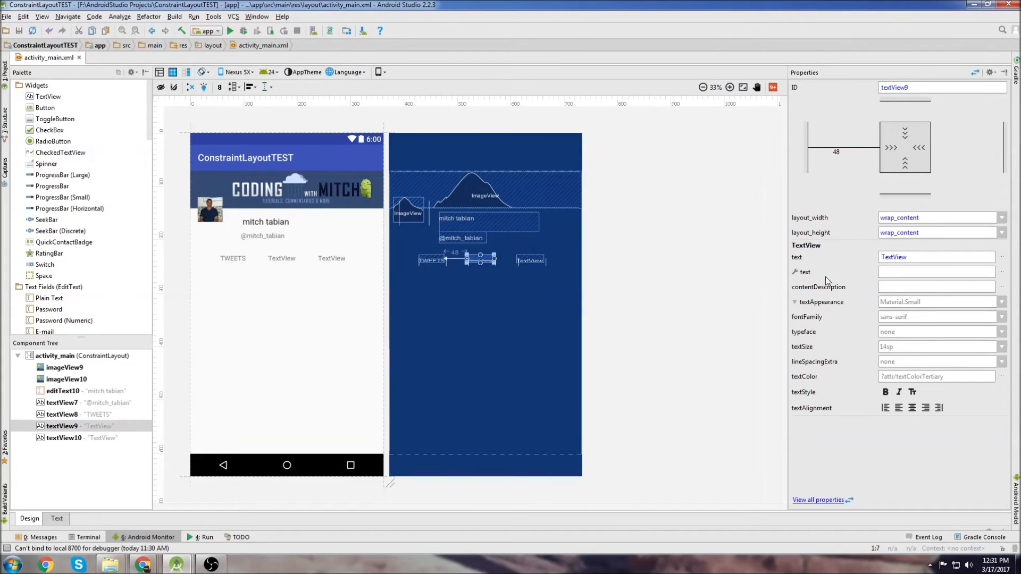
type("FOLLOWING")
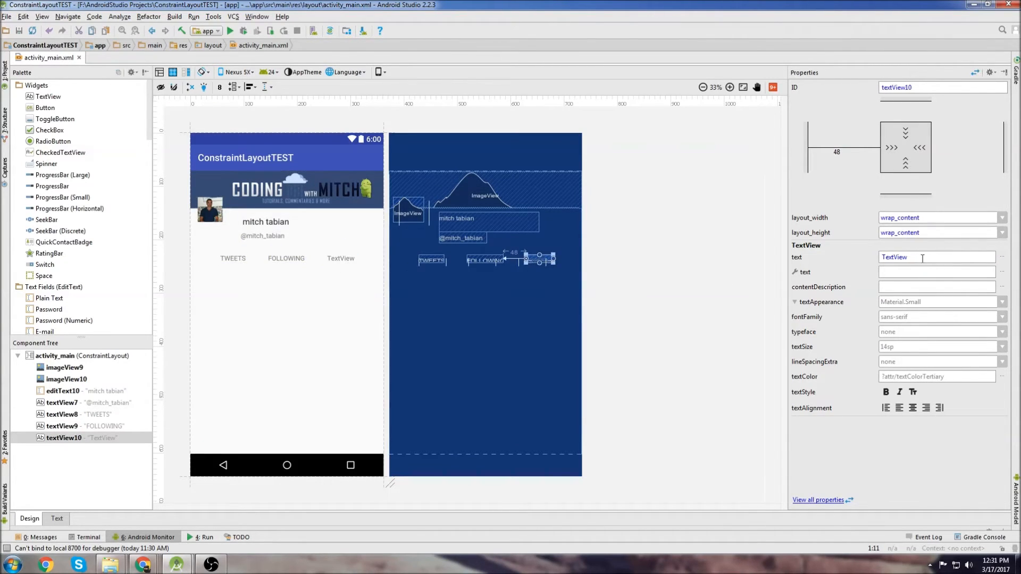
type("FOLLOWEWR")
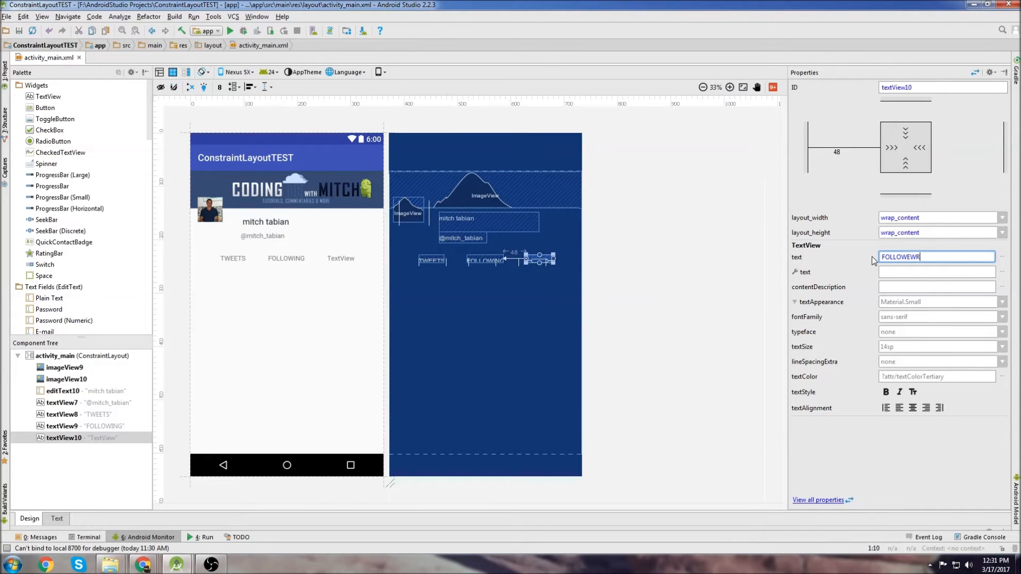
type("FOLLOWERS")
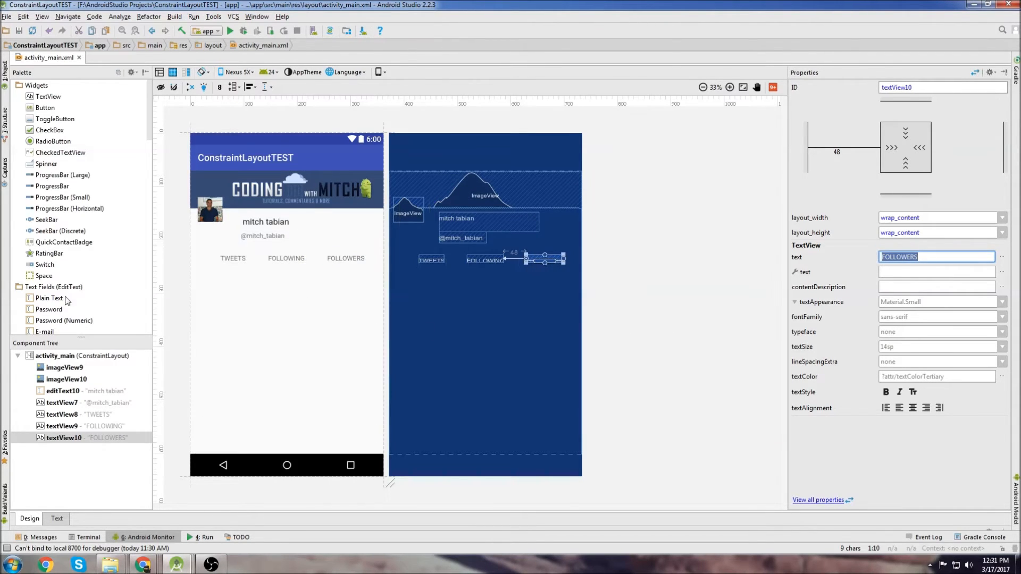
left_click(49, 310)
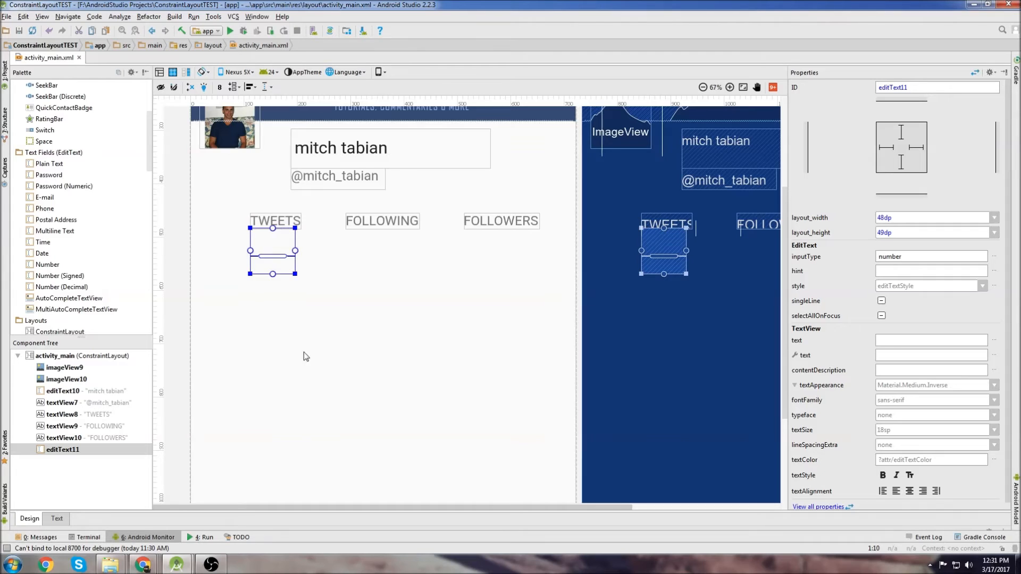
Place Number fields under the three stat labels and switch to the XML Text view.
left_click(307, 356)
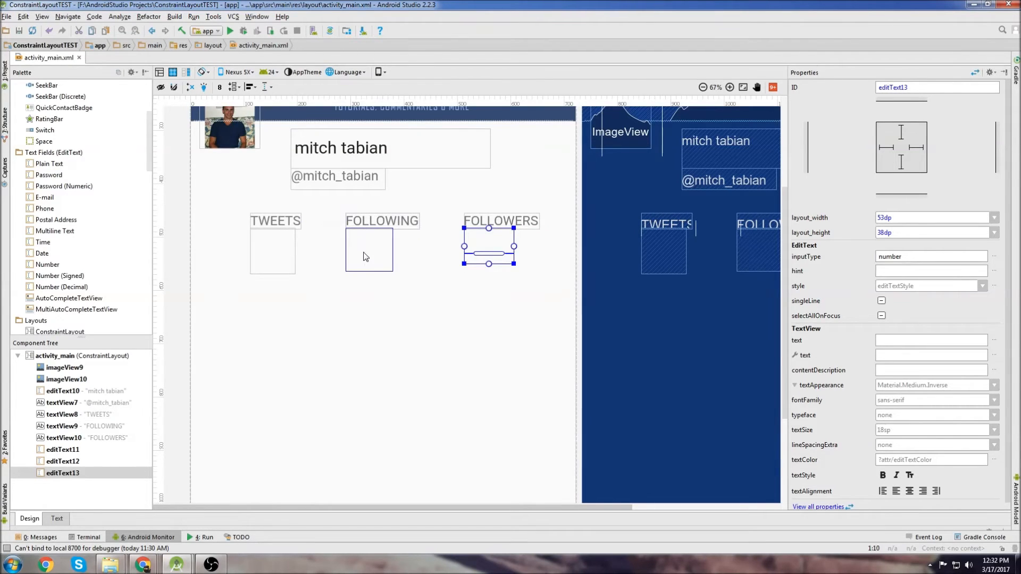
left_click(57, 519)
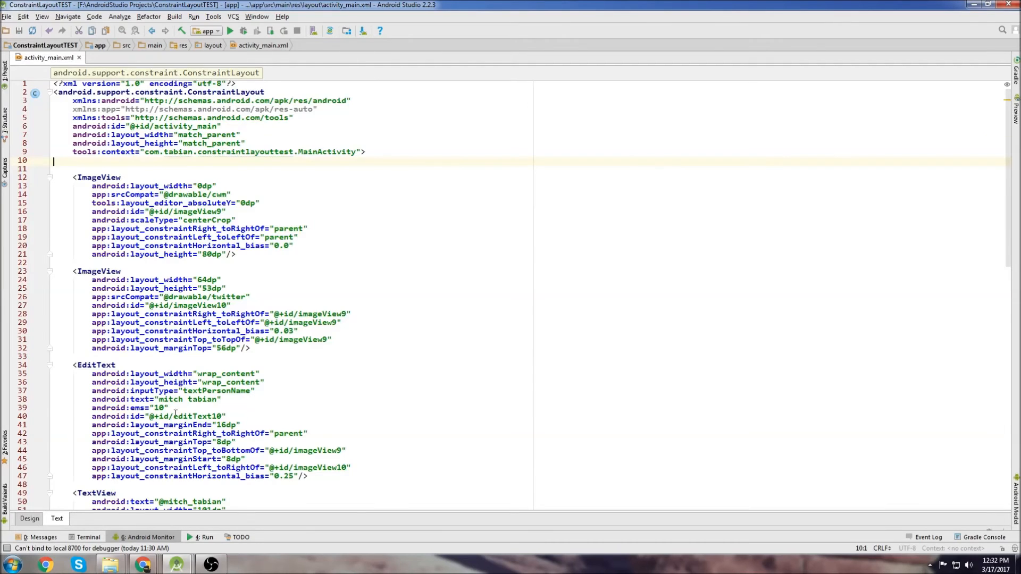
Set layout_width and layout_height of editText11–13 to 50dp in XML, then return to Design.
scroll("down", 3)
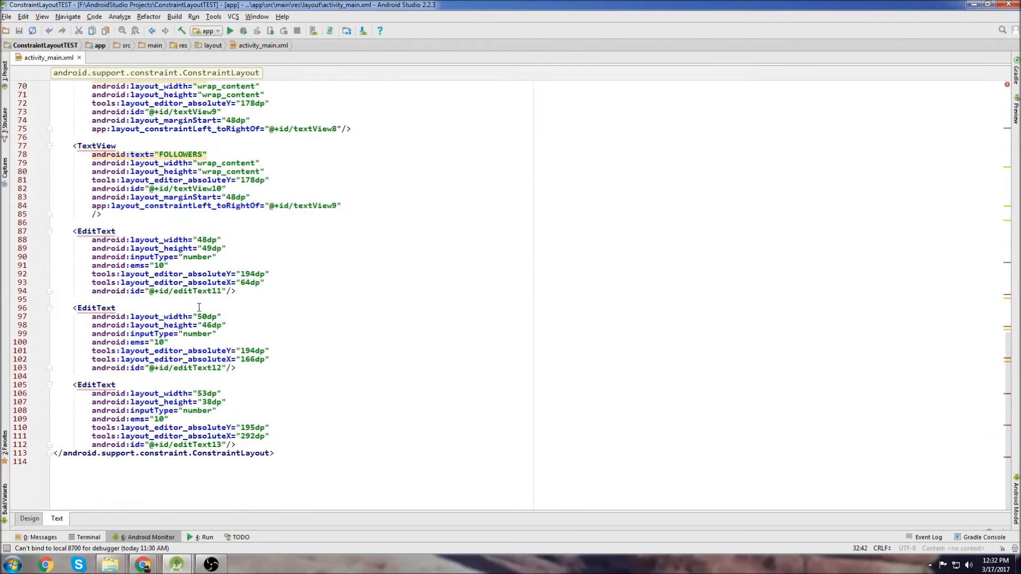
double_click(96, 231)
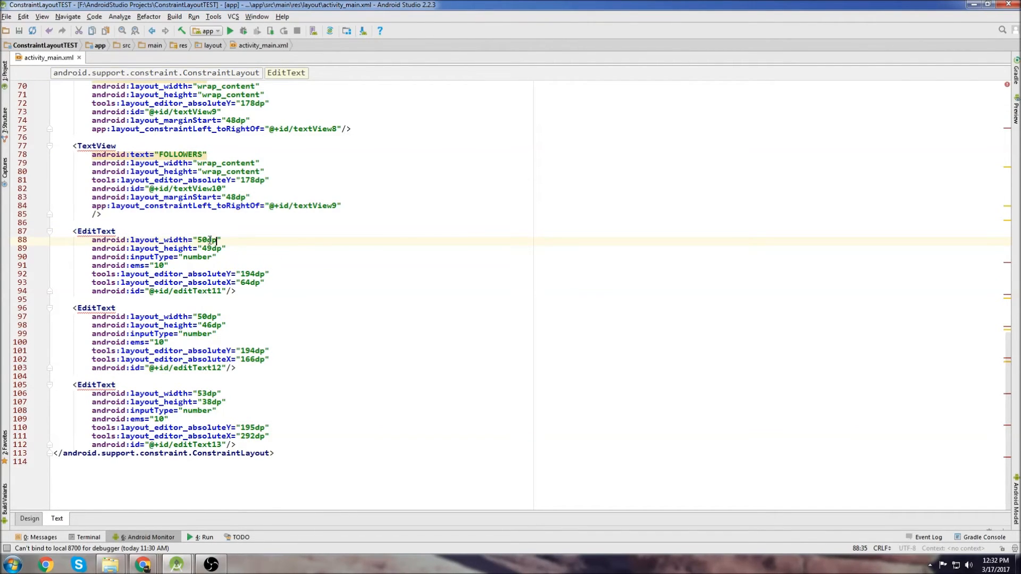
double_click(209, 249)
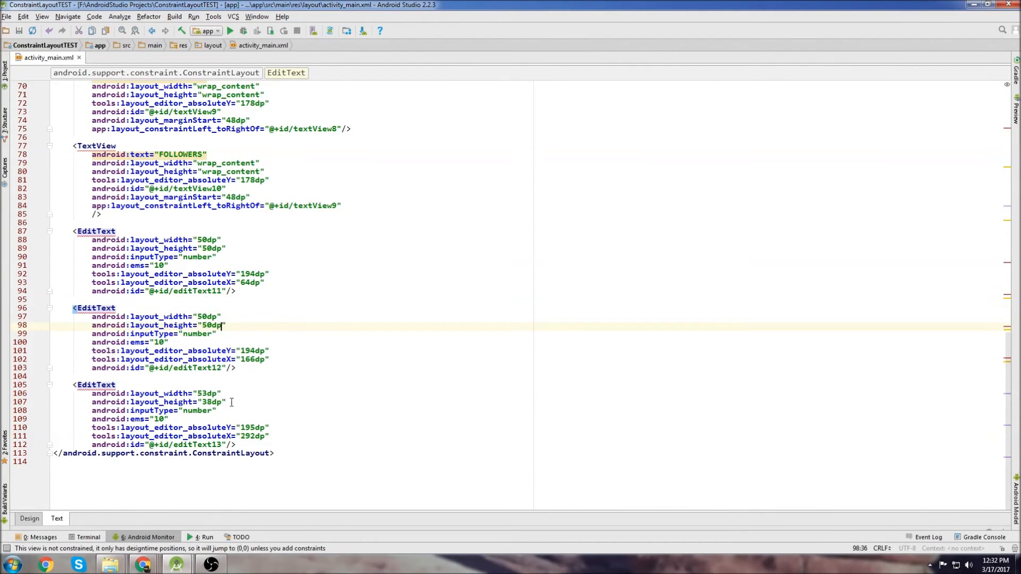
left_click(211, 402)
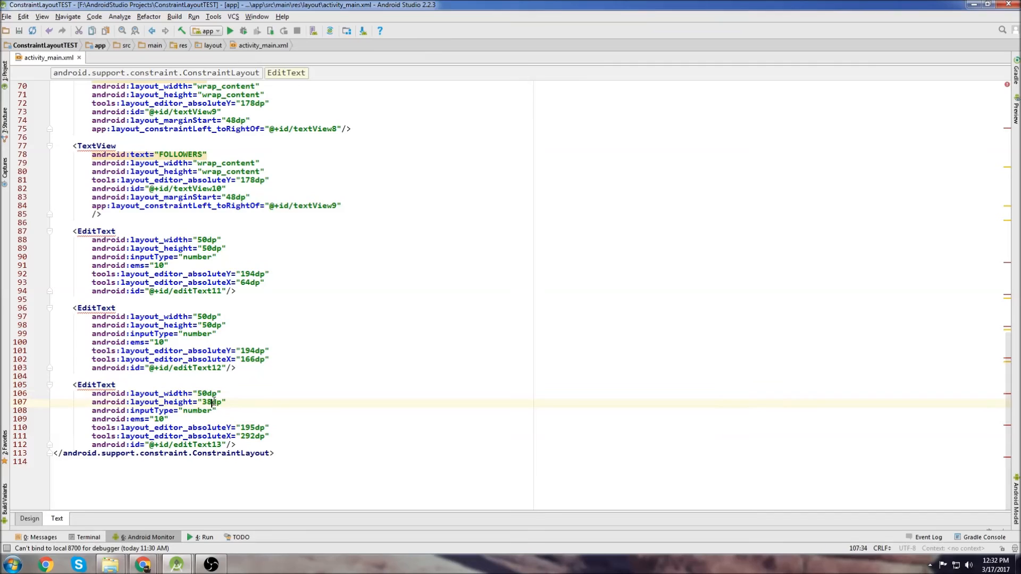
left_click(30, 518)
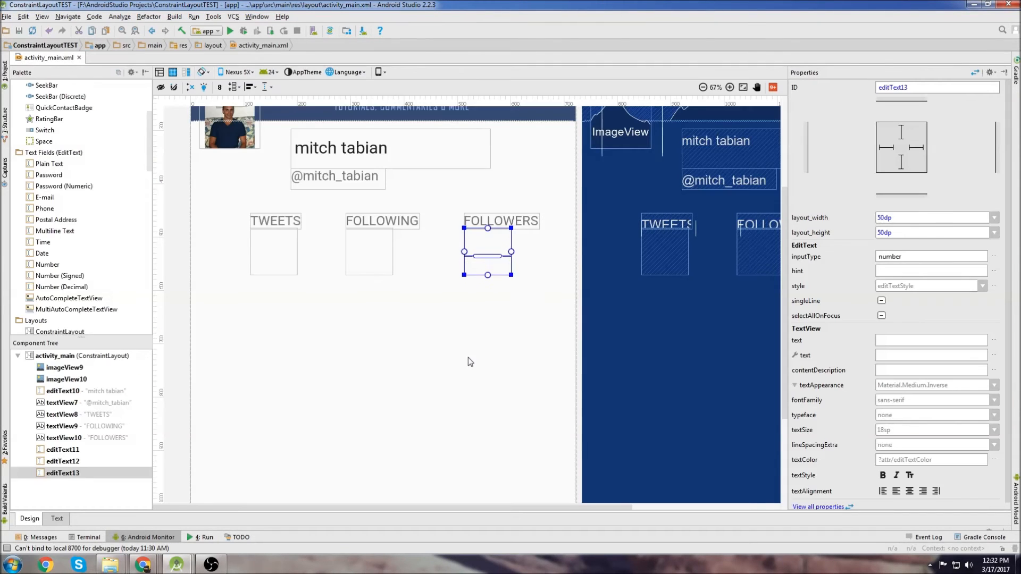
Select the number boxes and enter the counts 80, 74 and 48.
left_click(320, 262)
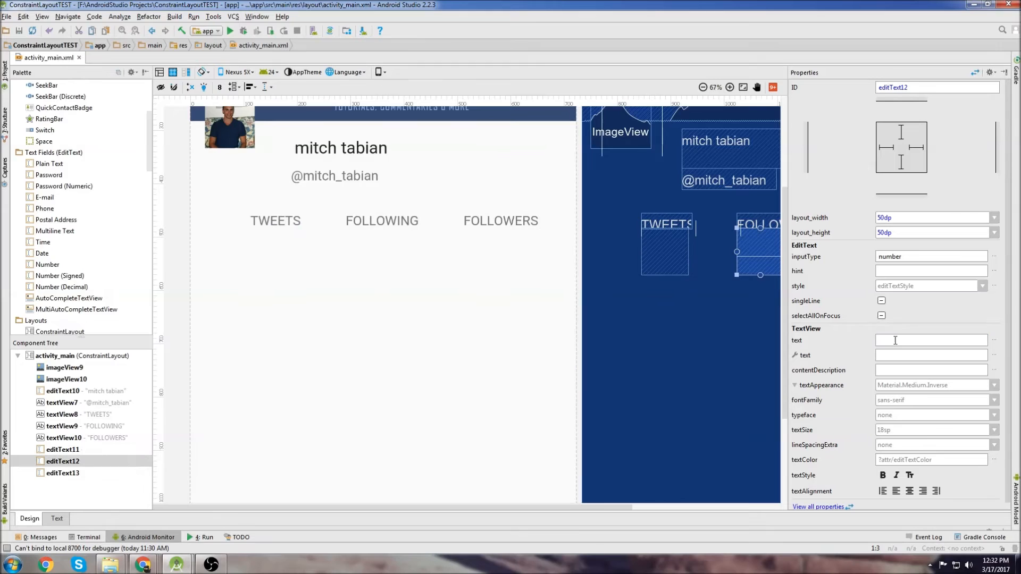
type("74")
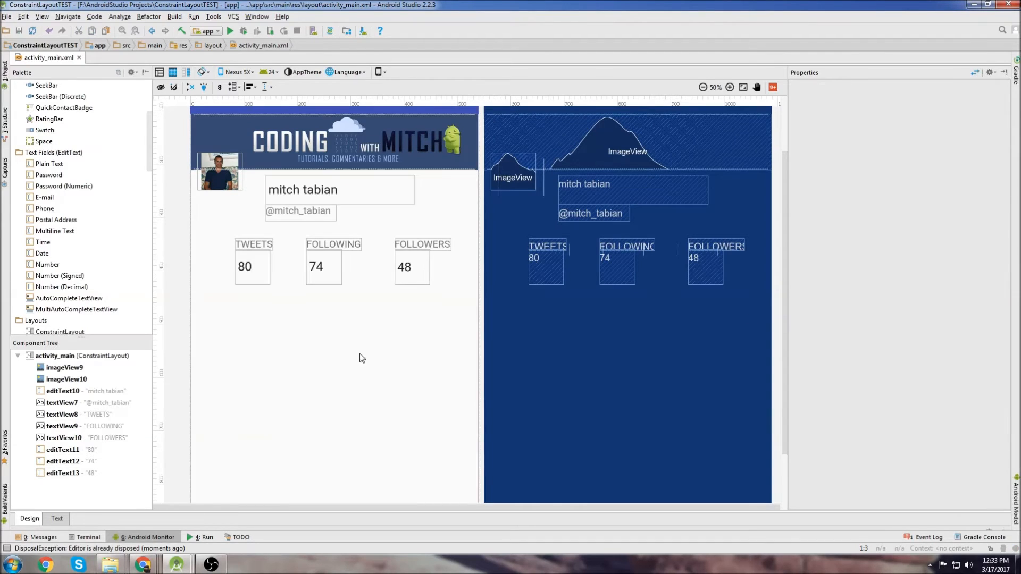
mouse_move(358, 392)
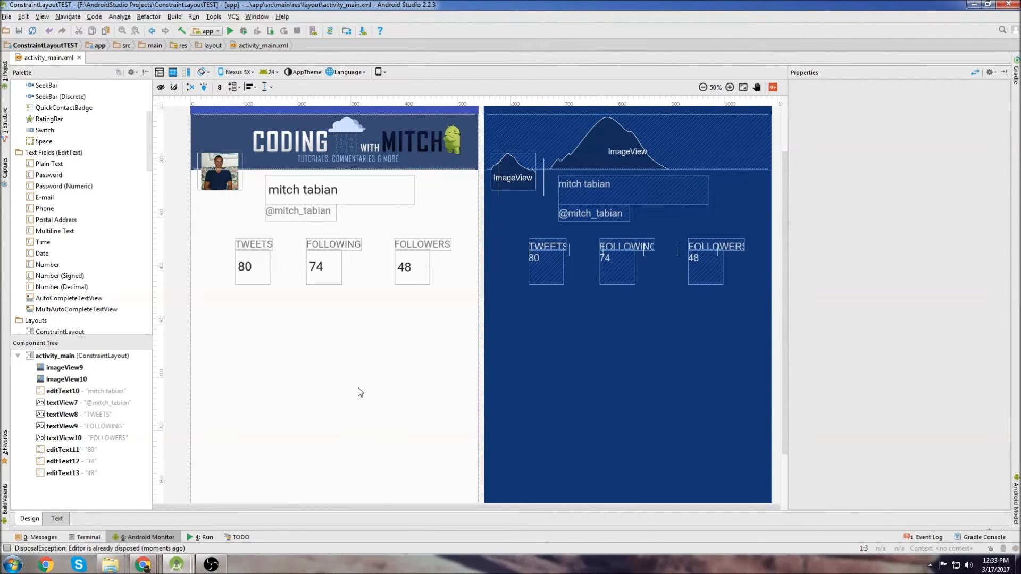
mouse_move(143, 564)
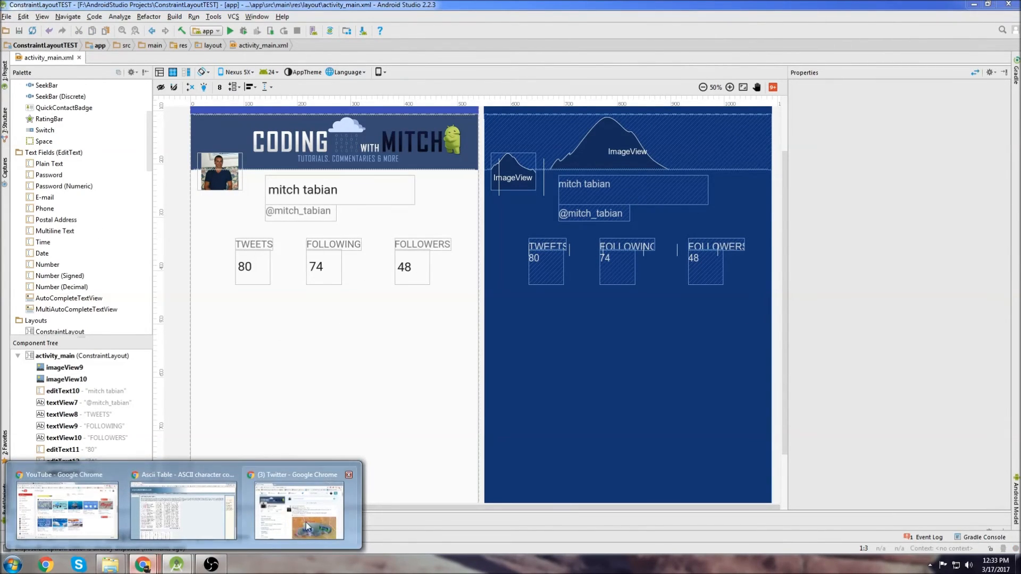
Bring up the Twitter profile page in Chrome and scroll through it for reference.
left_click(299, 511)
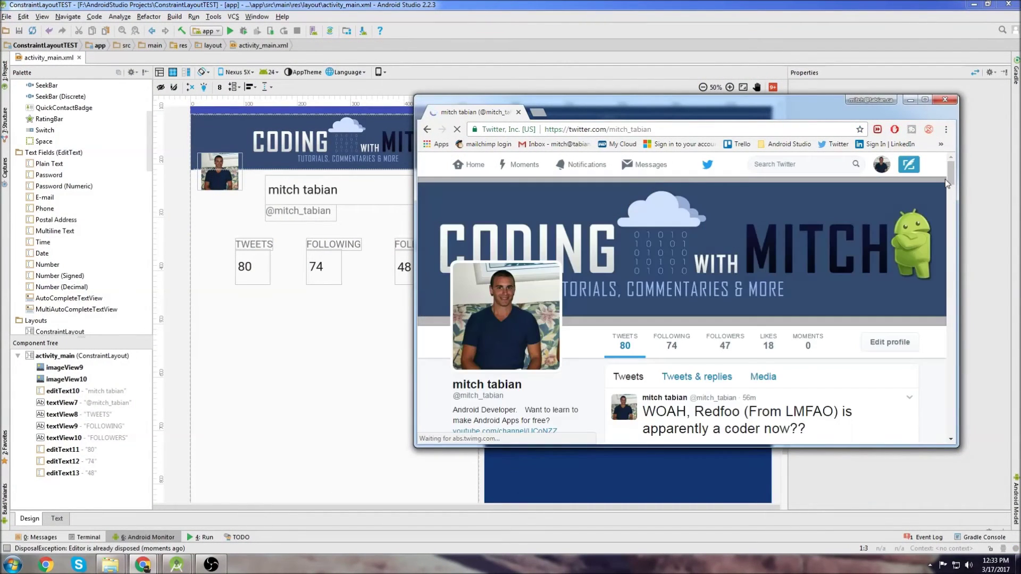
scroll("down", 3)
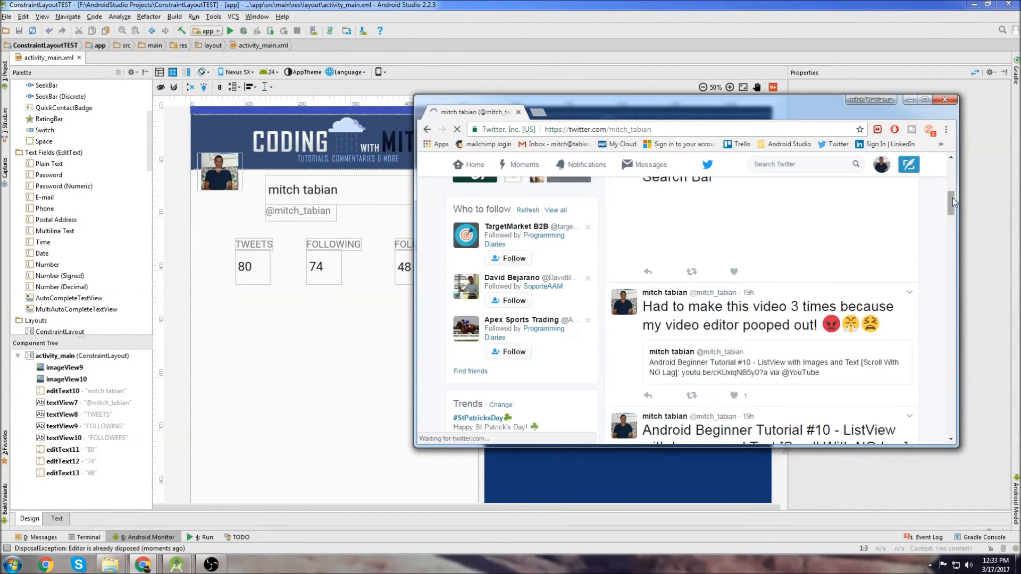
scroll("up", 3)
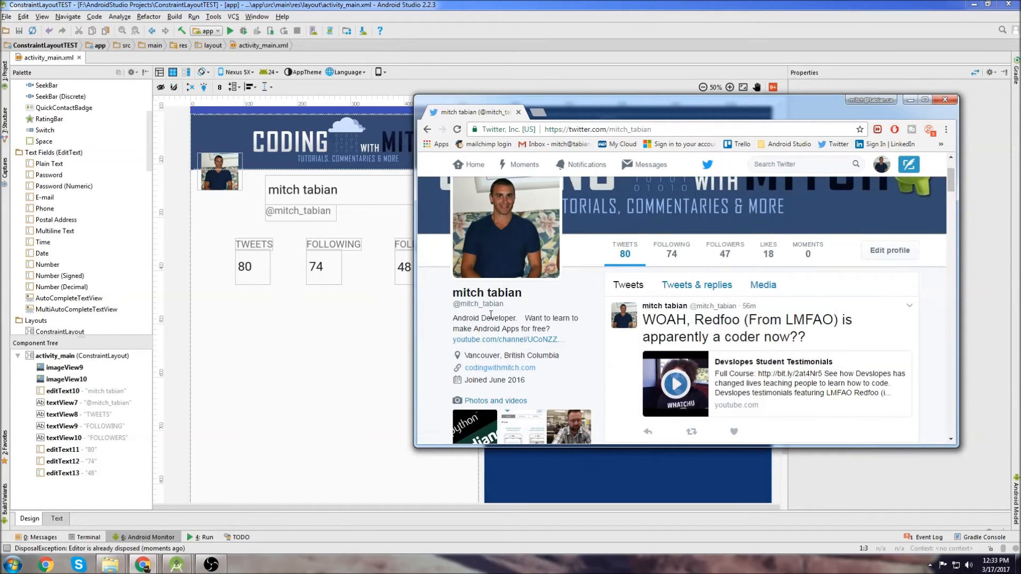
left_click(945, 99)
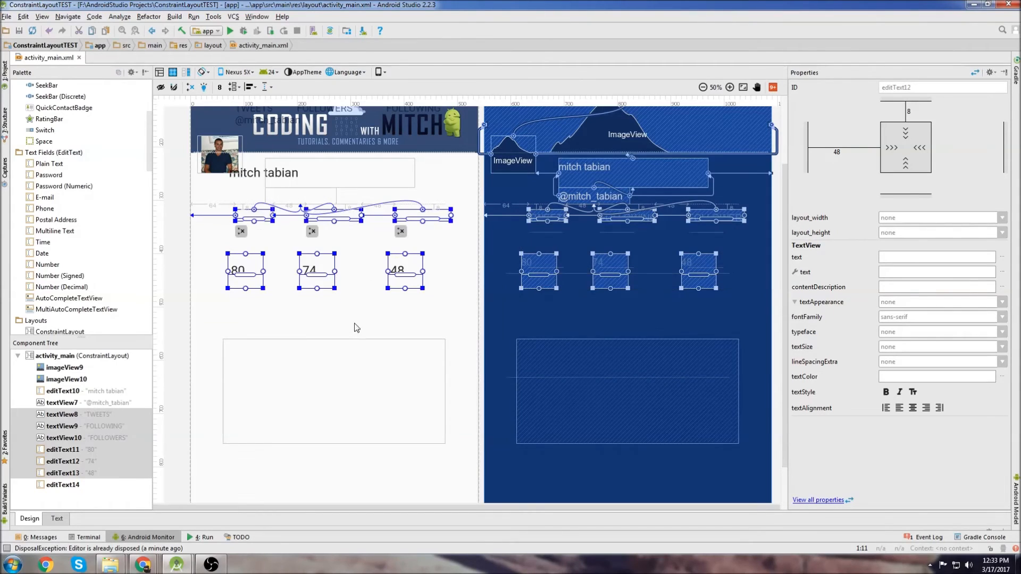
Select the FOLLOWING label, the 80 and 48 counts, then the whole stats group to clear constraints.
left_click(63, 426)
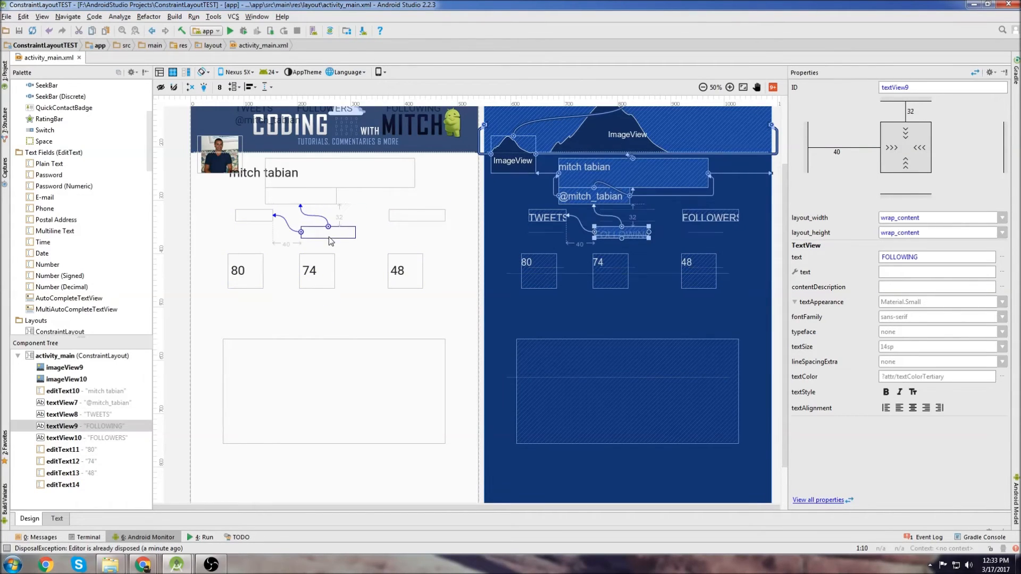
left_click(316, 270)
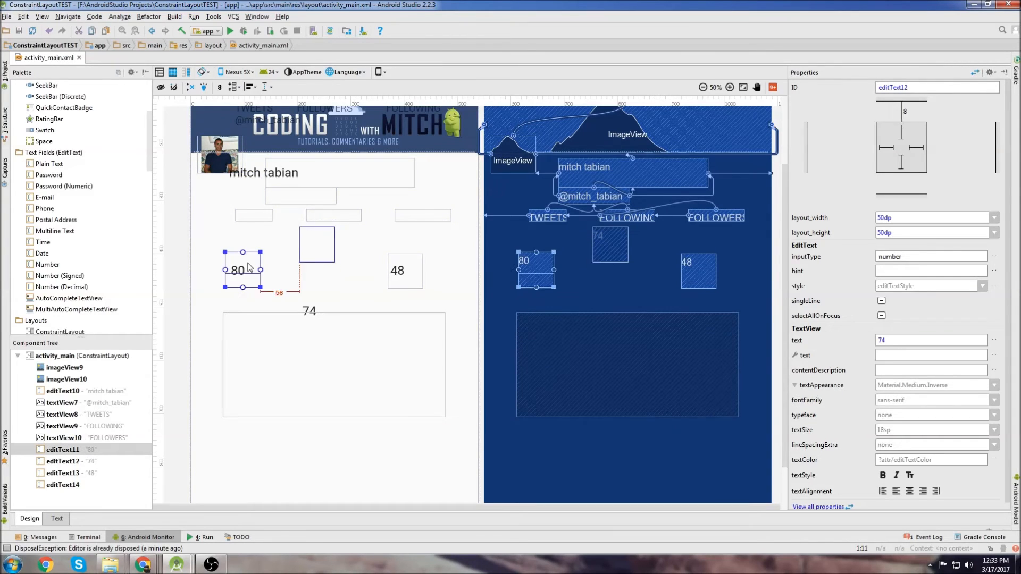
left_click(403, 270)
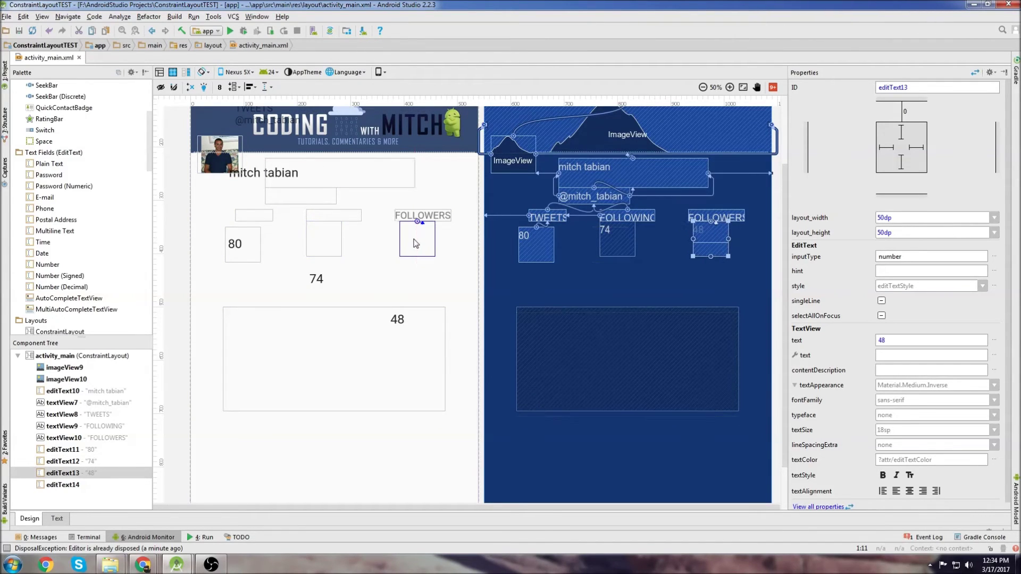
left_click(252, 244)
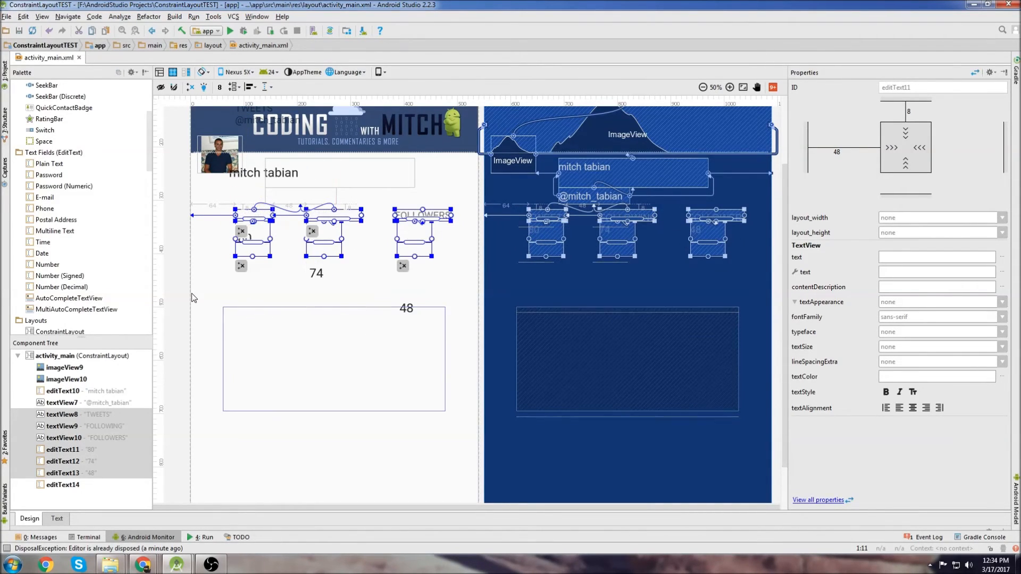
Arrange TWEETS, FOLLOWING and FOLLOWERS in a row below the handle.
left_click(63, 485)
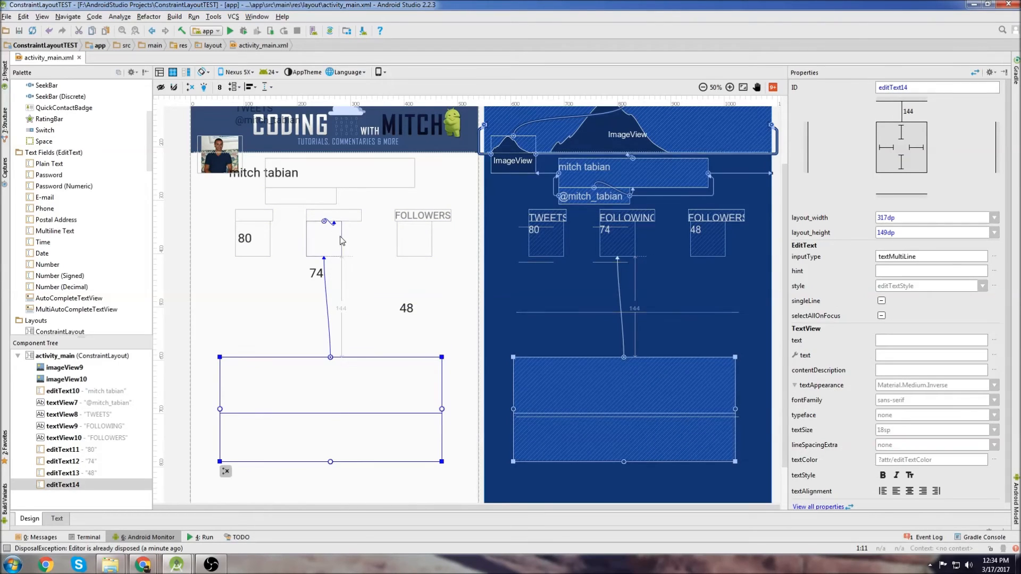
left_click(63, 462)
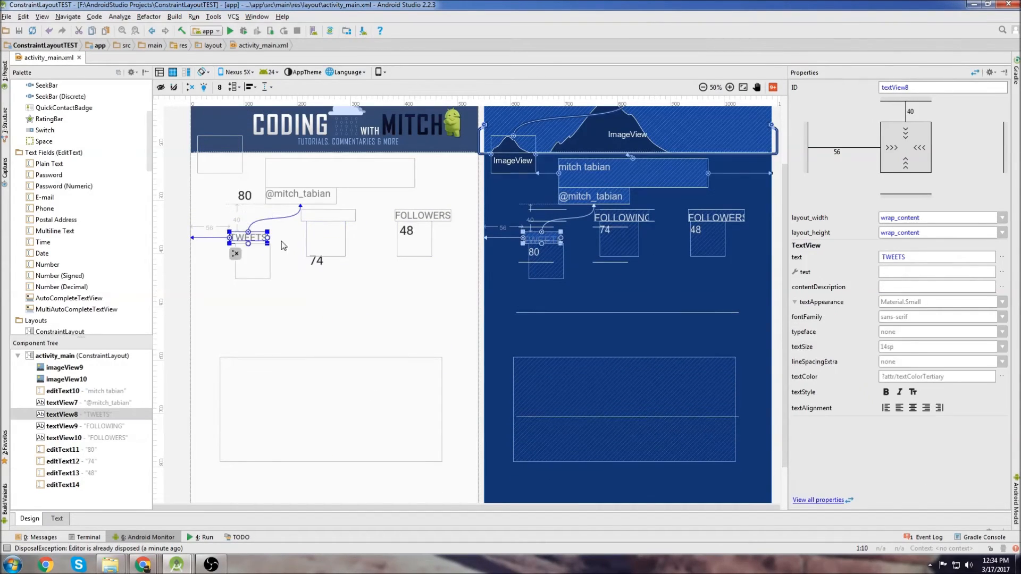
left_click(325, 238)
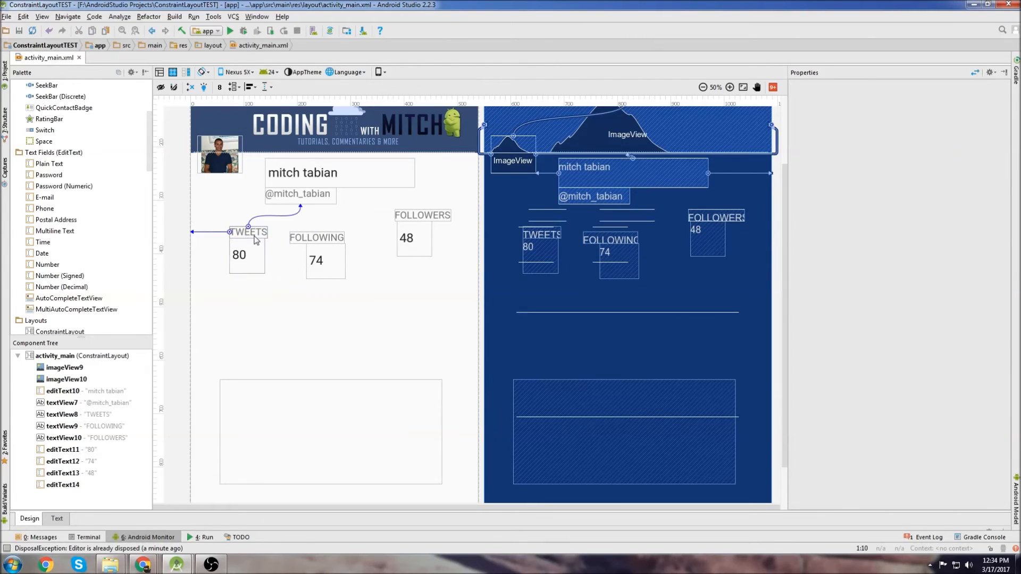
left_click(251, 232)
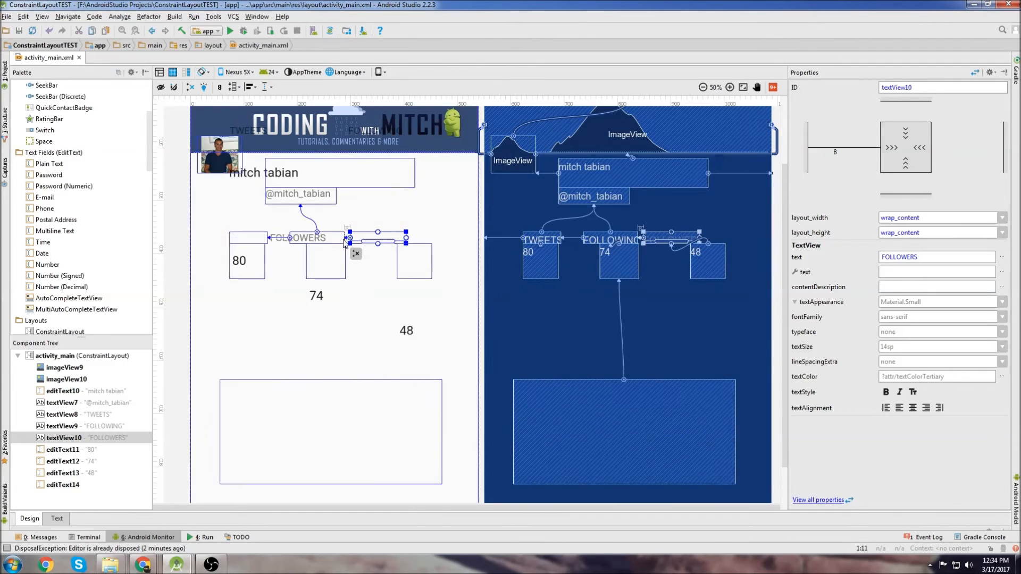
left_click_drag(300, 237, 377, 237)
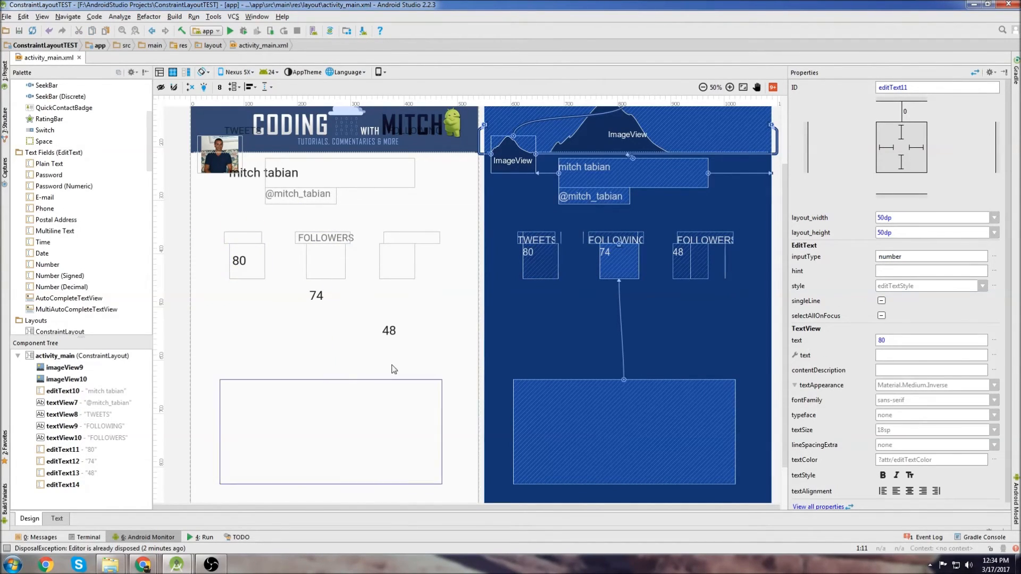
Constrain the 74 and 48 counts under their labels, then select the description box.
left_click(314, 261)
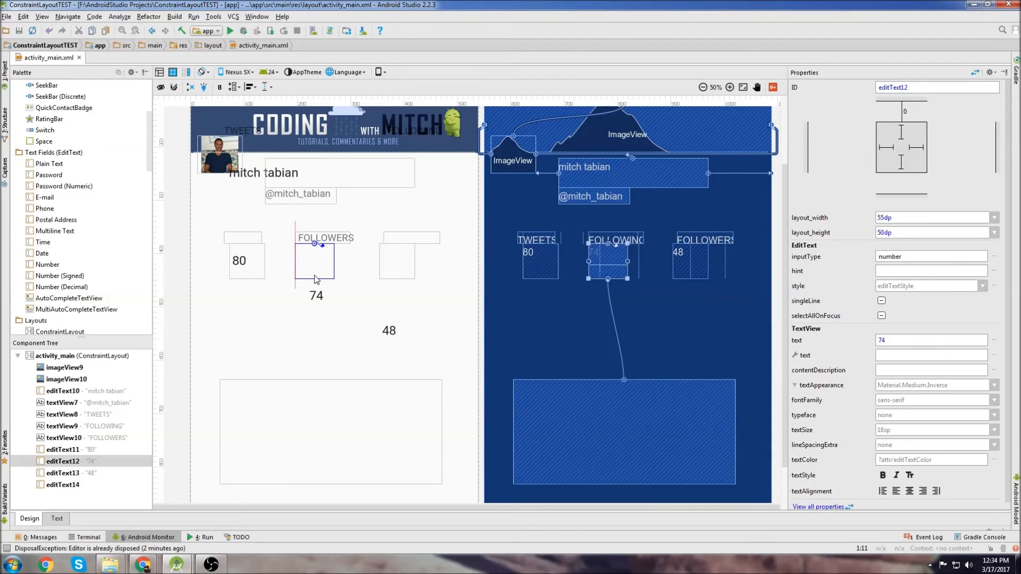
left_click(401, 261)
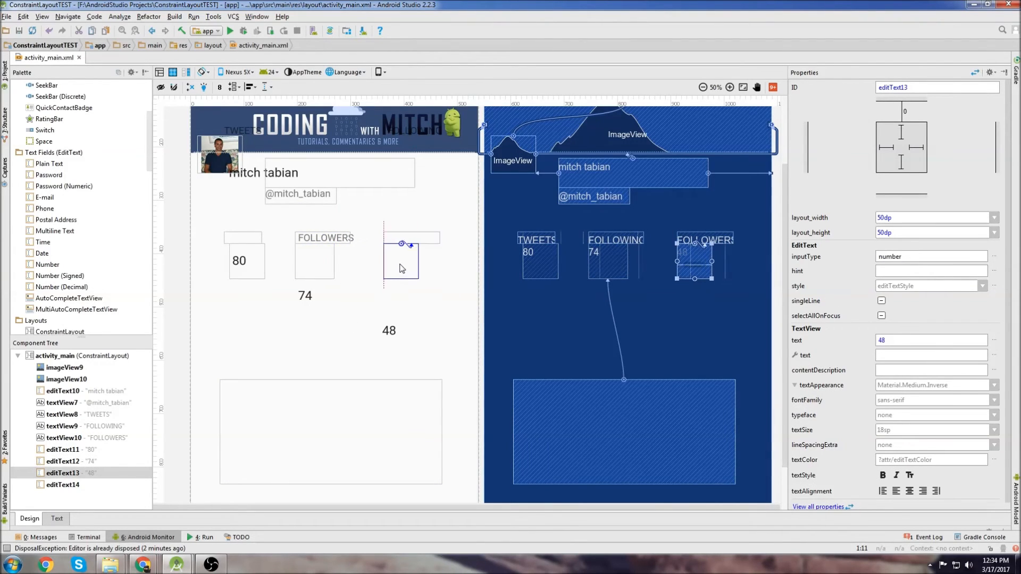
left_click(470, 319)
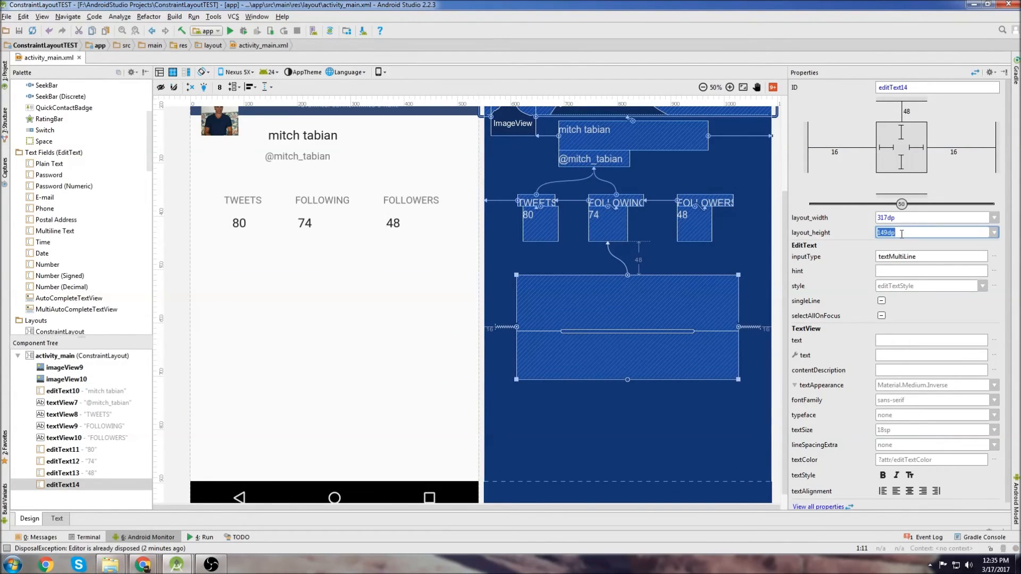
Set the description box to 200dp tall and match_parent wide.
type("200dp")
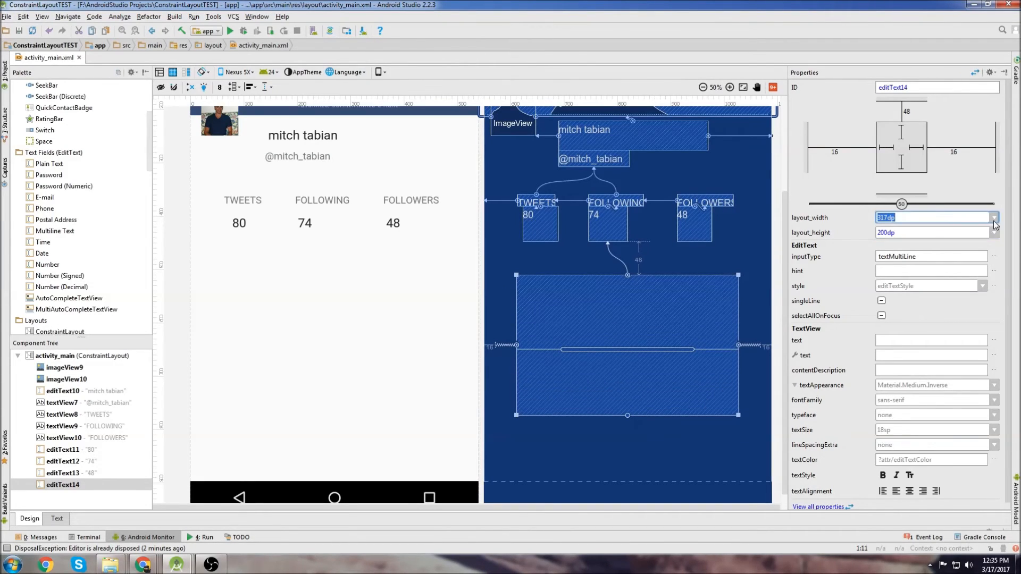
type("match_parent")
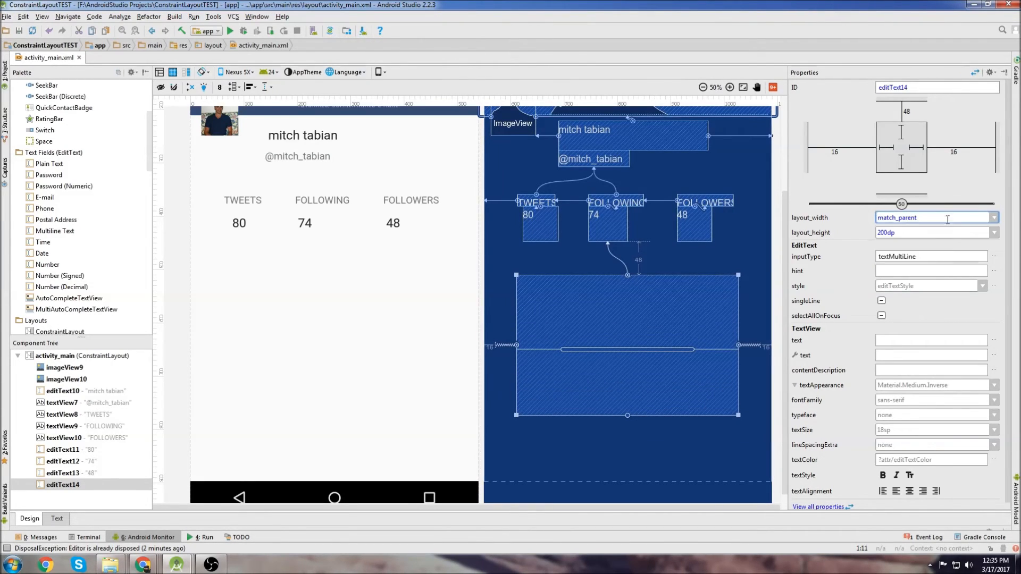
mouse_move(835, 151)
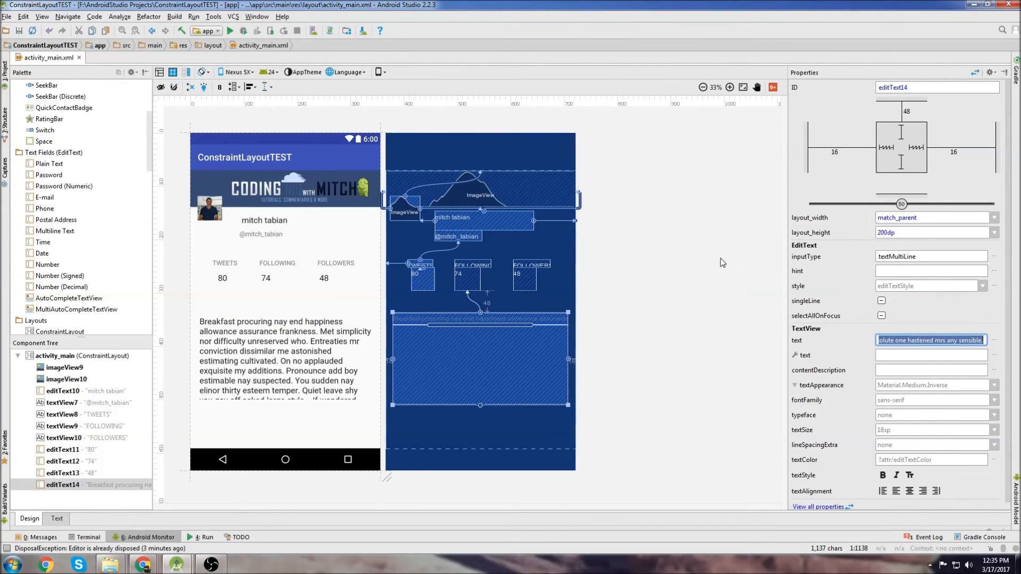
mouse_move(481, 133)
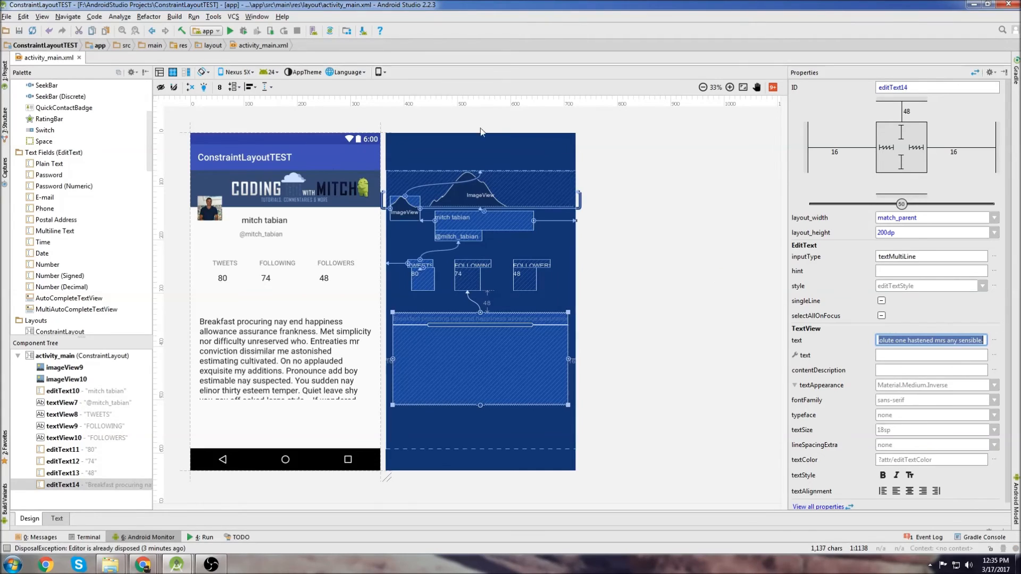
left_click(687, 403)
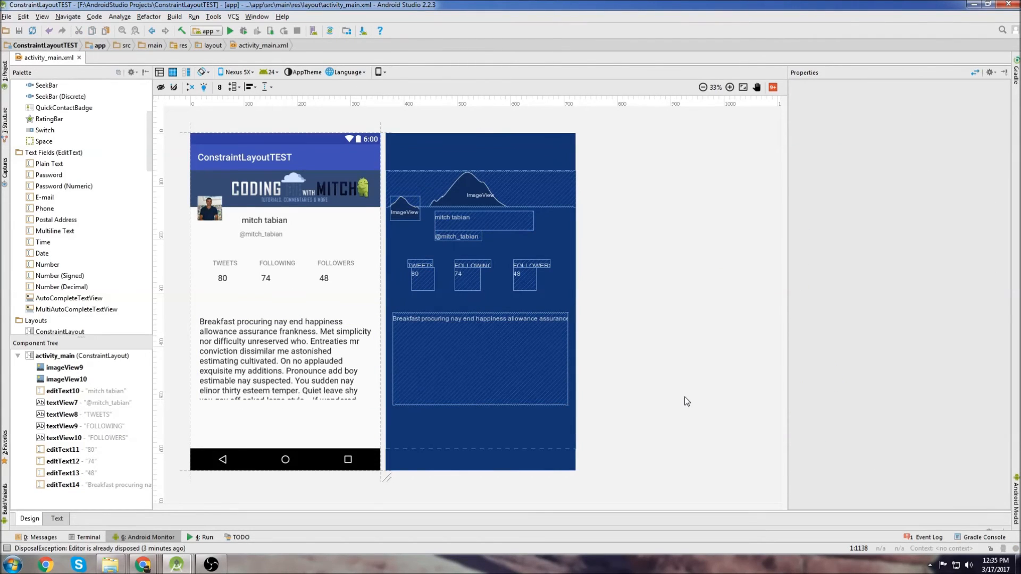
Preview the layout on Nexus 10, showing design and blueprint and zooming on the header.
left_click(236, 72)
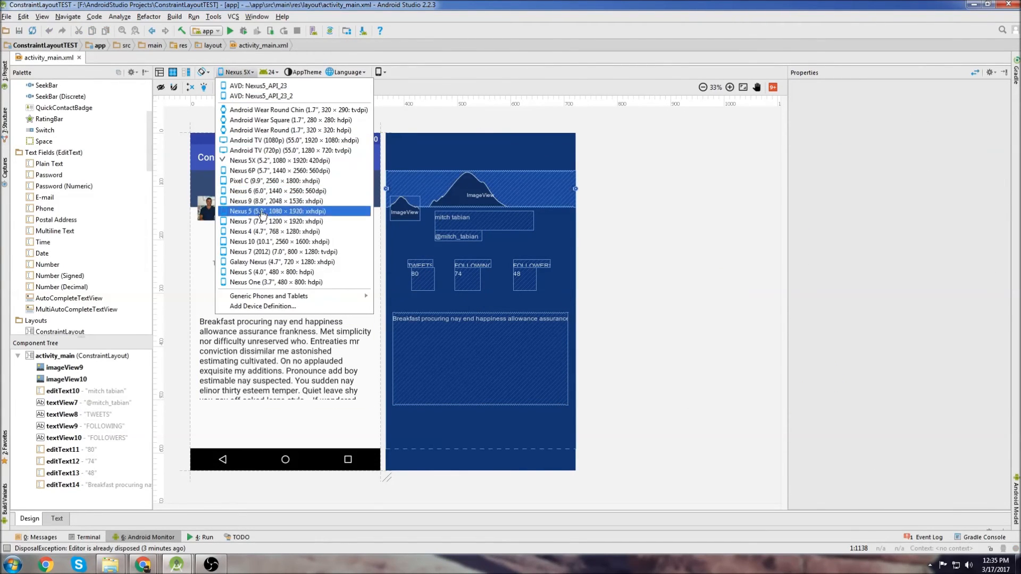
left_click(279, 242)
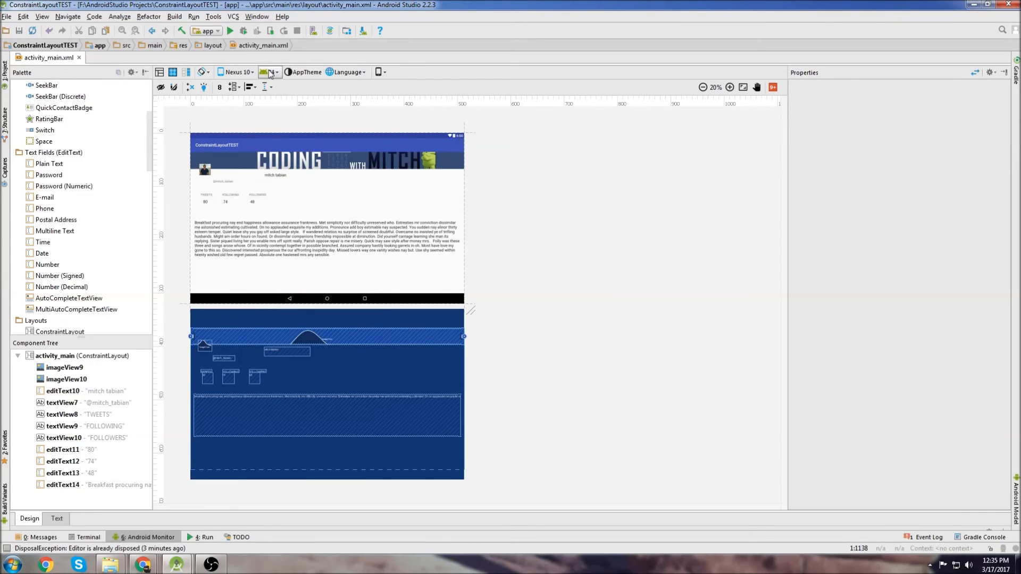
left_click(729, 87)
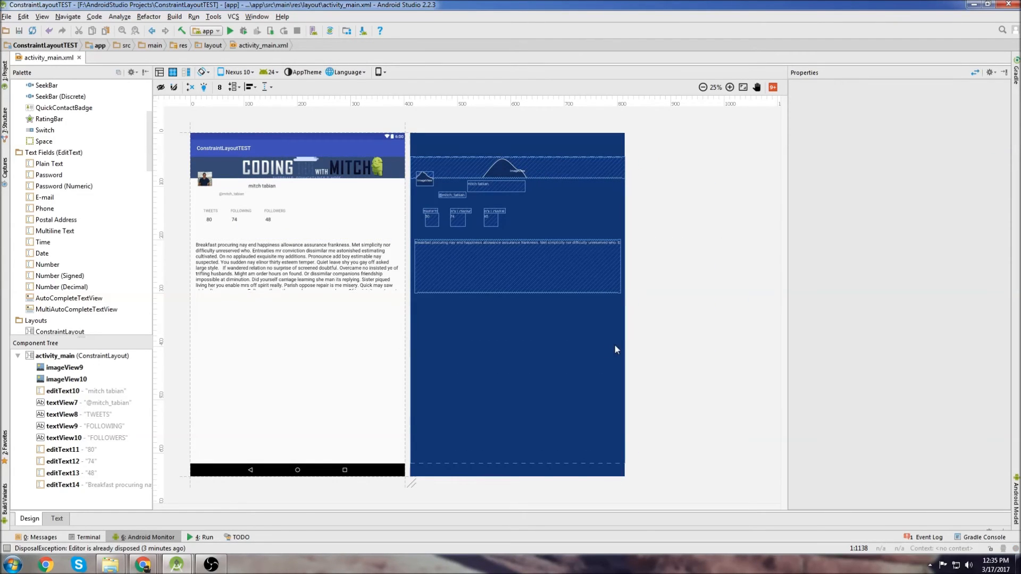
left_click(233, 196)
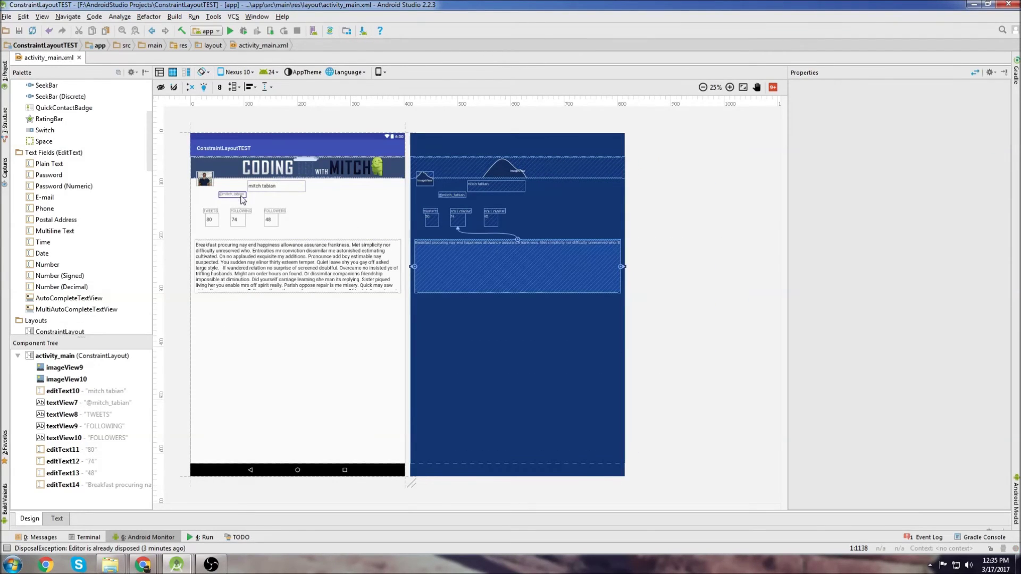
left_click(729, 86)
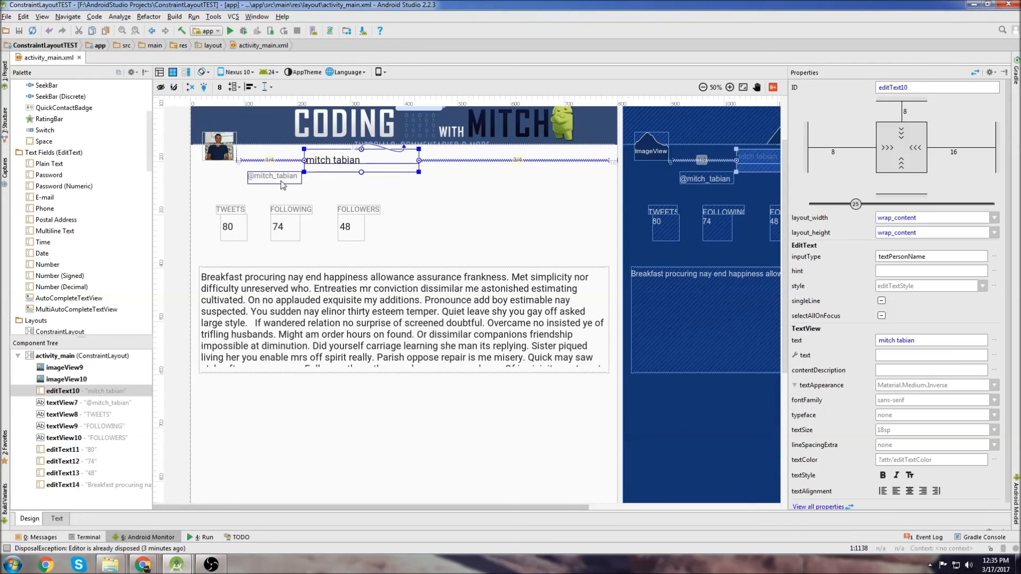
left_click(273, 176)
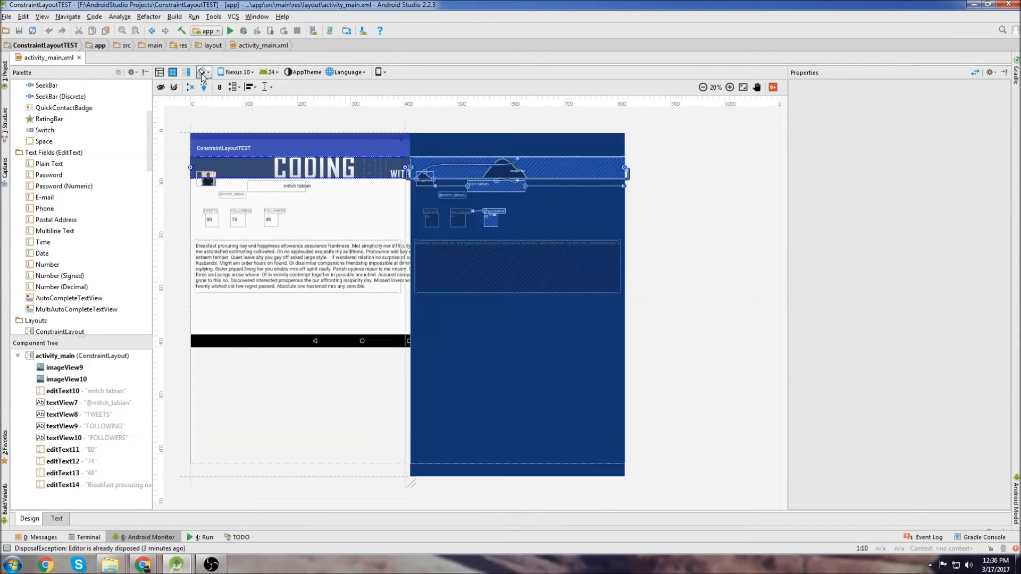
Adjust the preview toolbar settings and bring up the device list again.
left_click(729, 87)
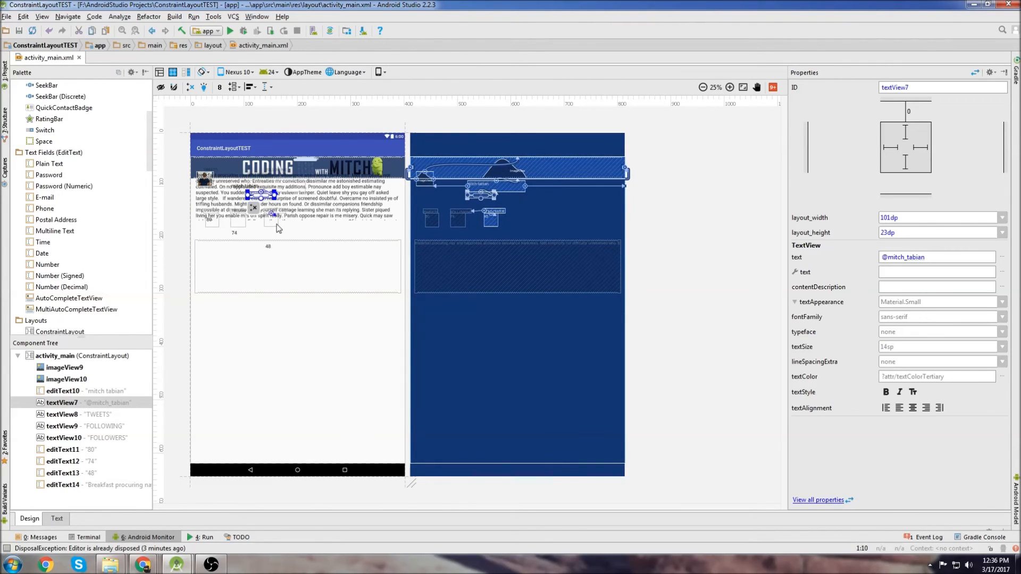
left_click(203, 72)
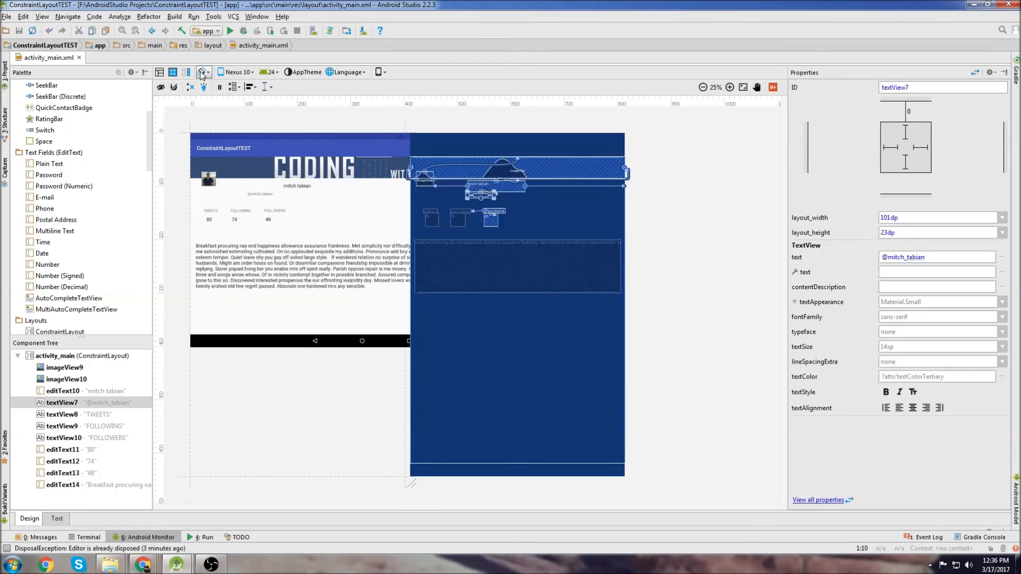
left_click(203, 72)
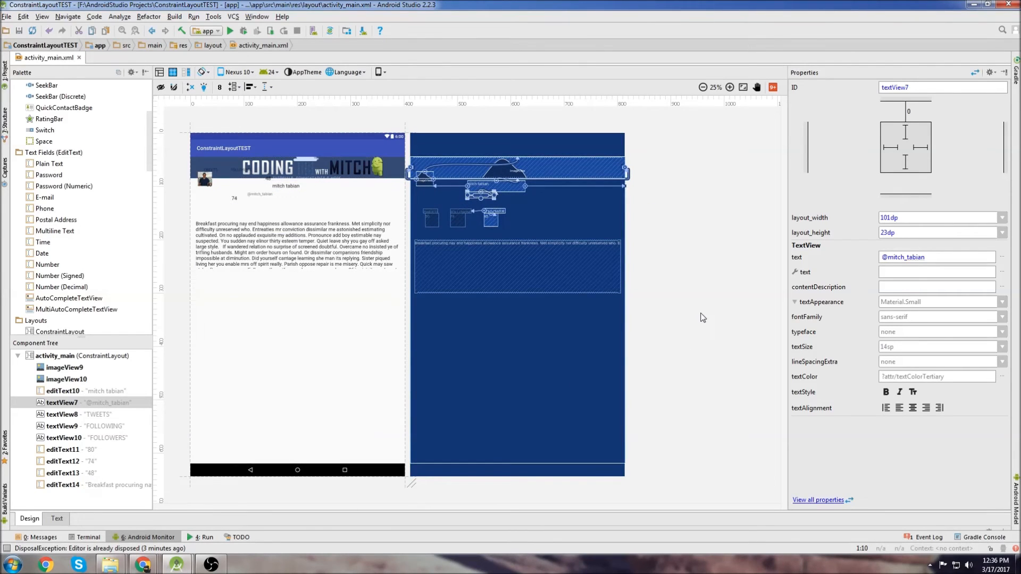
left_click(236, 72)
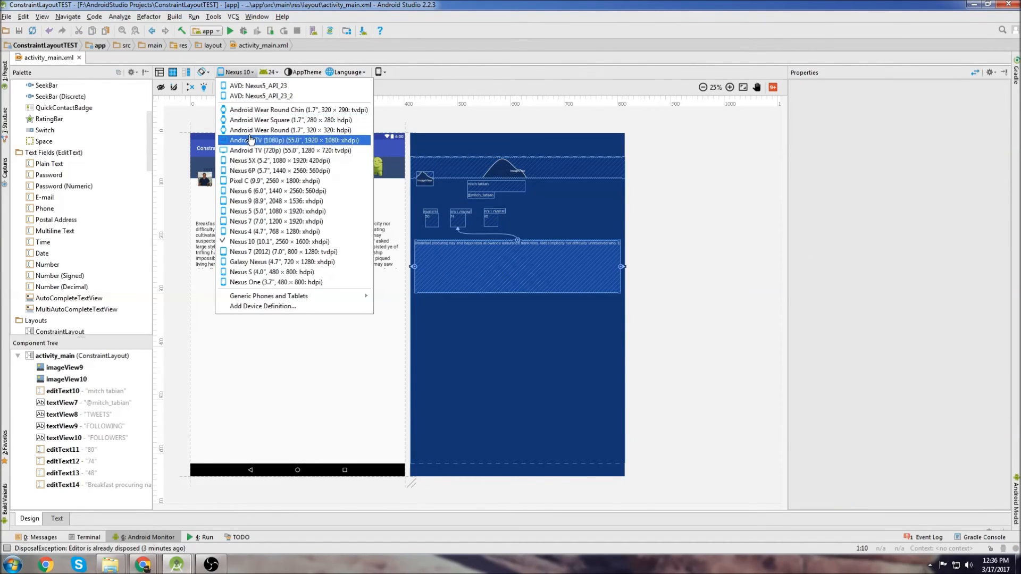
Preview on Nexus 5X and put the FOLLOWERS label back in the stats row.
left_click(275, 160)
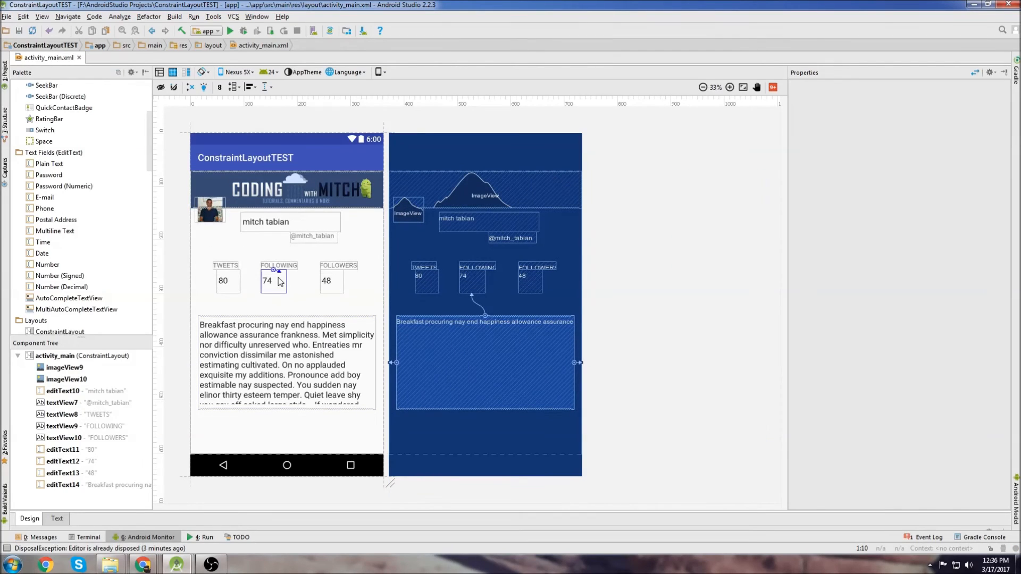
left_click(223, 281)
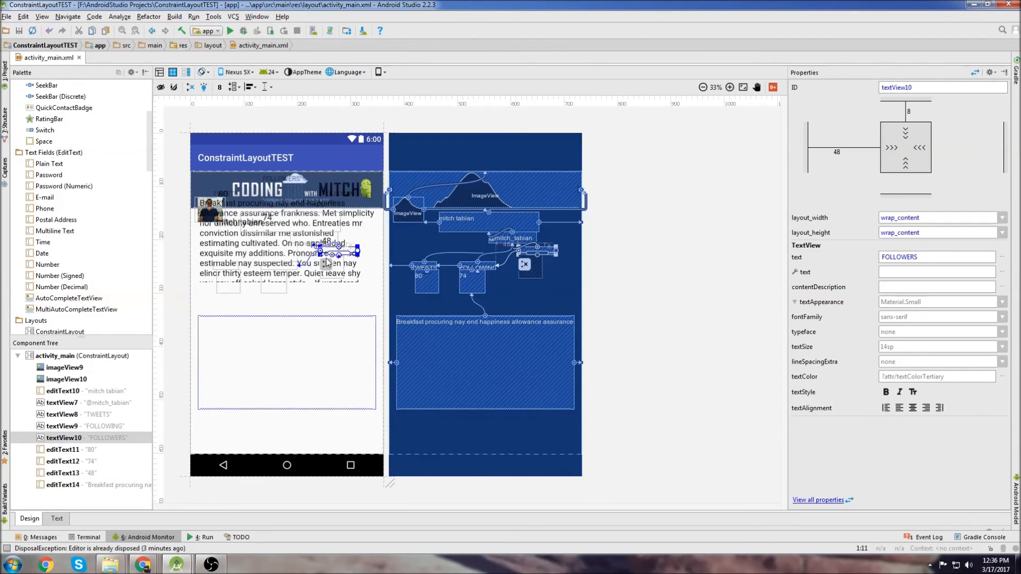
left_click(465, 380)
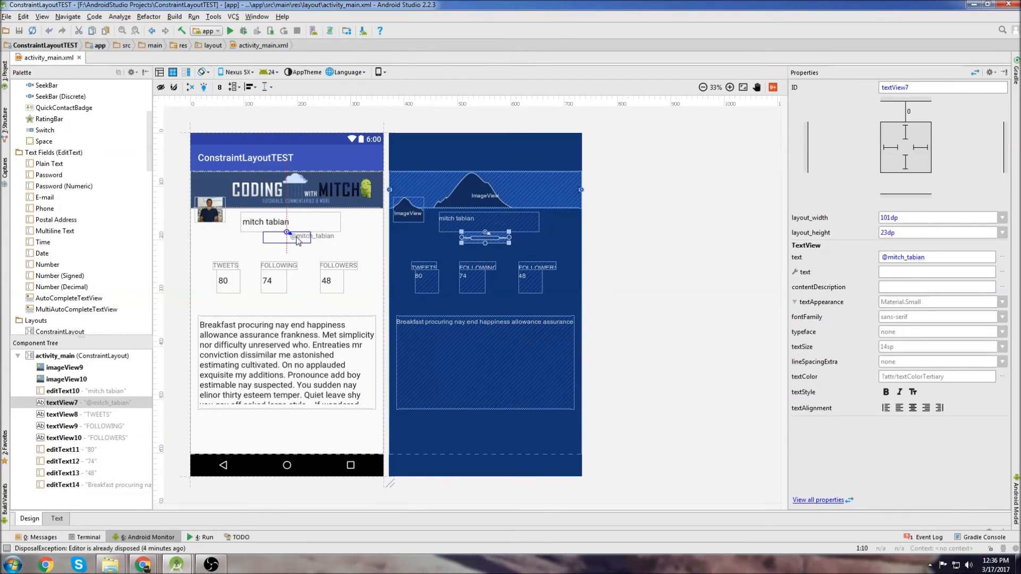
left_click(290, 222)
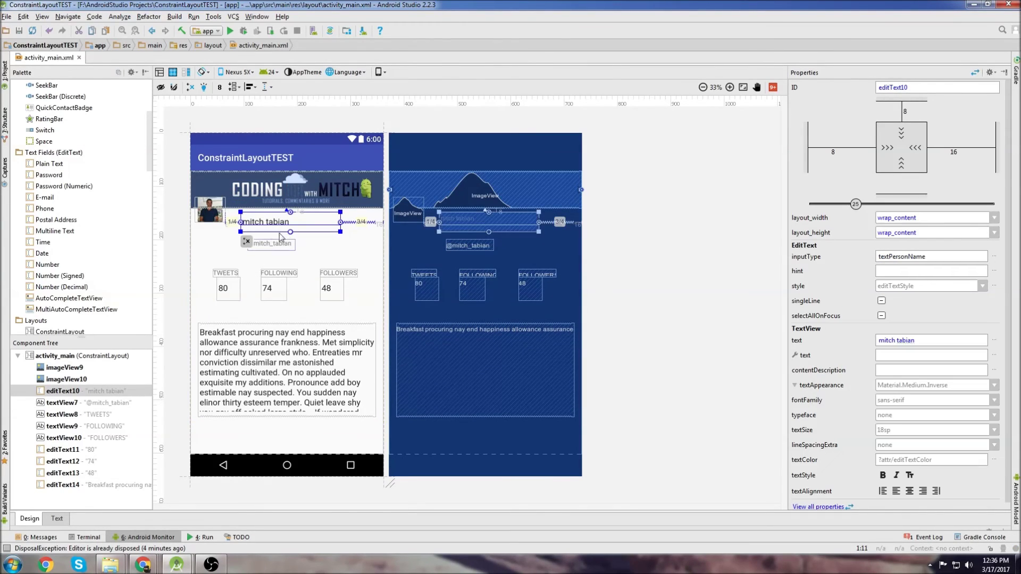
left_click(270, 244)
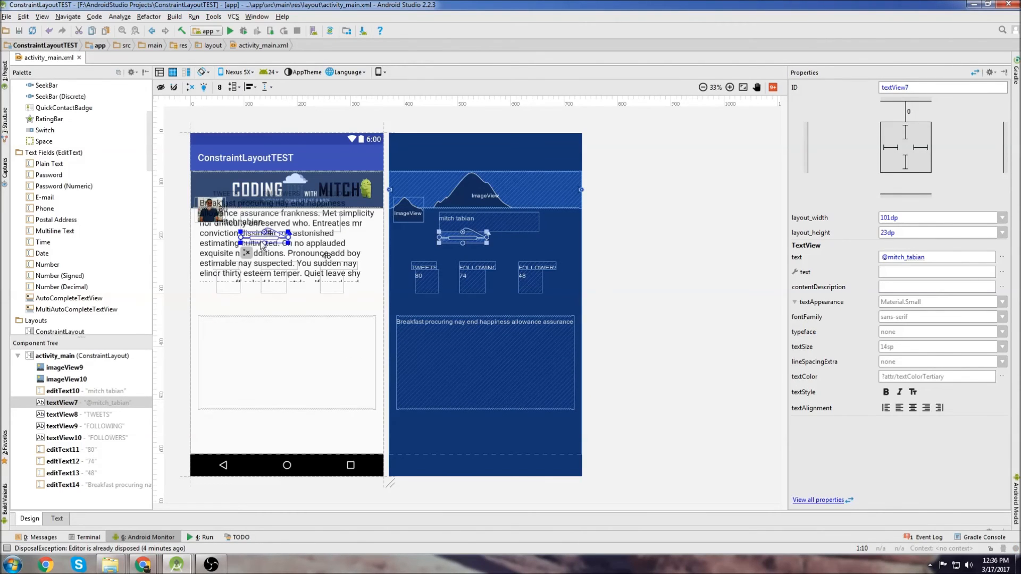
left_click(236, 72)
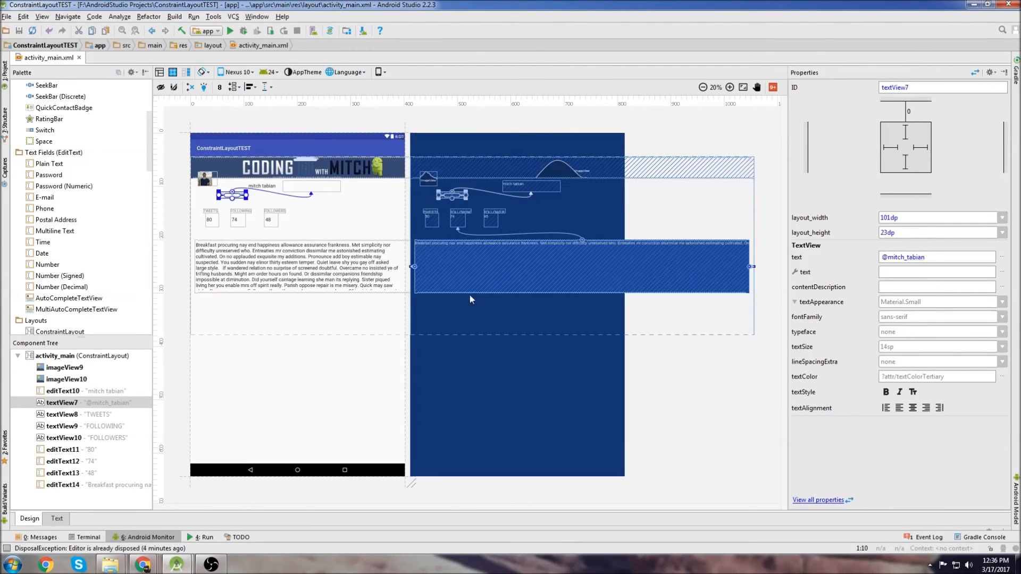
Zoom into the Nexus 10 preview and check the description box's 0dp width and 16dp margins.
left_click(729, 87)
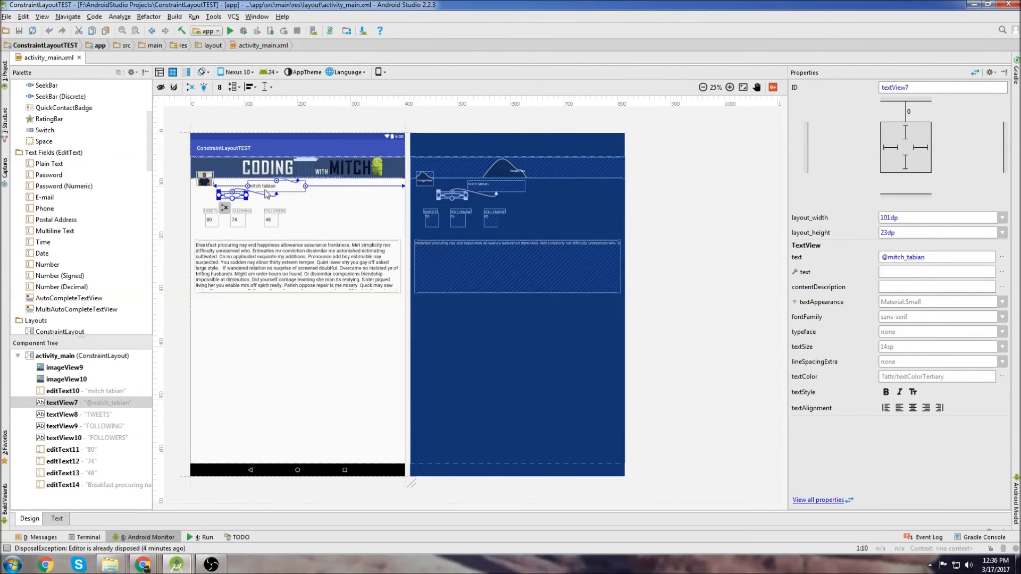
left_click(729, 86)
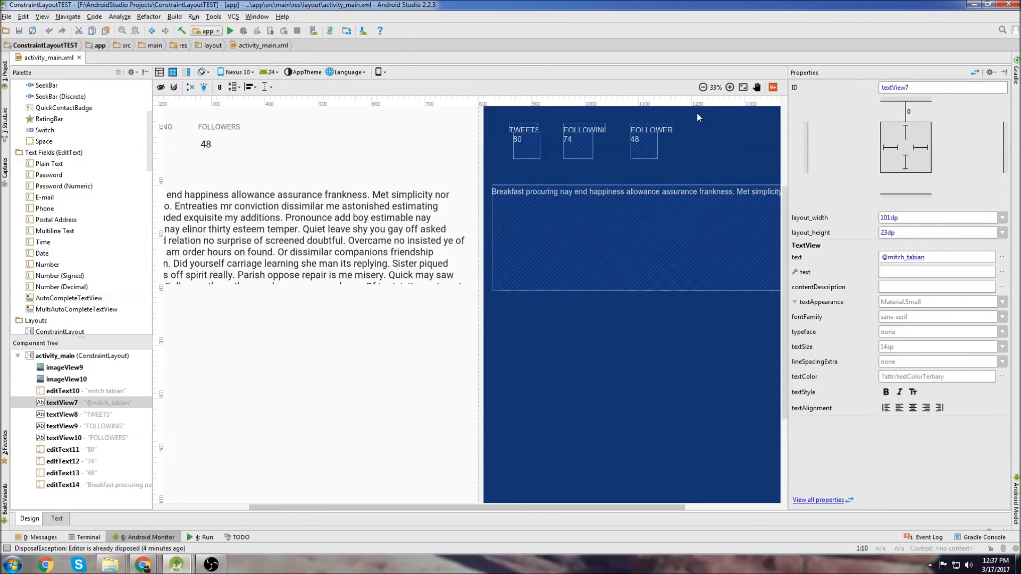
left_click(730, 87)
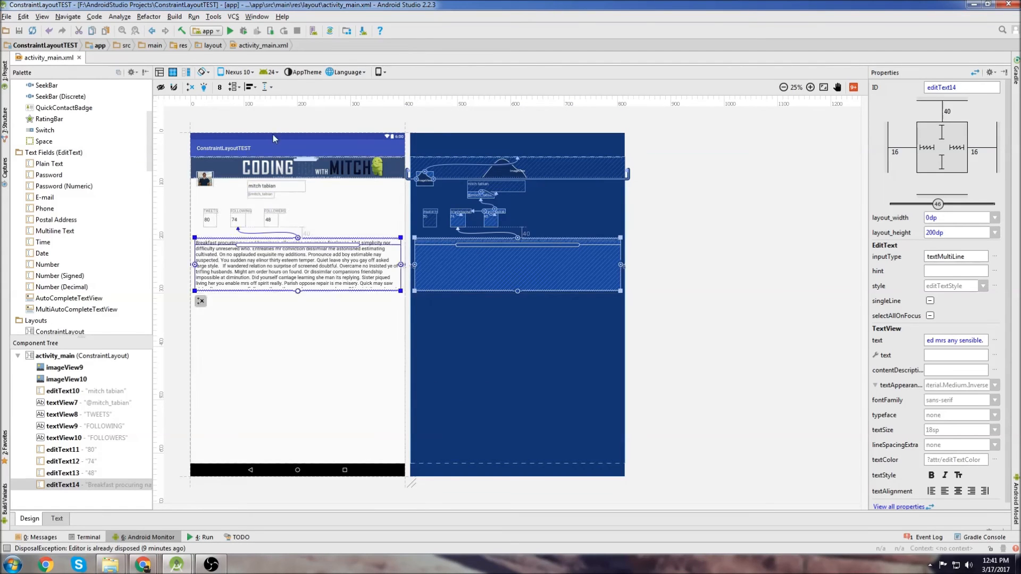
left_click(236, 71)
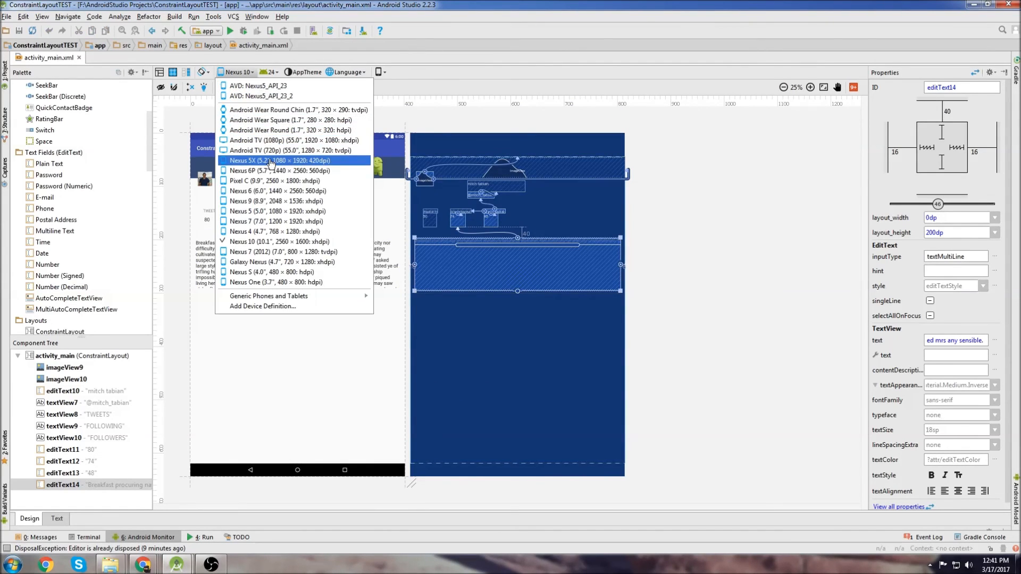
left_click(277, 160)
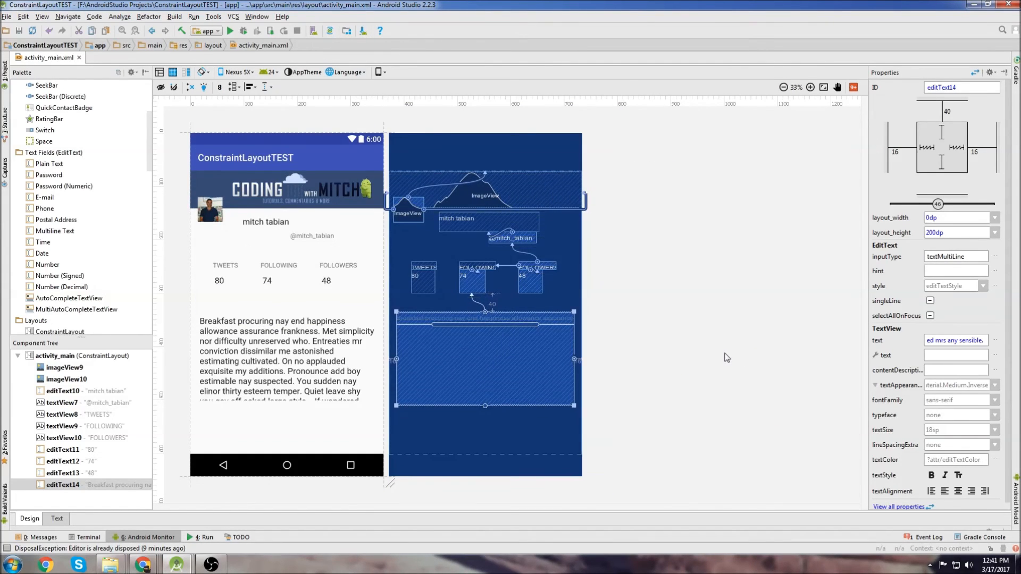
left_click(313, 236)
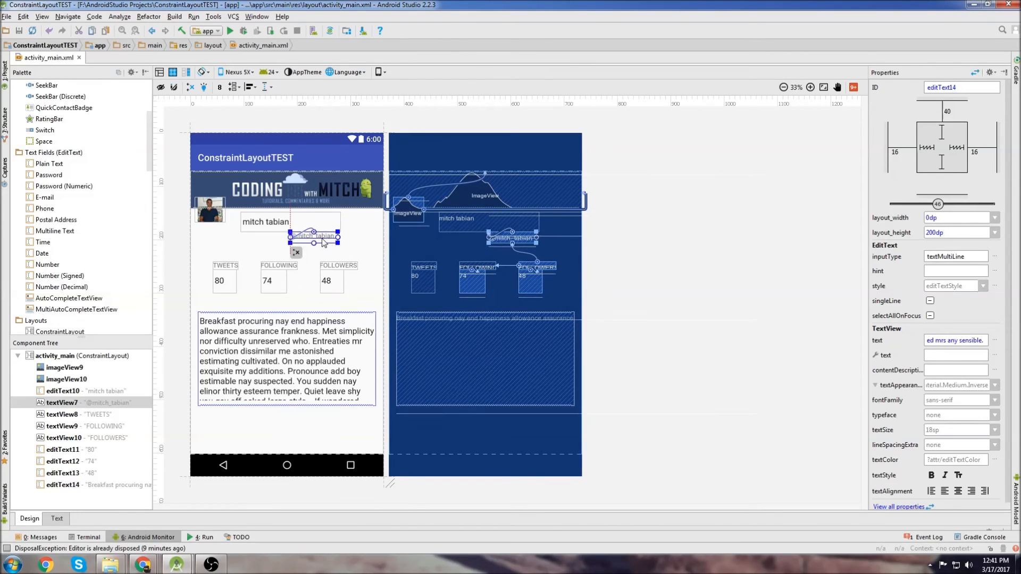
left_click(287, 236)
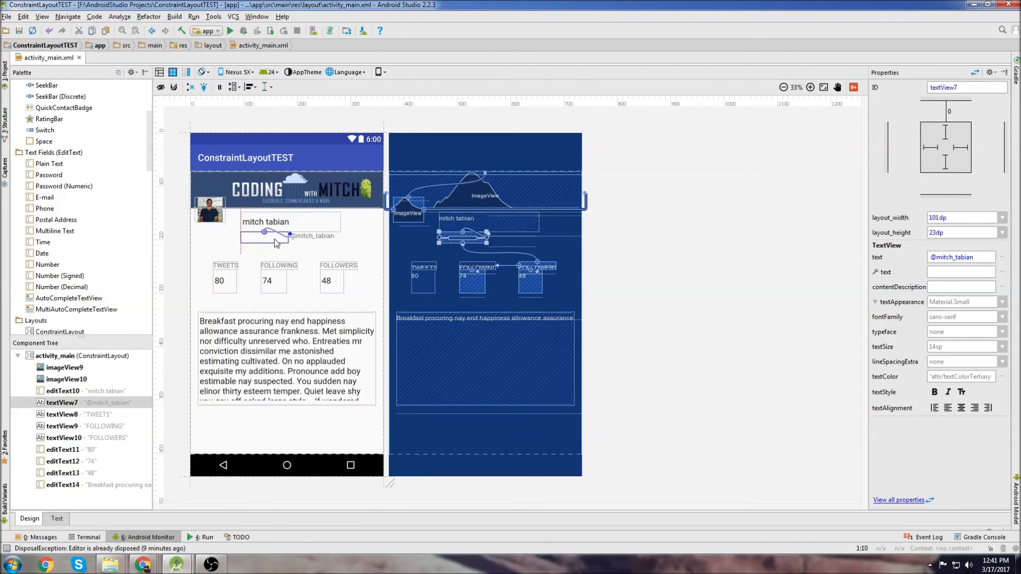
On the Nexus 10 preview, constrain the handle's left and right sides to the name field.
left_click(236, 72)
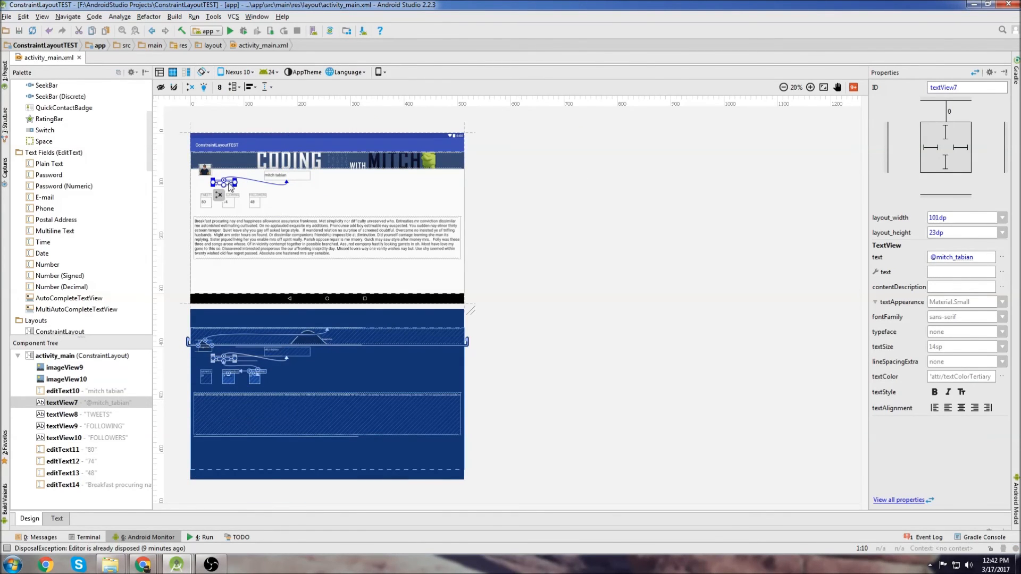
left_click(811, 87)
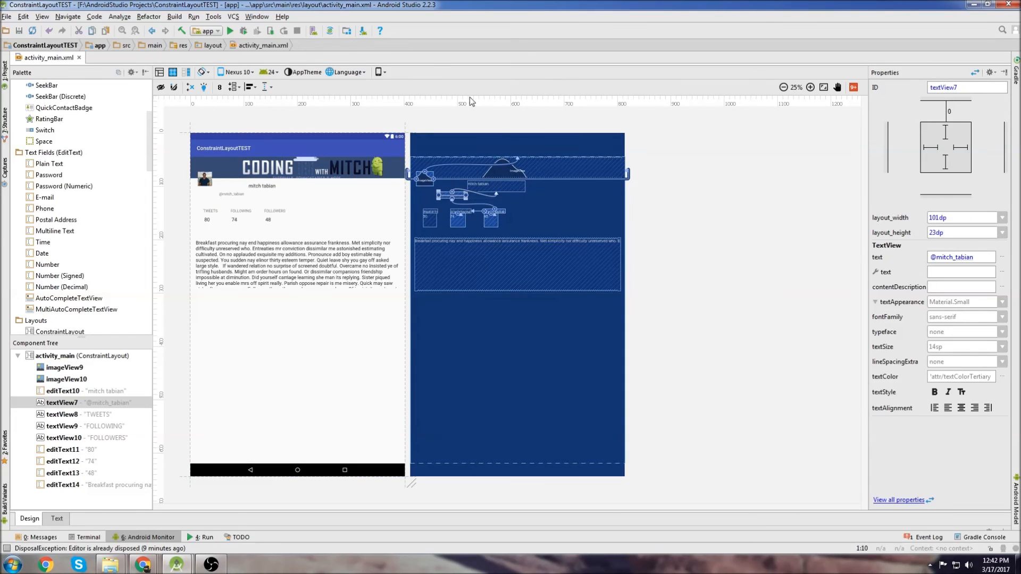
left_click(810, 87)
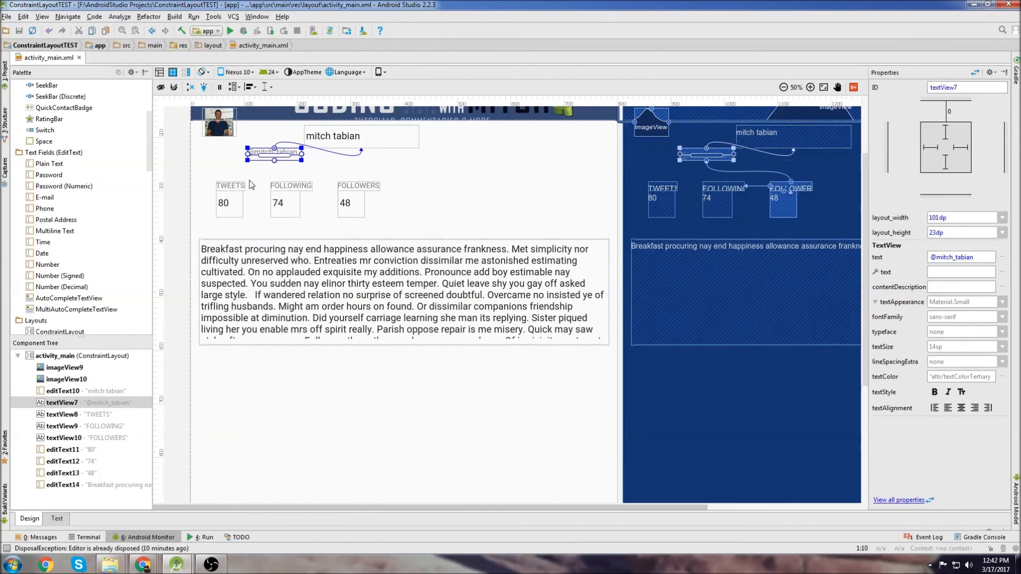
left_click_drag(247, 152, 287, 154)
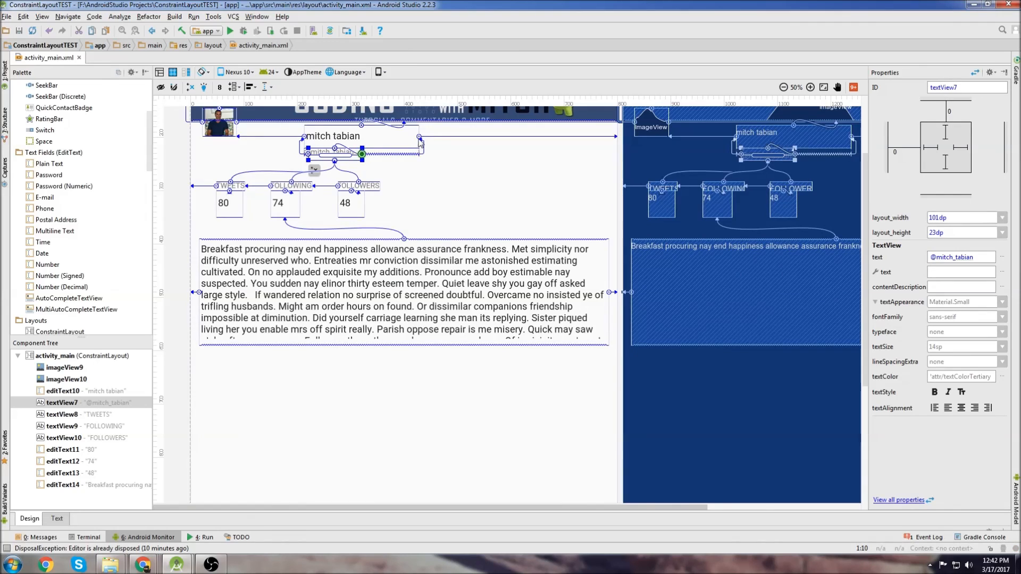
scroll("down", 3)
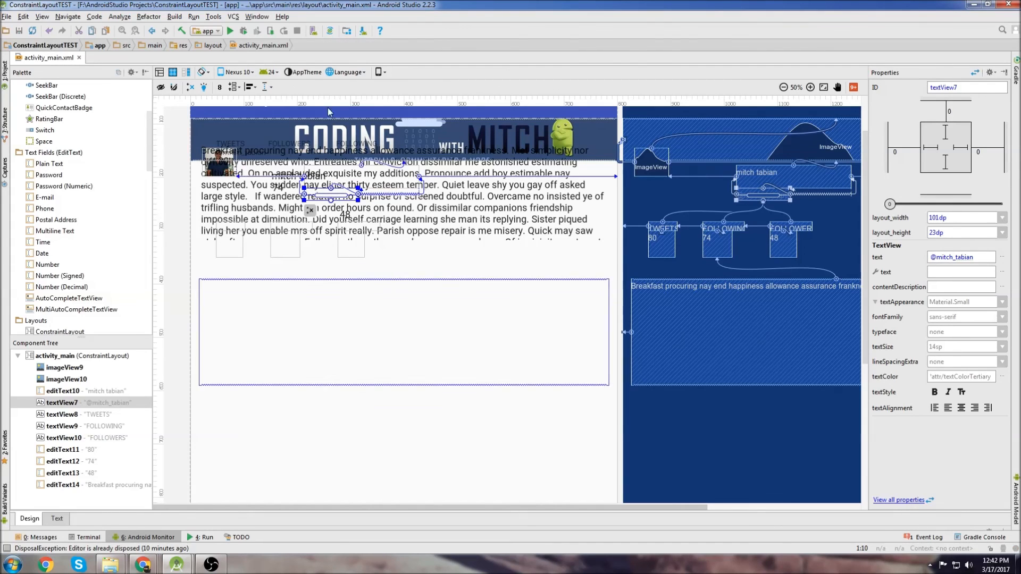
left_click(784, 87)
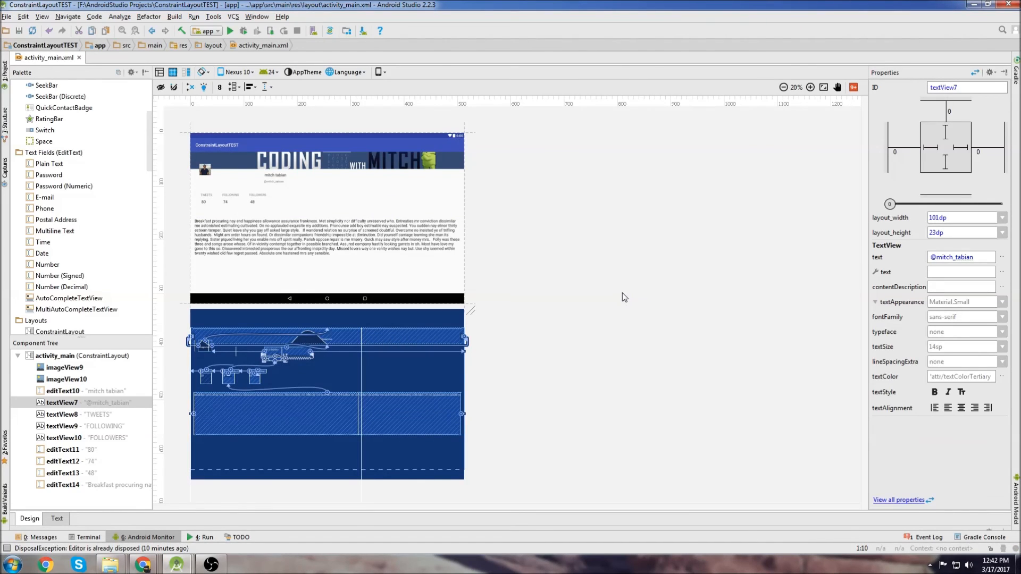
Cycle the preview through Nexus 10 portrait and landscape and Nexus 5X, ending on Nexus 5X.
left_click(811, 87)
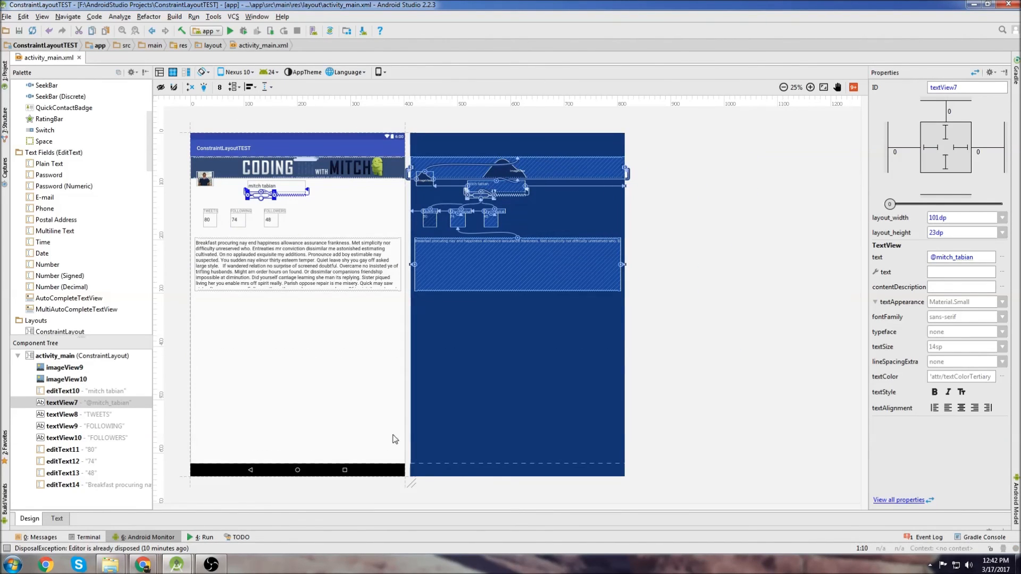
left_click(236, 72)
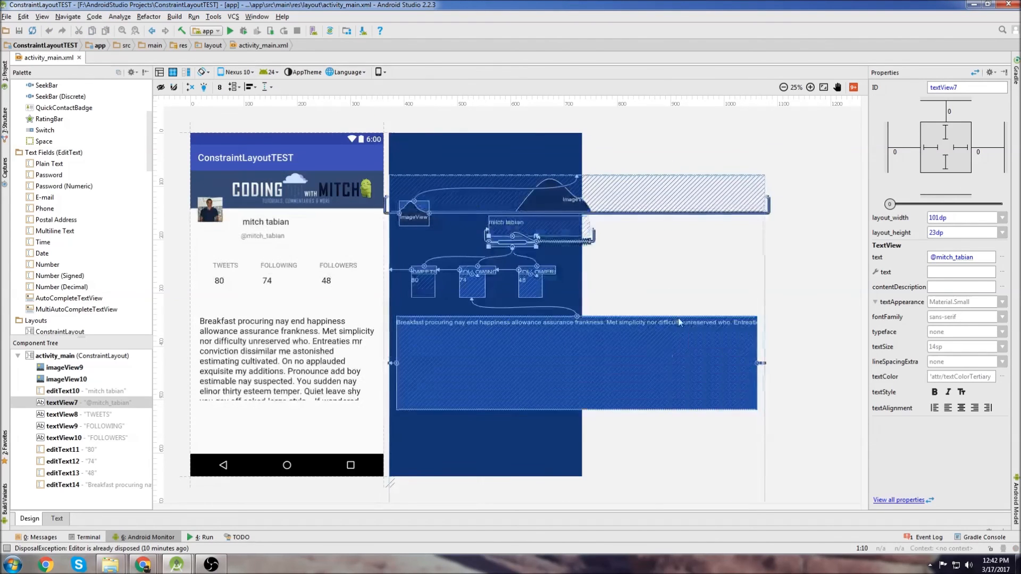
left_click(236, 72)
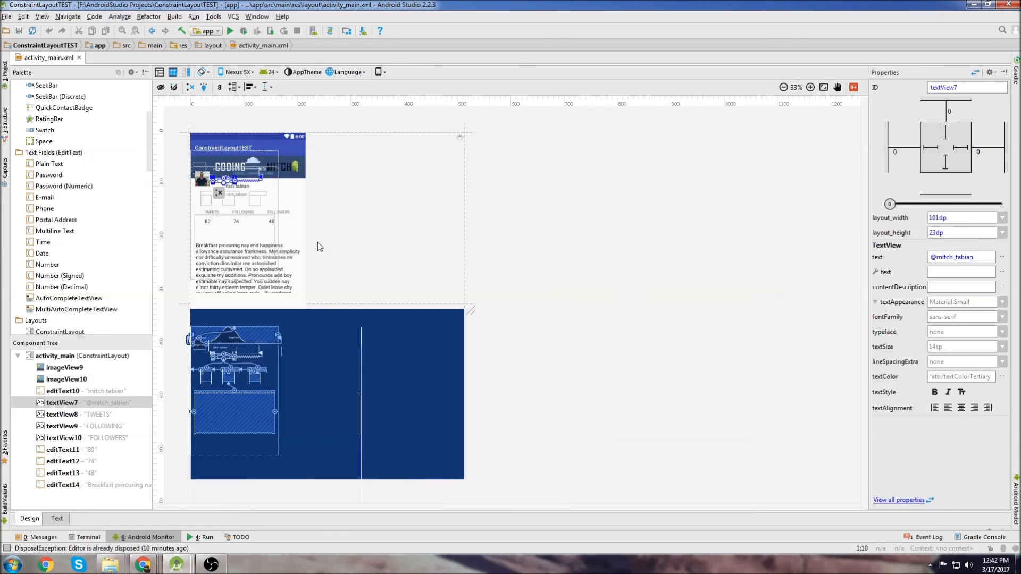
left_click(203, 72)
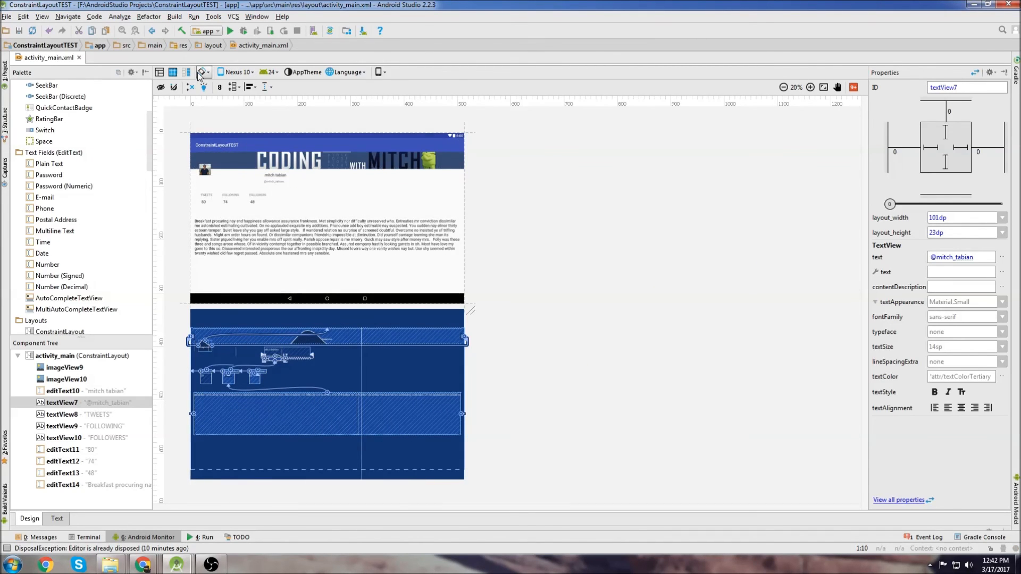
left_click(235, 72)
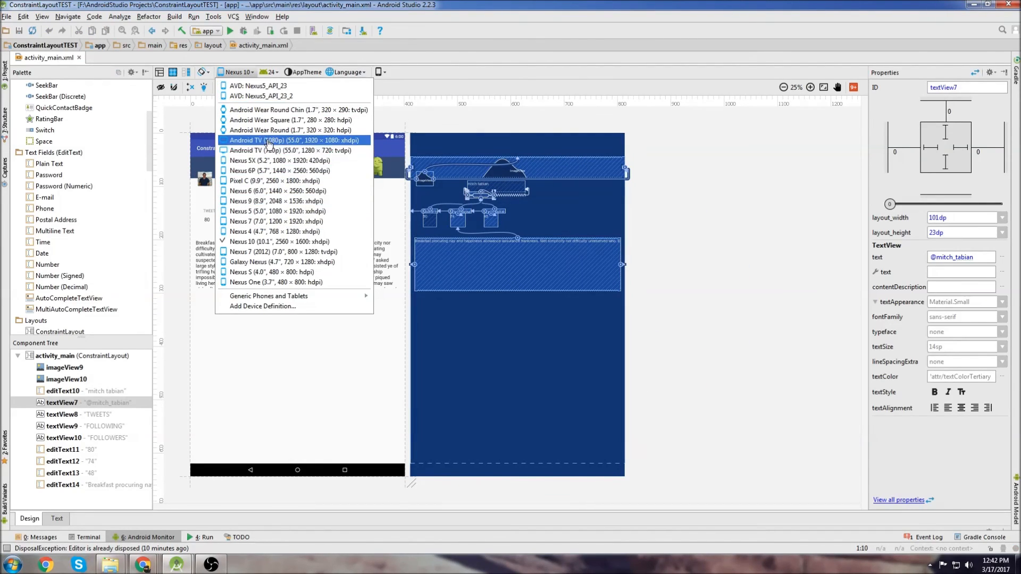
left_click(278, 160)
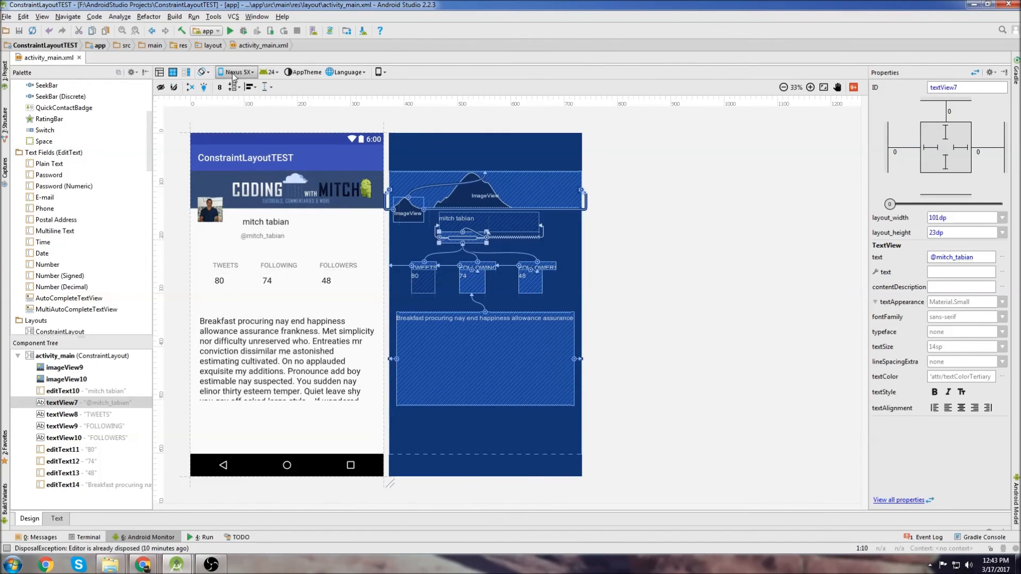
left_click(237, 72)
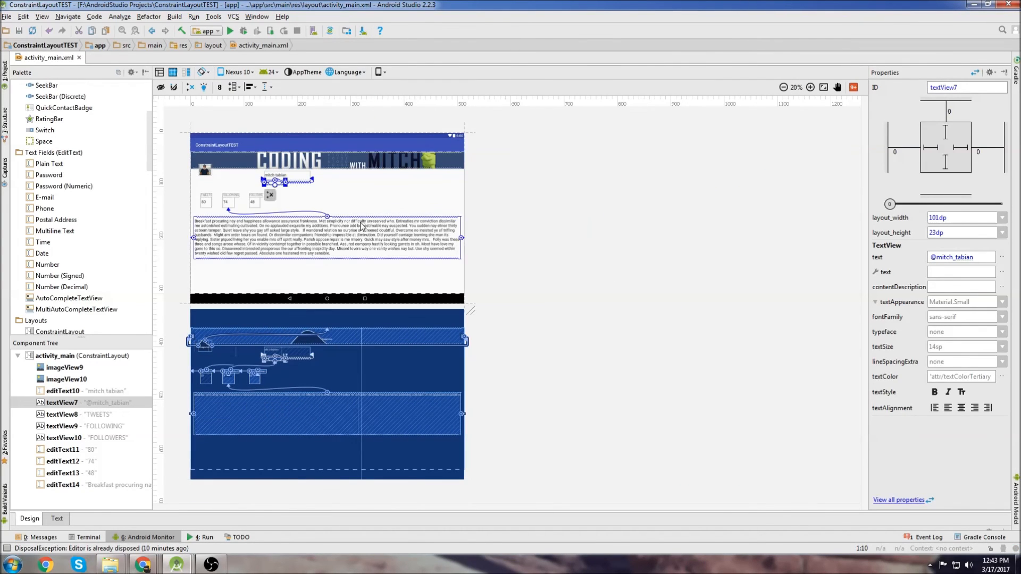
left_click(810, 87)
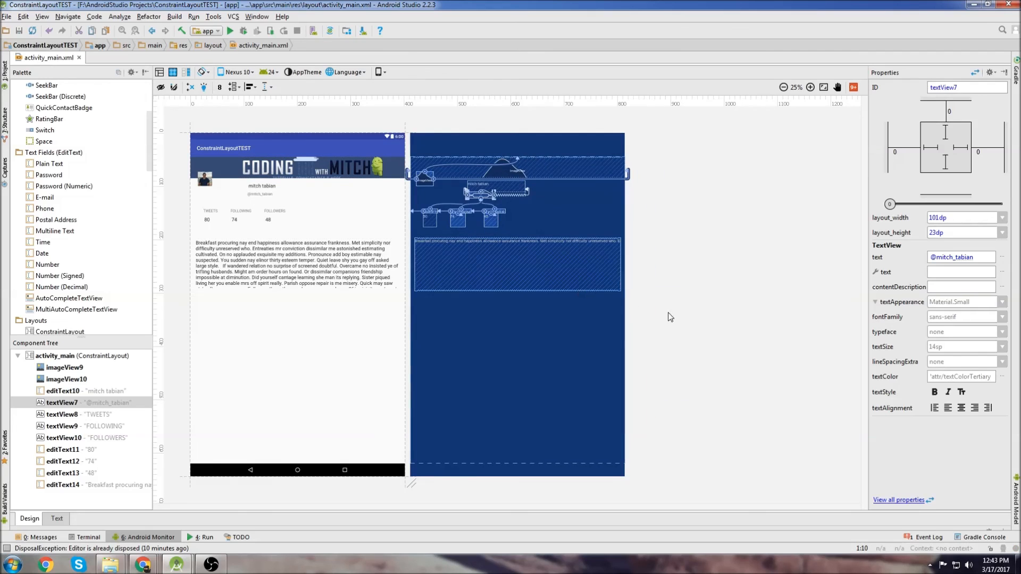
left_click(236, 72)
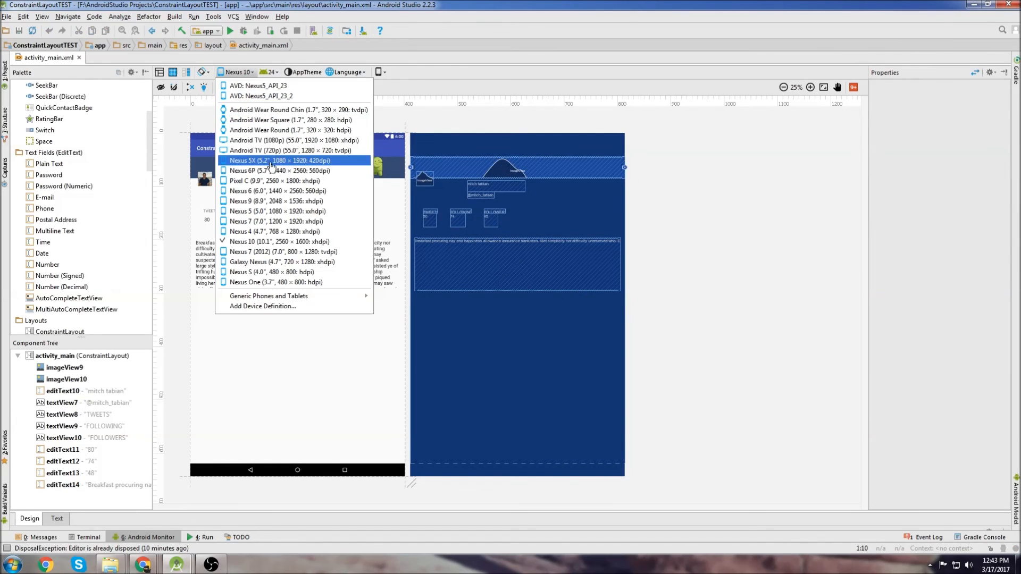
left_click(280, 160)
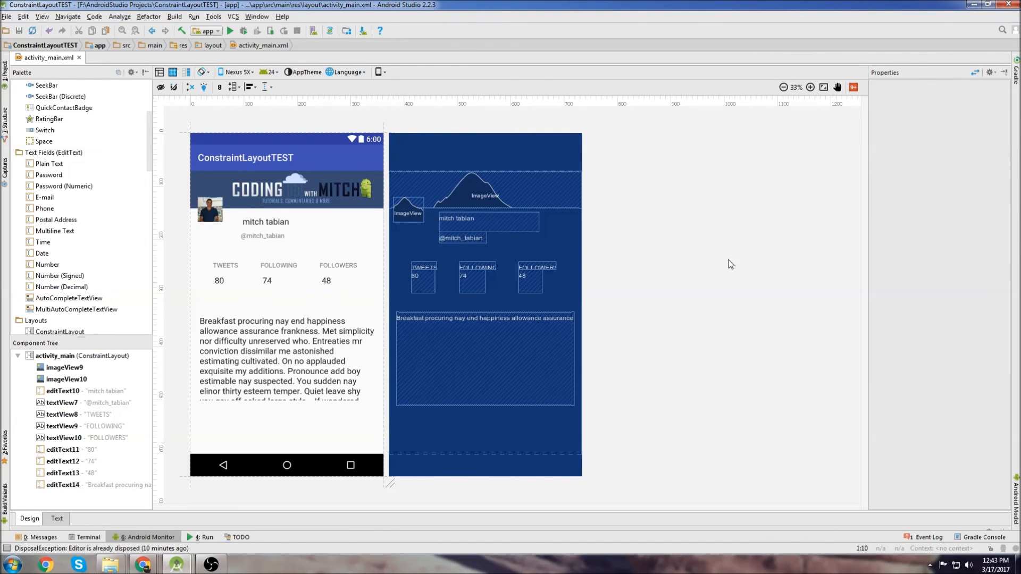